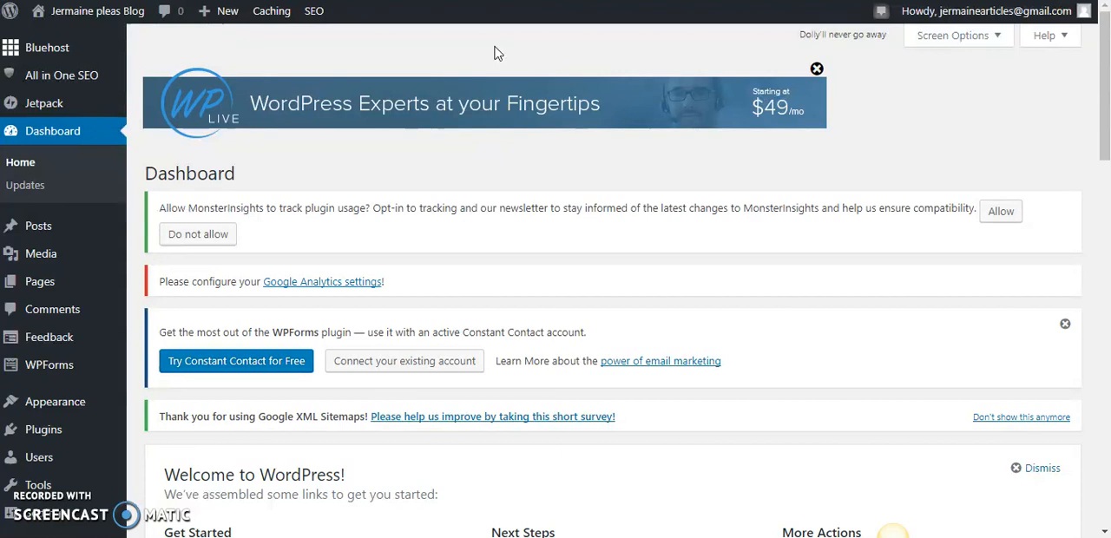
mouse_move(38, 281)
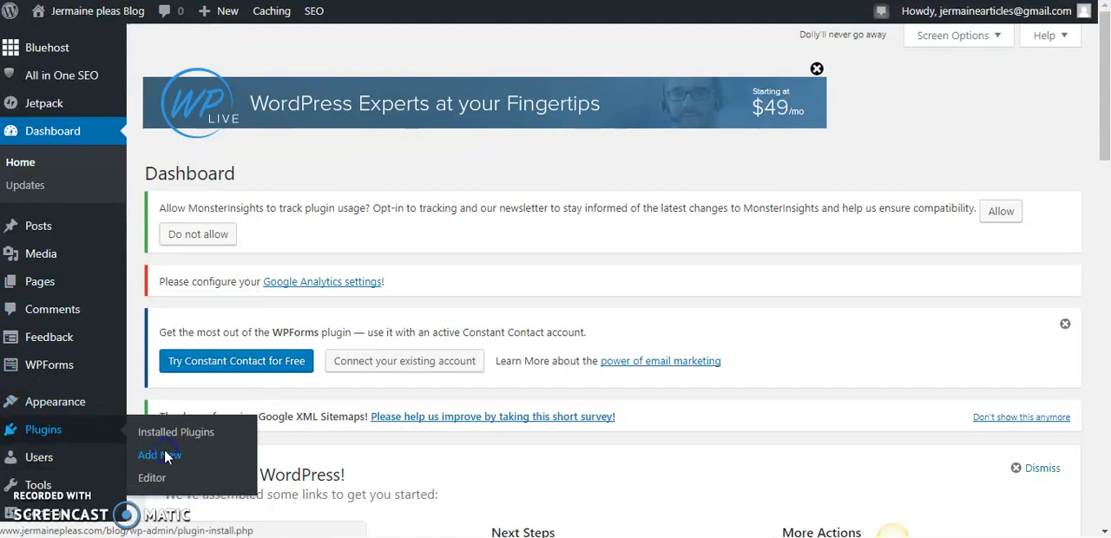
Search Plugins > Add New for 'wp-postratings' so WP-PostRatings shows in the results.
click(148, 454)
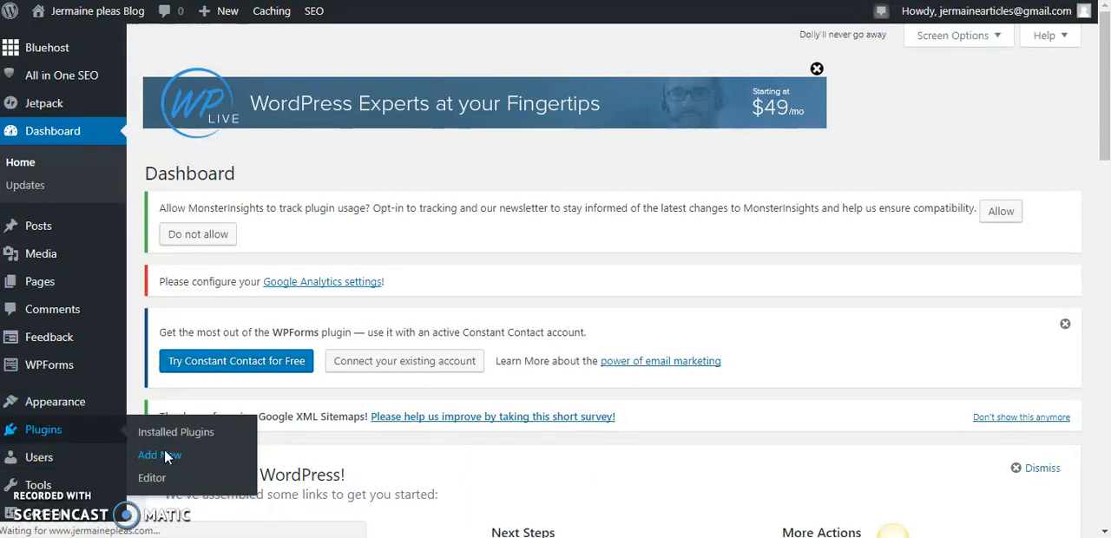
click(149, 454)
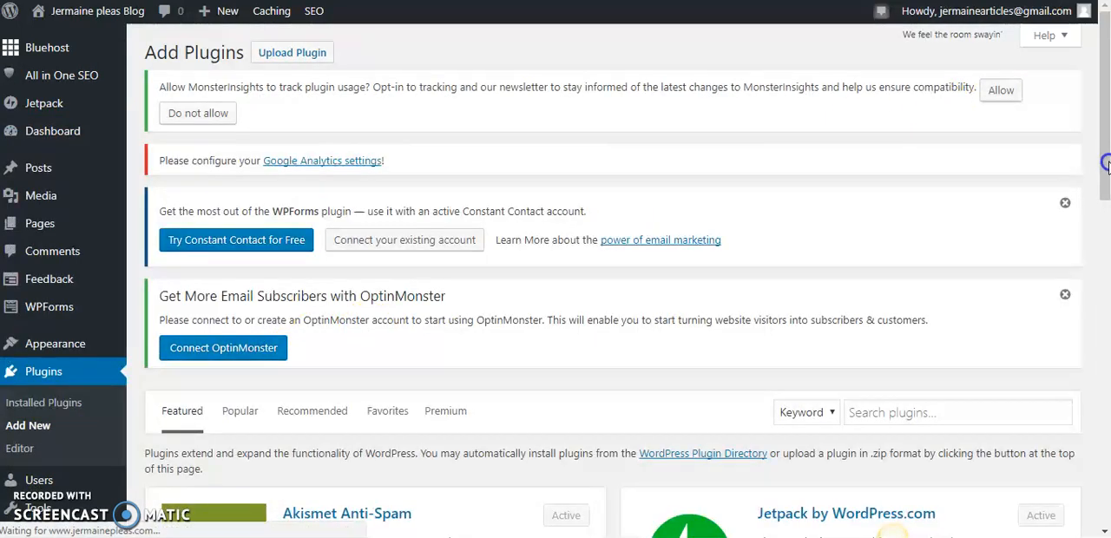
scroll(down, 3)
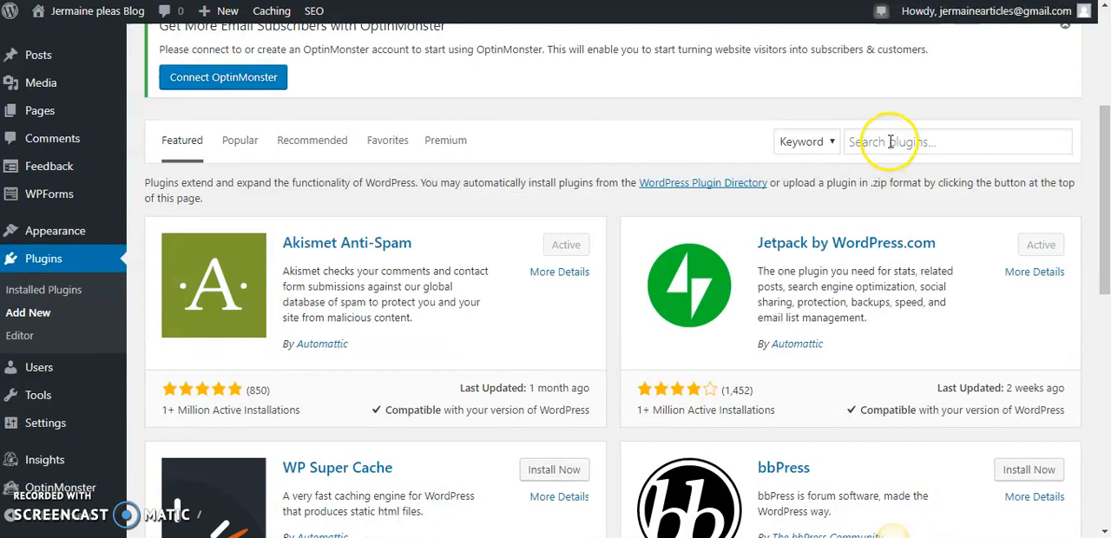
text(w)
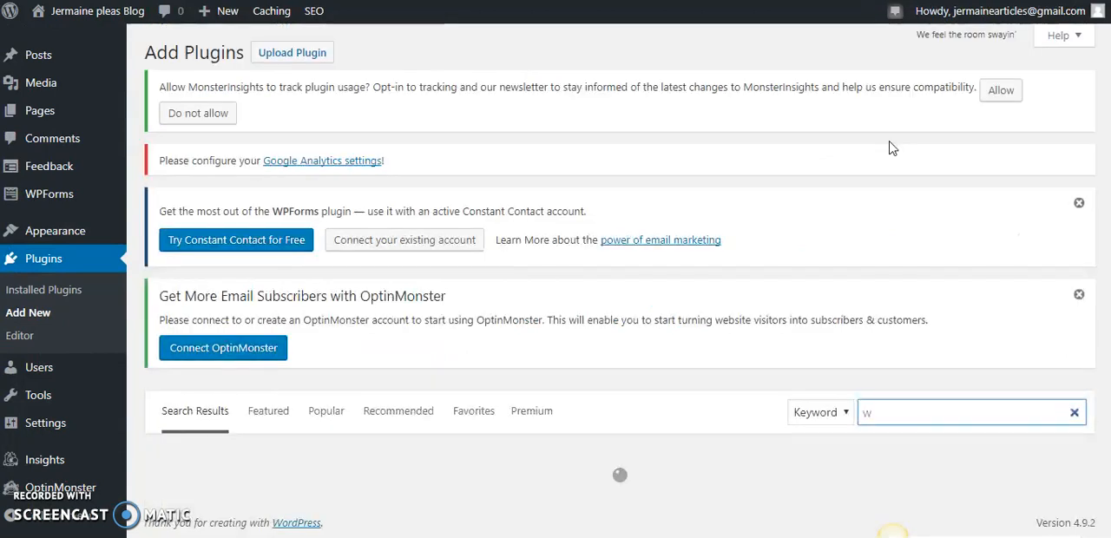
text(p-)
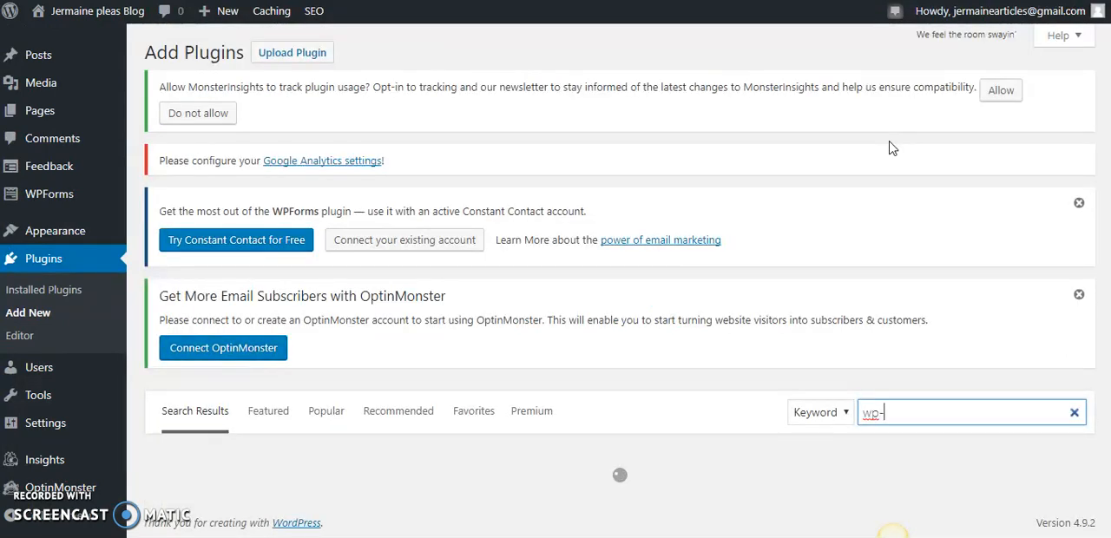
text(postratings)
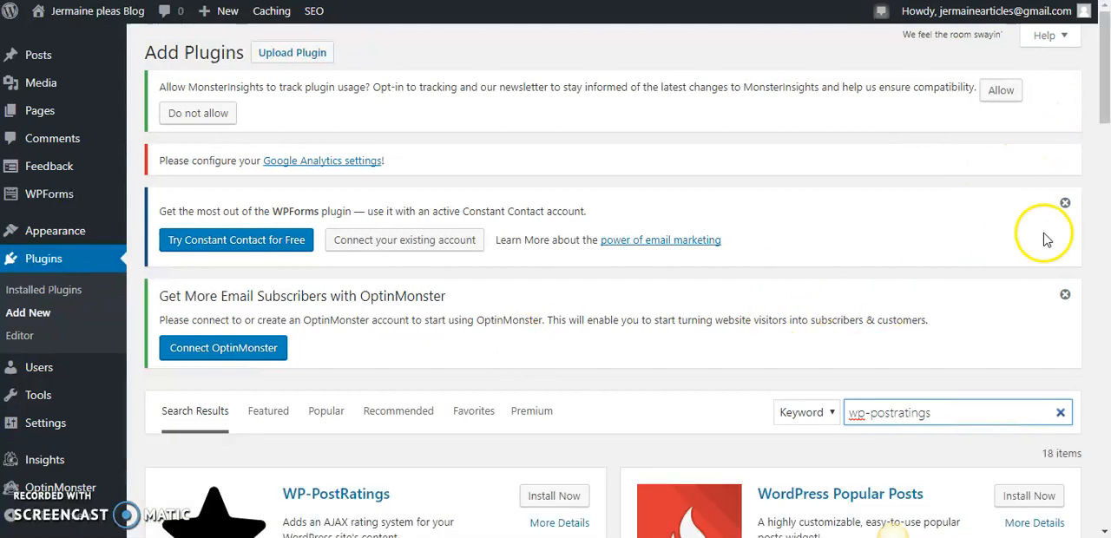
scroll(down, 3)
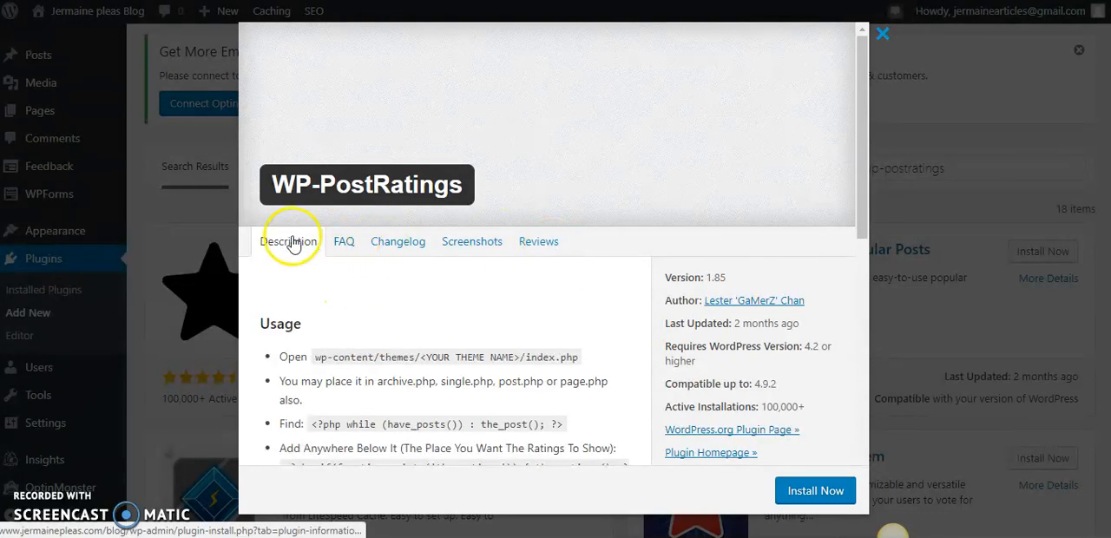
mouse_move(344, 239)
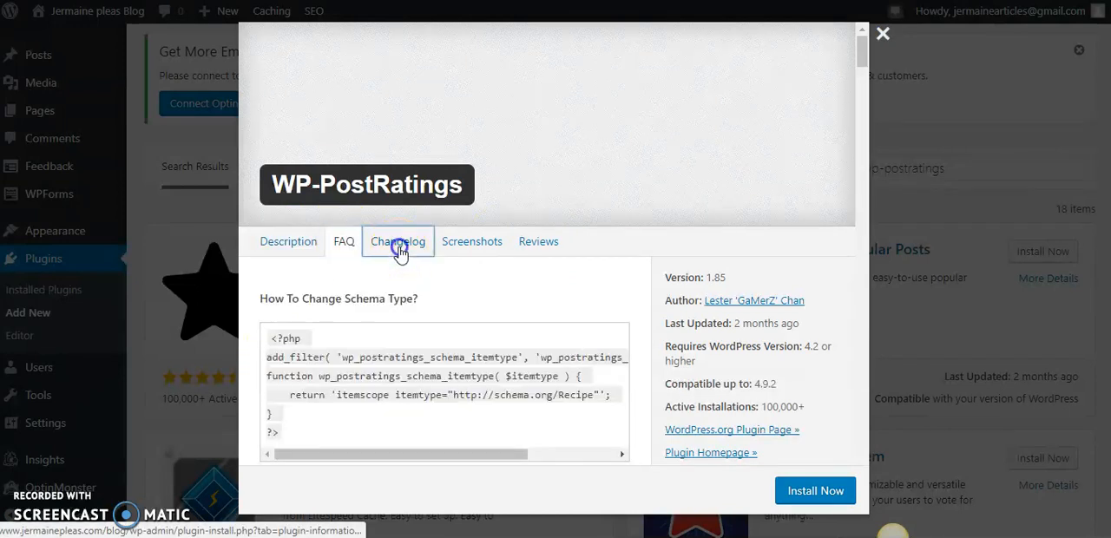
Read through the plugin's Changelog, Reviews and Description with usage notes.
click(472, 241)
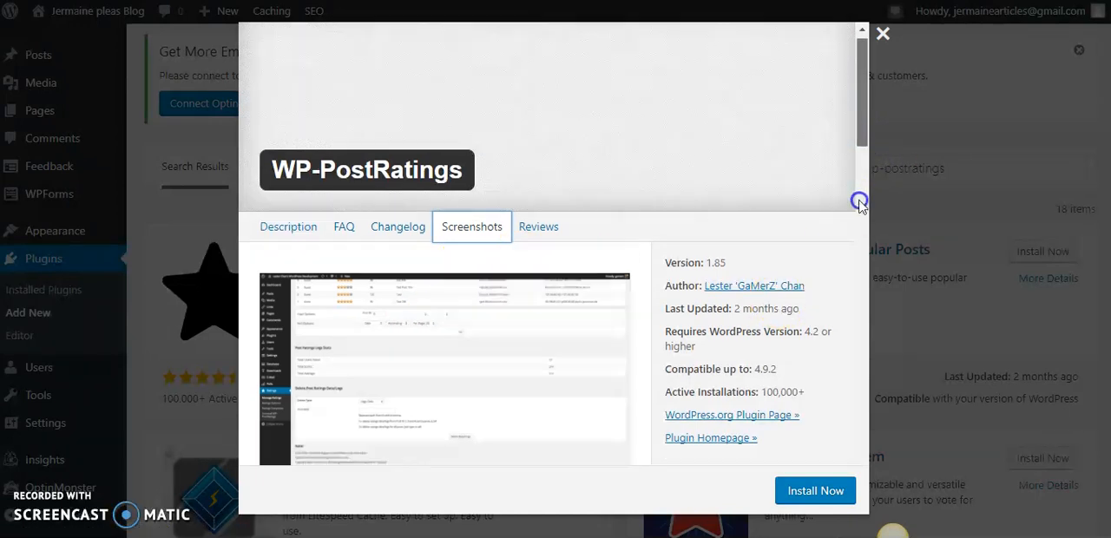
scroll(down, 3)
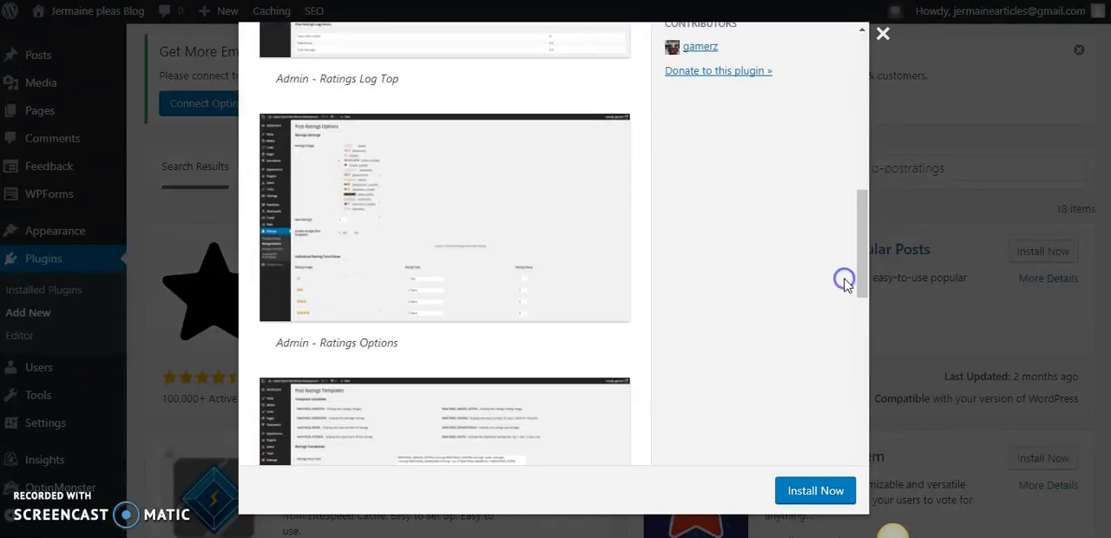
scroll(down, 3)
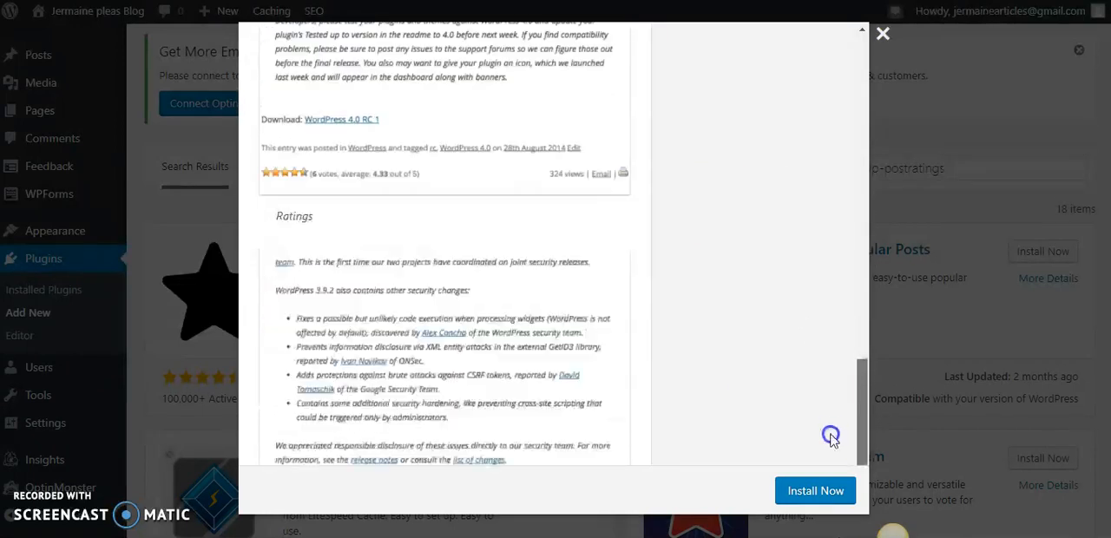
click(472, 241)
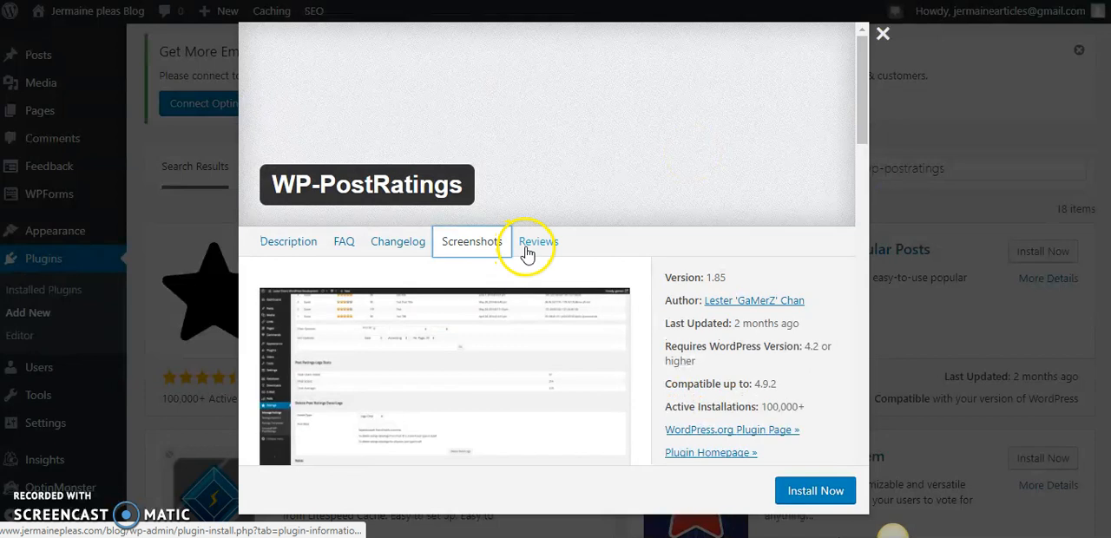
click(537, 241)
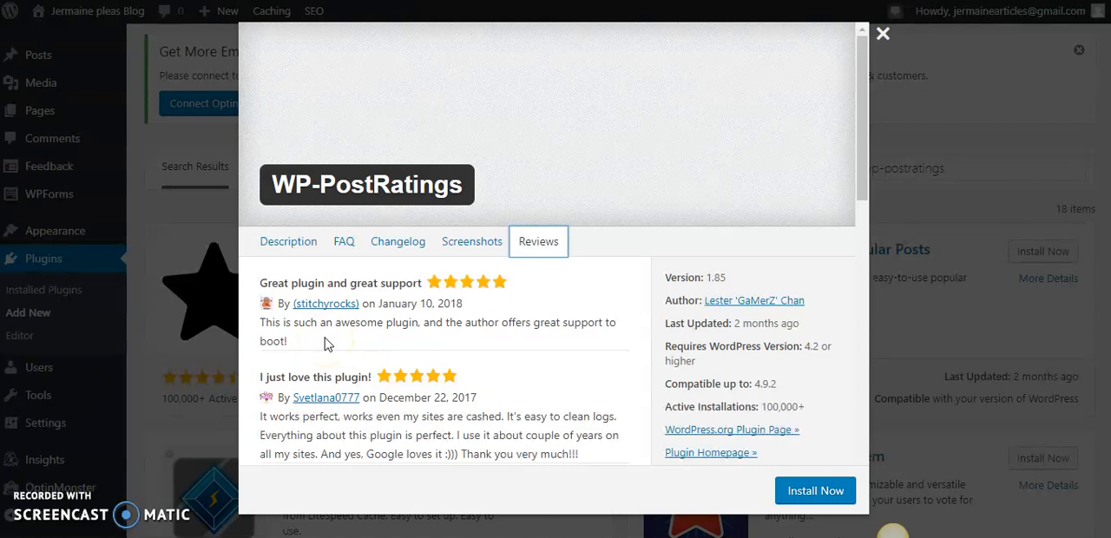
mouse_move(486, 102)
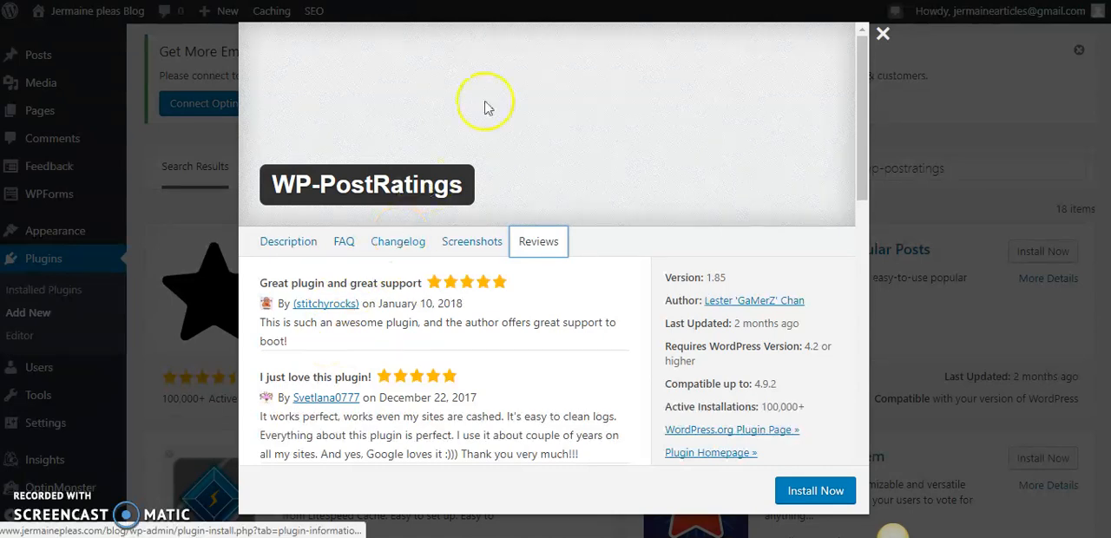
mouse_move(573, 95)
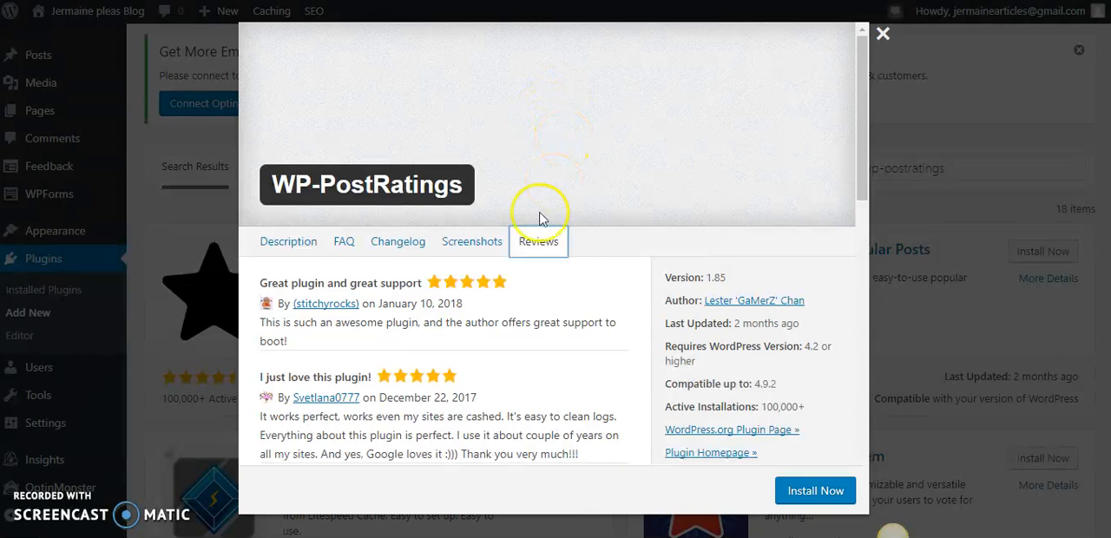
click(288, 241)
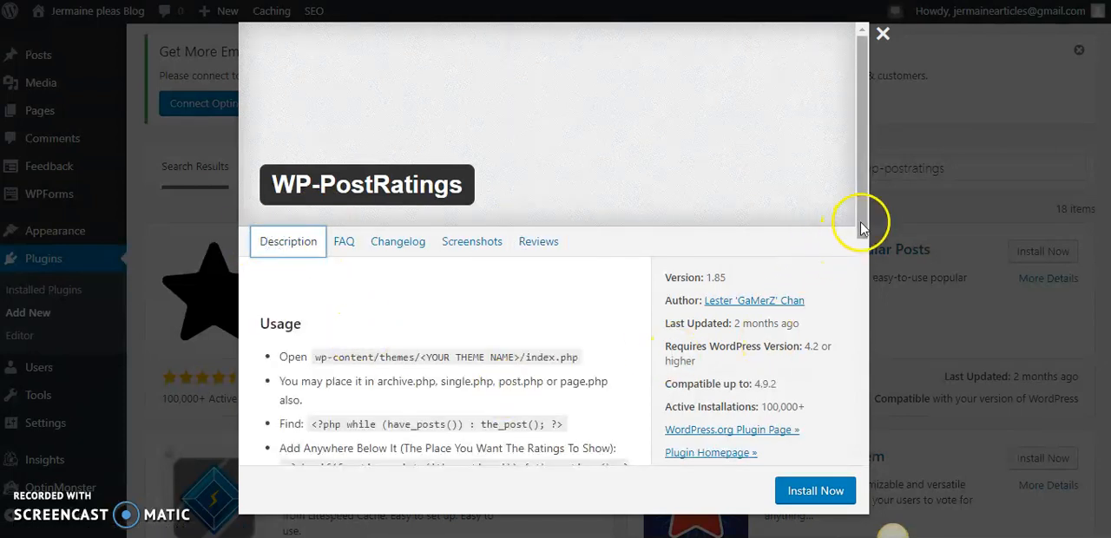
Select and copy the [ratings] shortcode from the Usage section of the description.
scroll(down, 3)
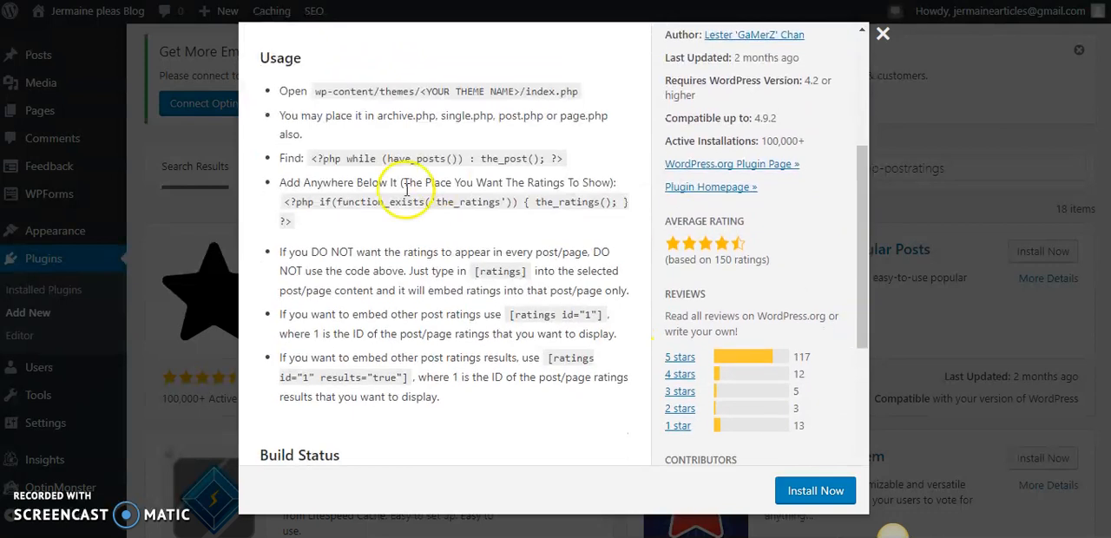
mouse_move(282, 190)
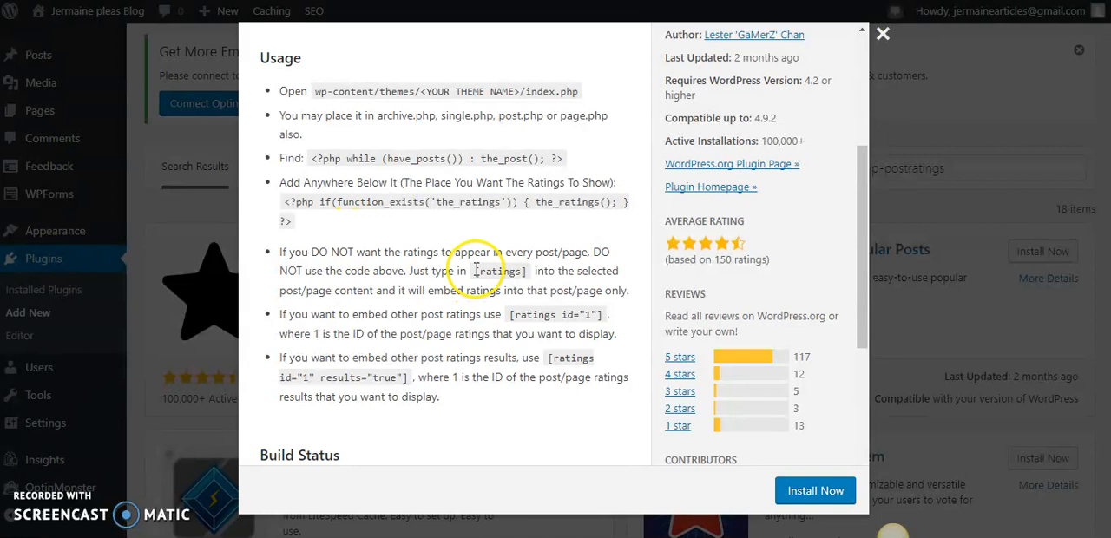
double_click(500, 271)
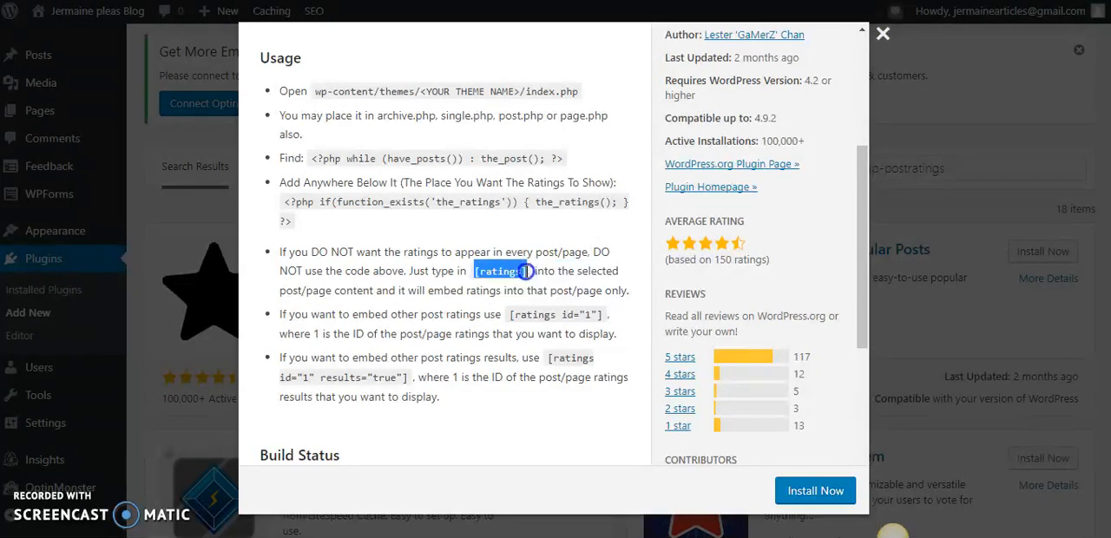
right_click(521, 271)
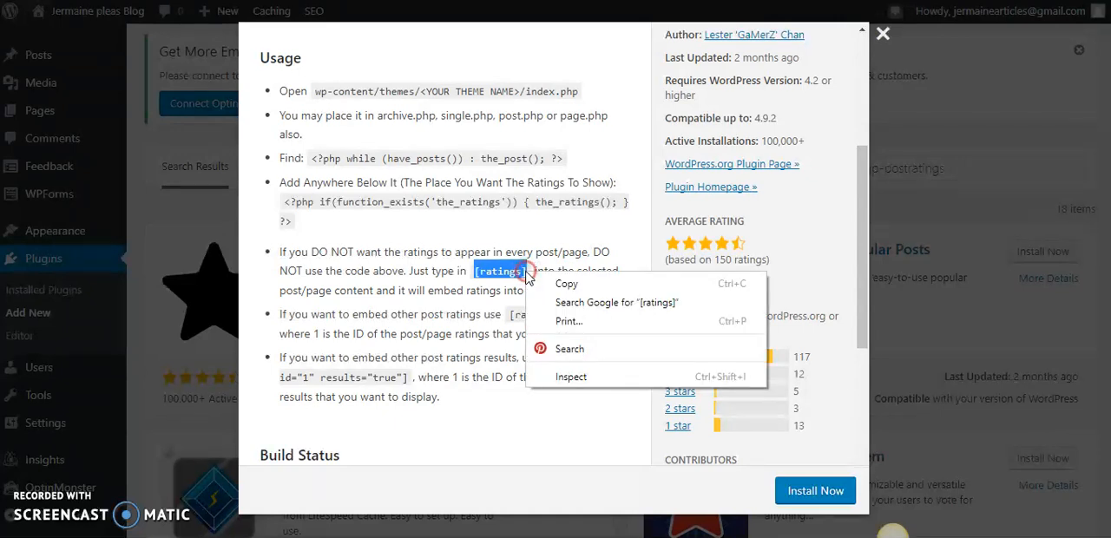
click(311, 260)
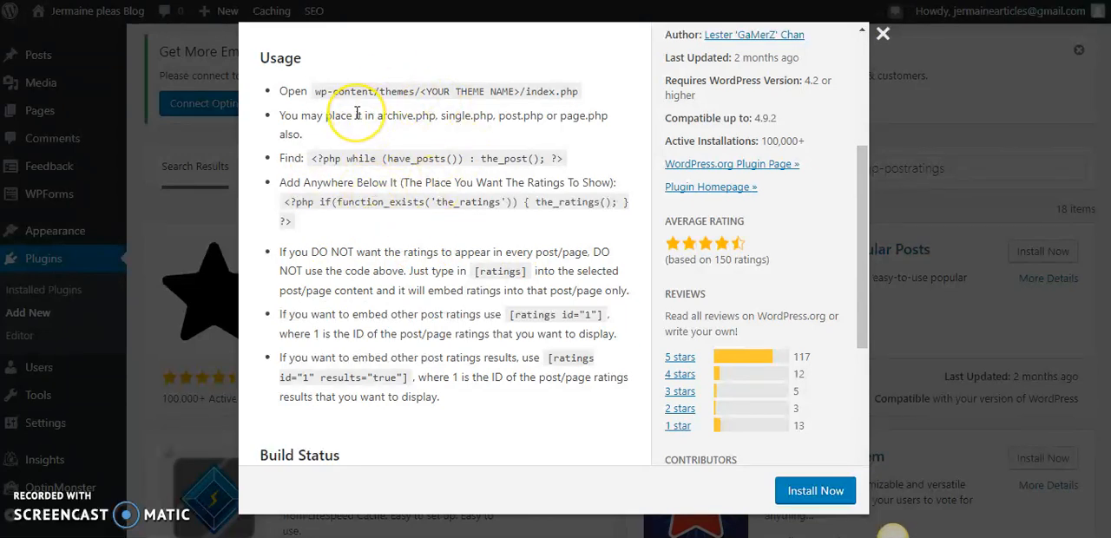
mouse_move(316, 158)
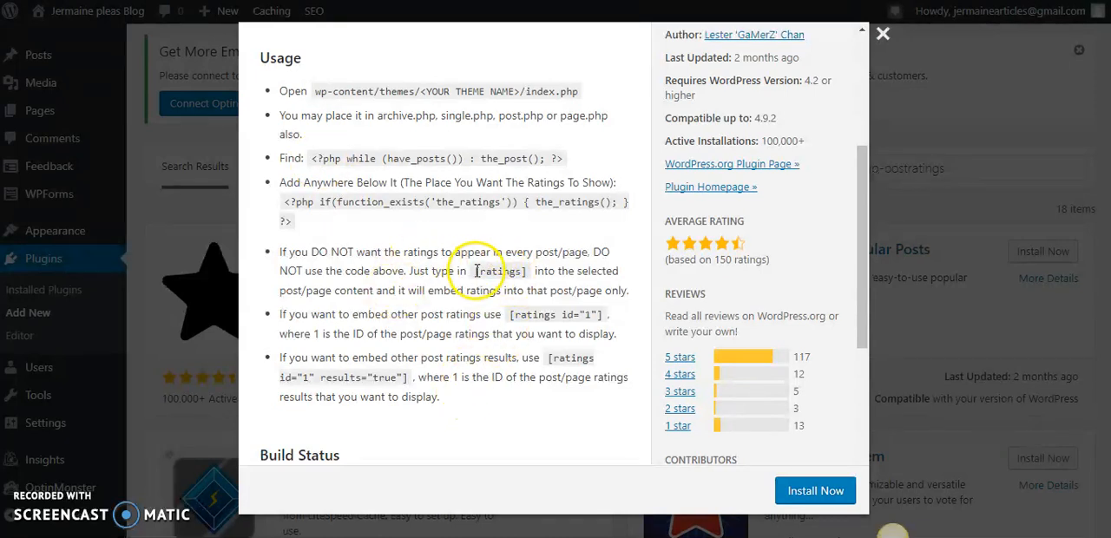
double_click(500, 271)
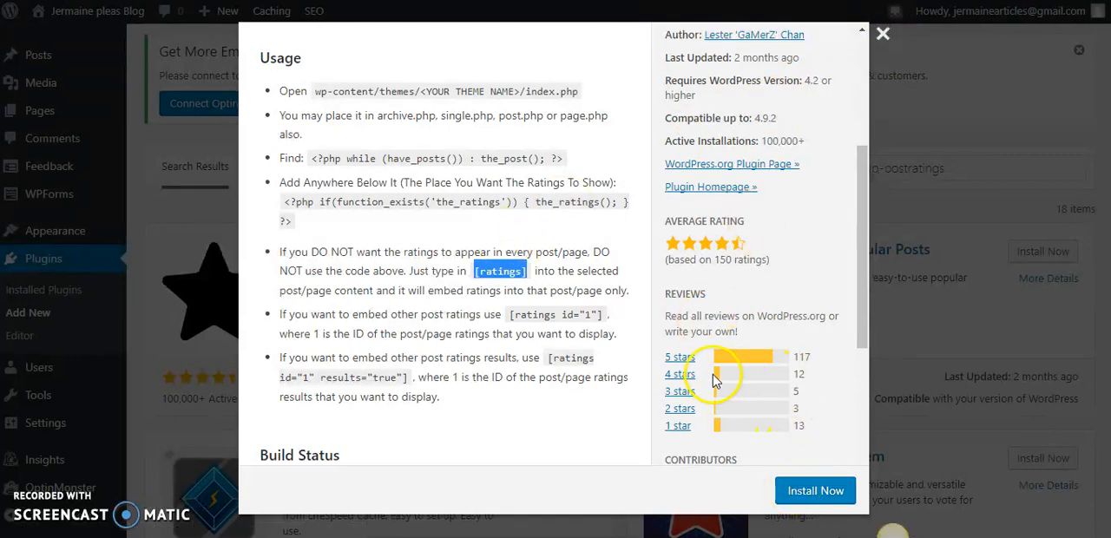
mouse_move(740, 451)
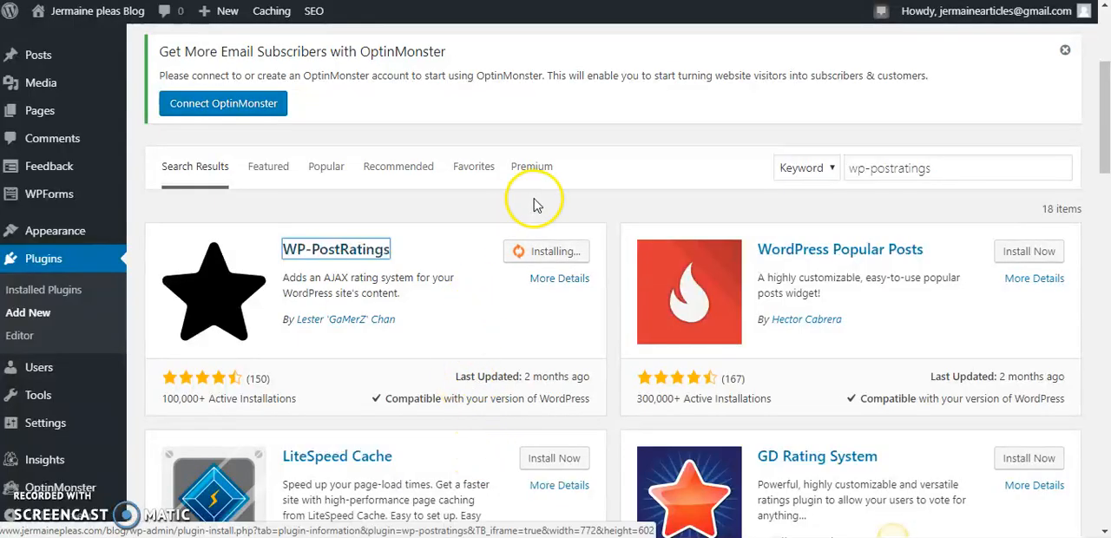
mouse_move(507, 302)
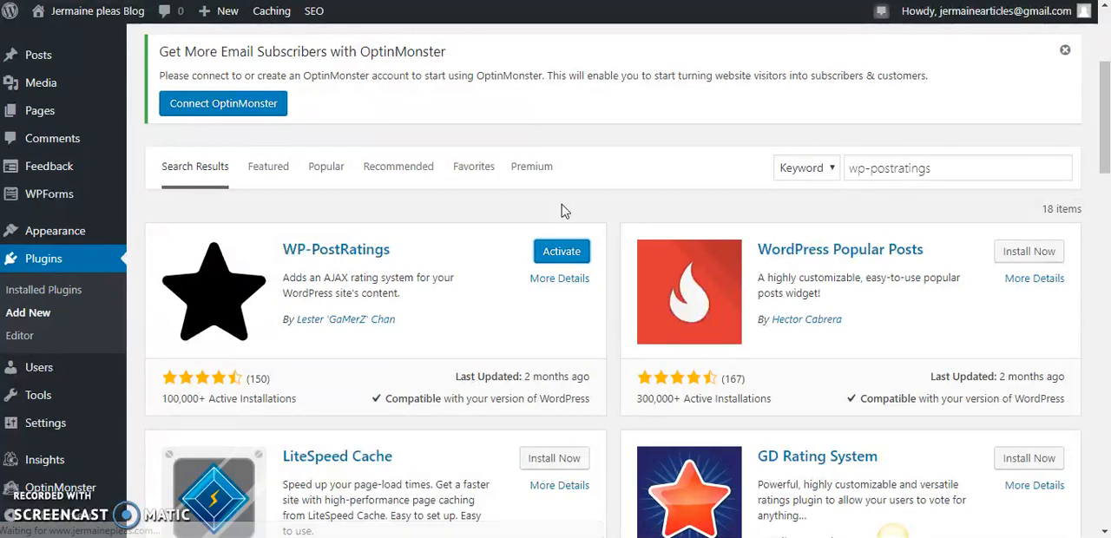
Activate the newly installed WP-PostRatings plugin.
click(560, 250)
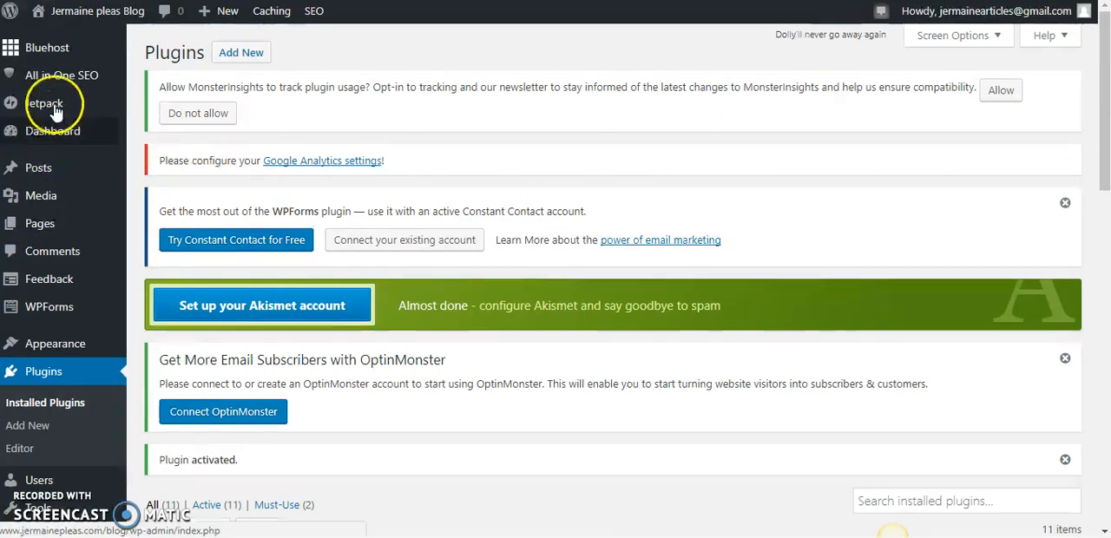
mouse_move(38, 167)
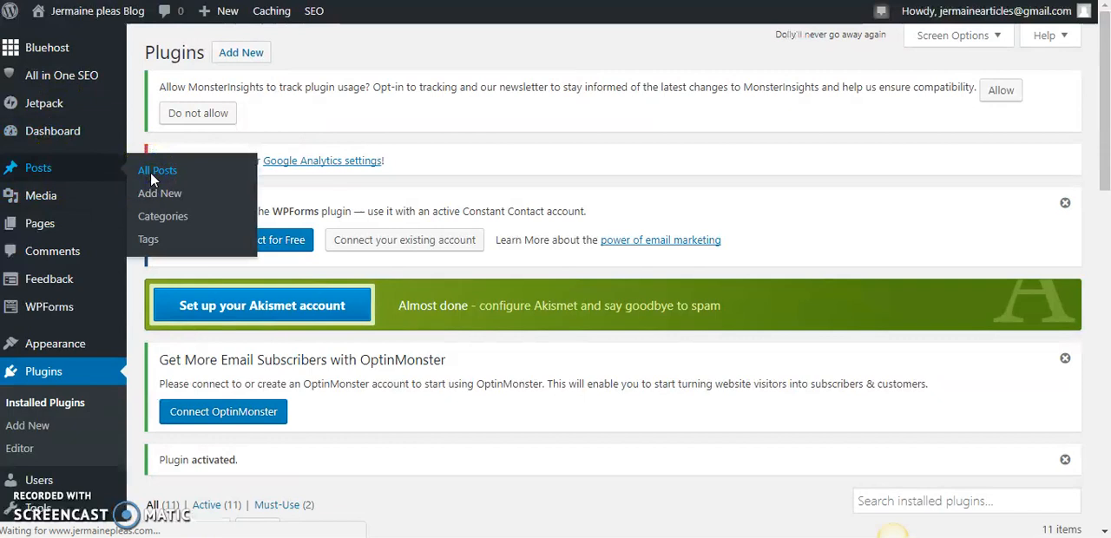
From All Posts, edit the chocolate cake post and scroll to its Text editor content.
click(156, 170)
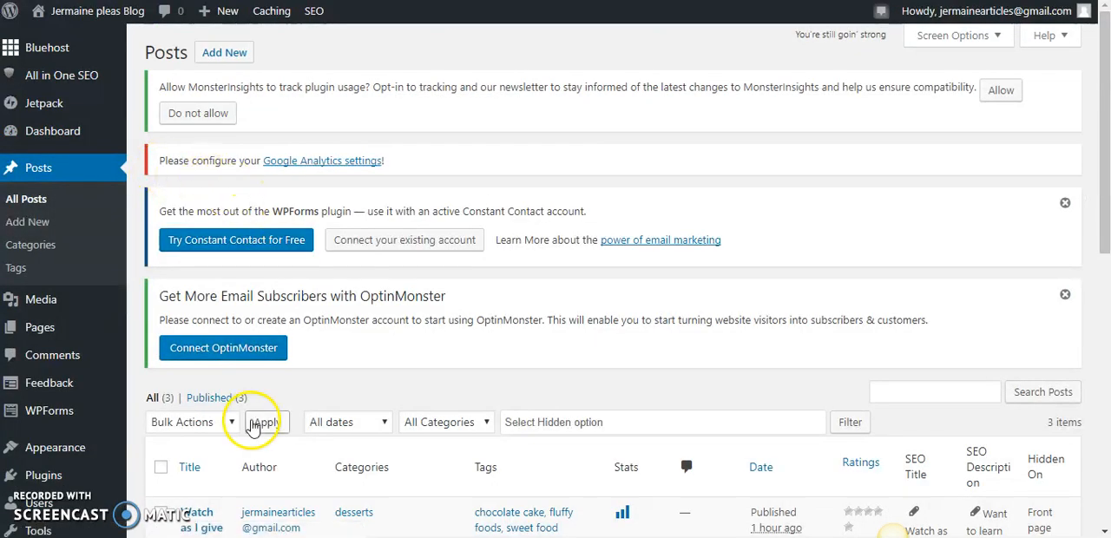
scroll(down, 3)
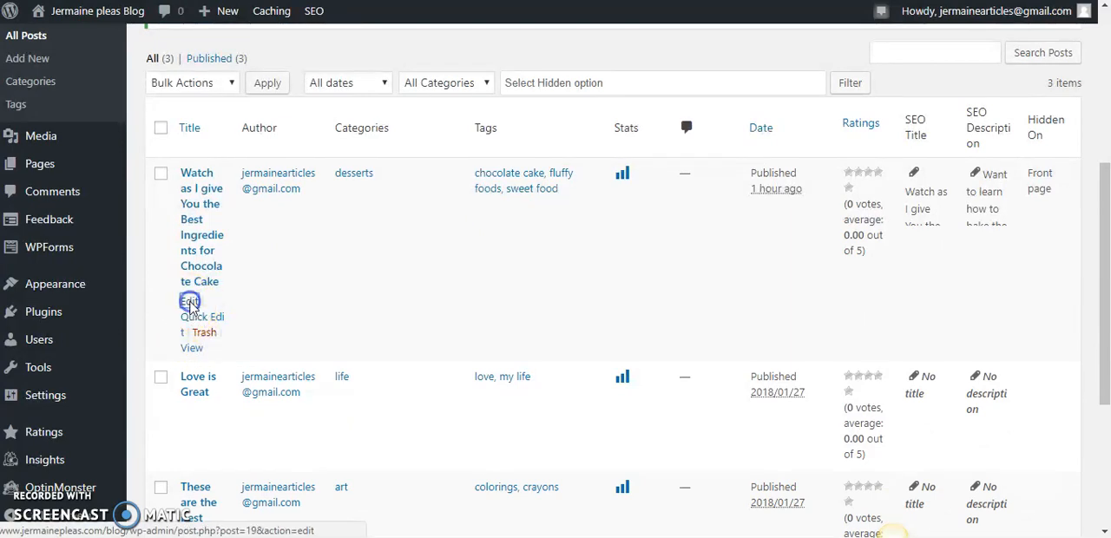
click(189, 302)
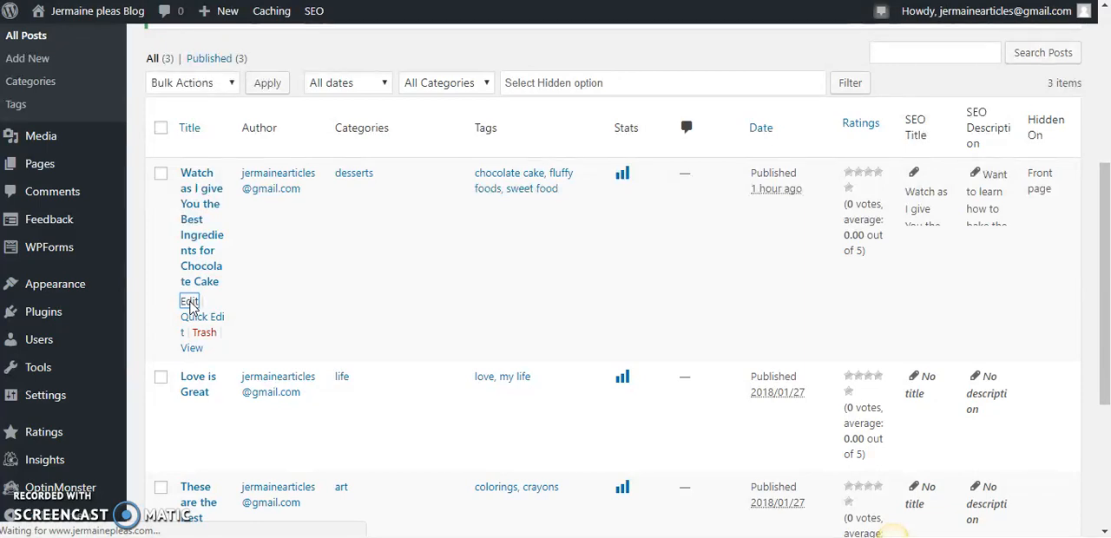
click(189, 302)
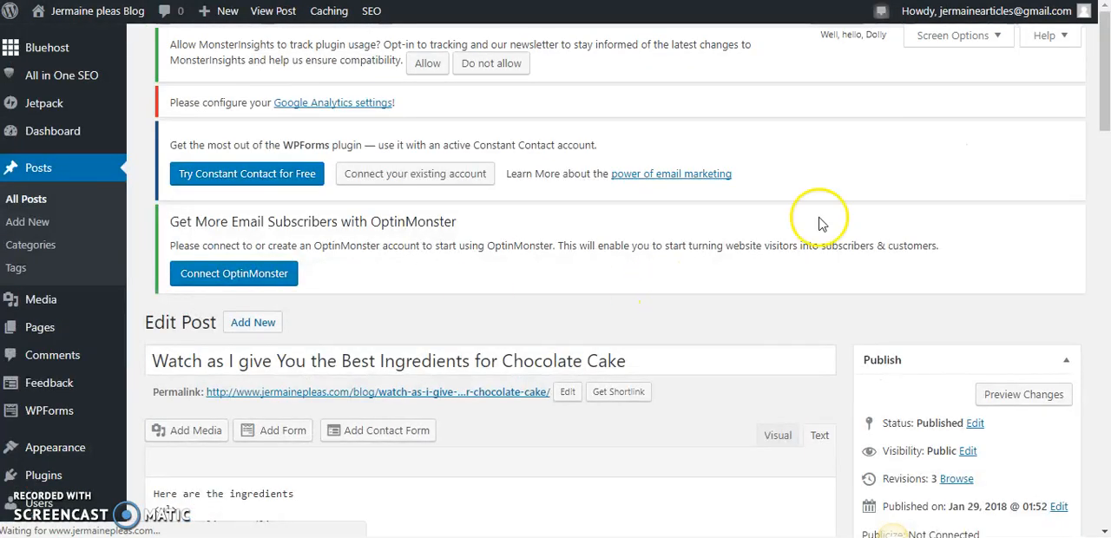
scroll(down, 3)
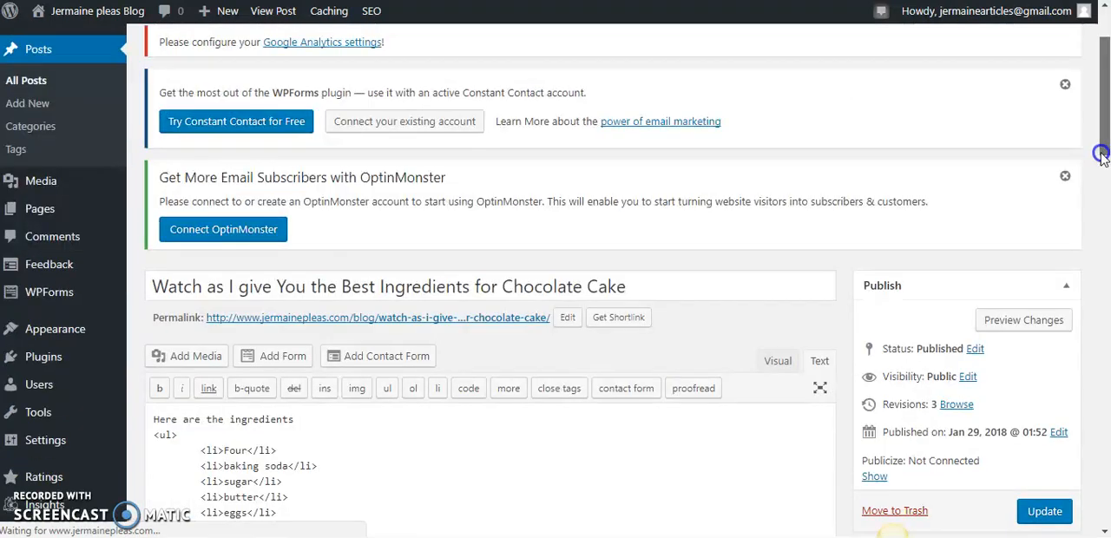
scroll(down, 3)
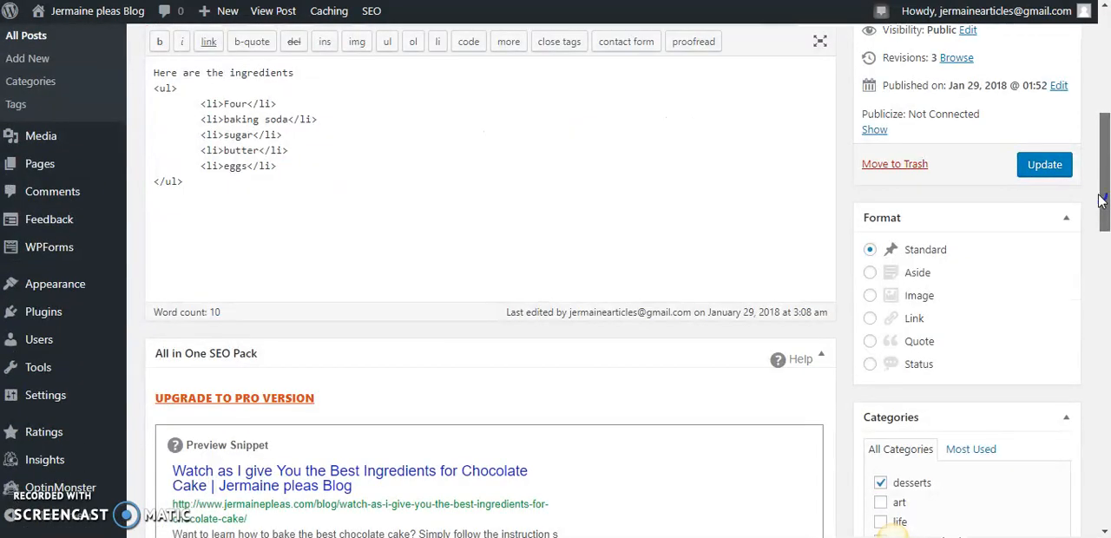
click(45, 395)
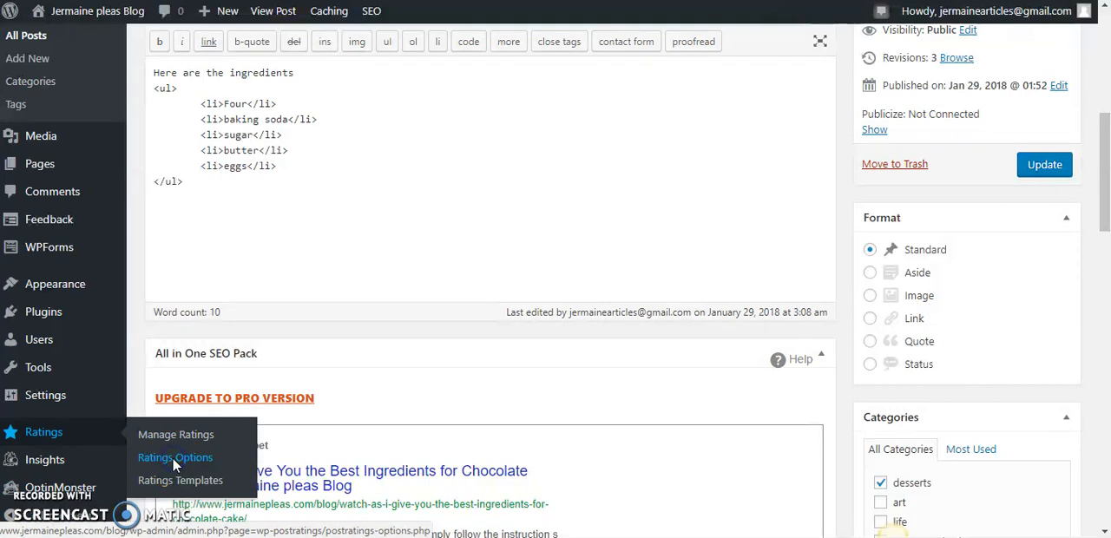
In Ratings Options choose the stars image and set Google Rich Snippets to Yes.
click(174, 458)
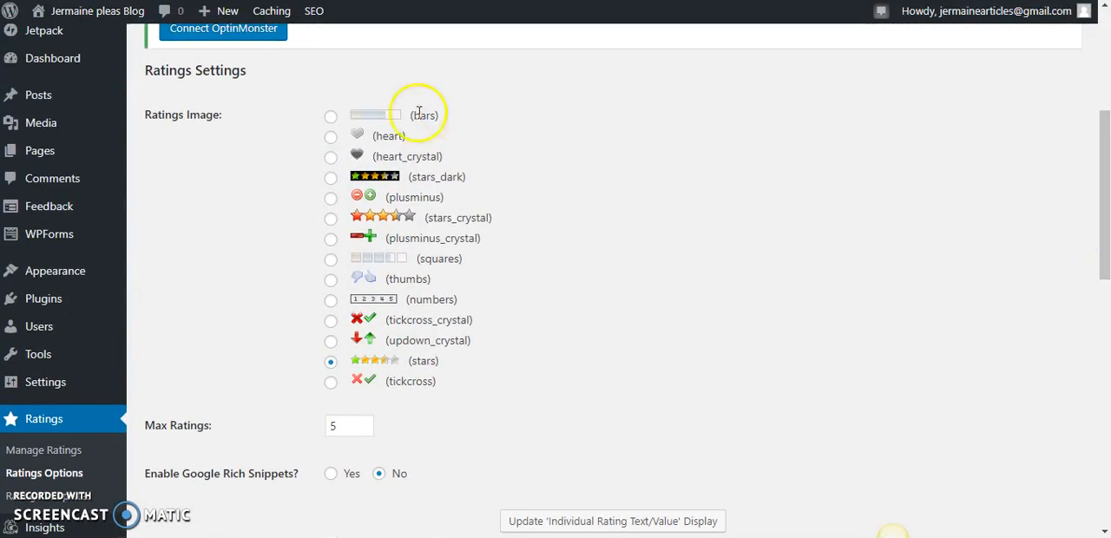
mouse_move(346, 110)
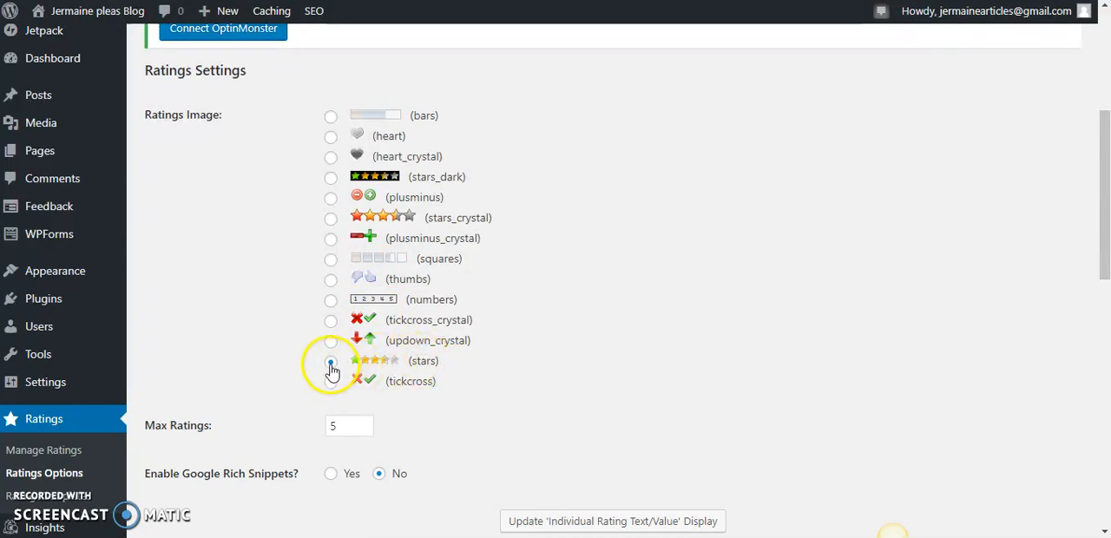
click(330, 361)
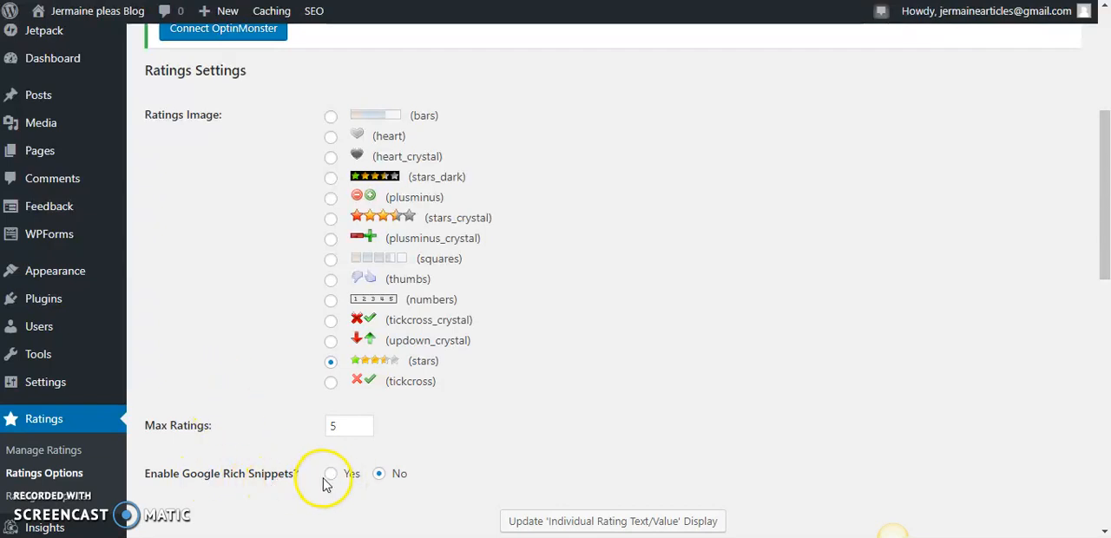
click(329, 473)
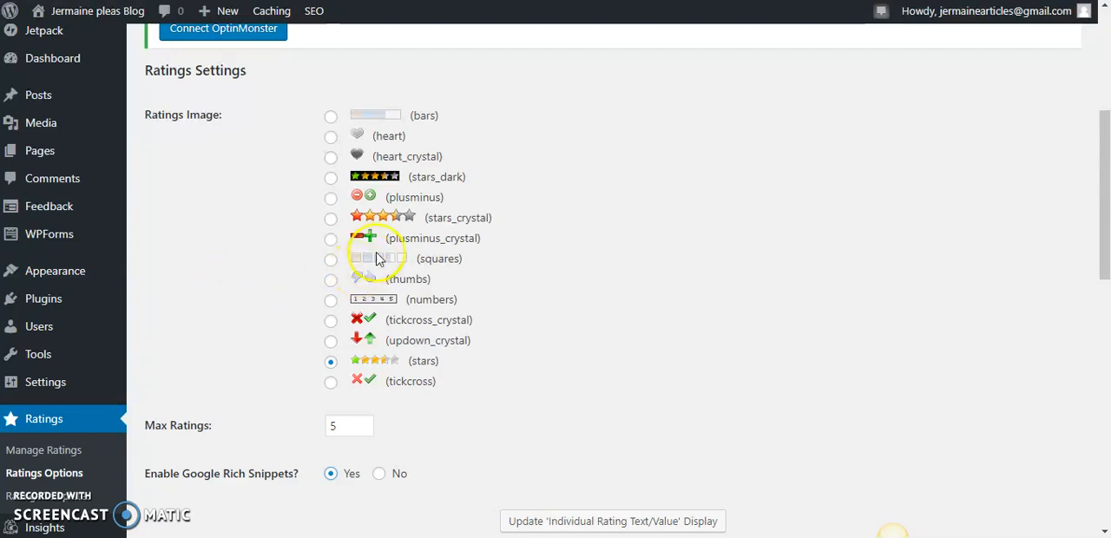
mouse_move(165, 334)
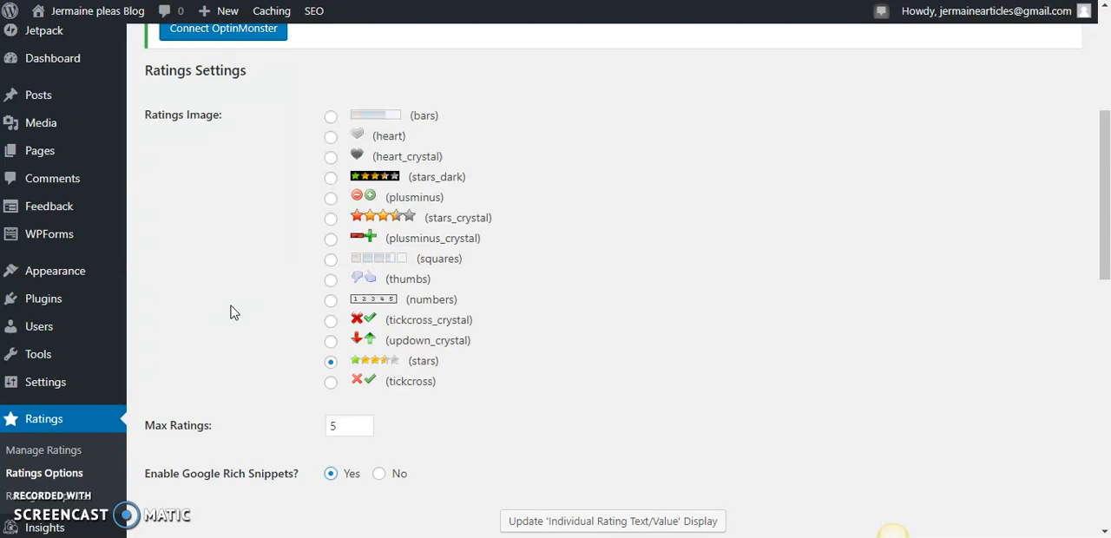
mouse_move(233, 309)
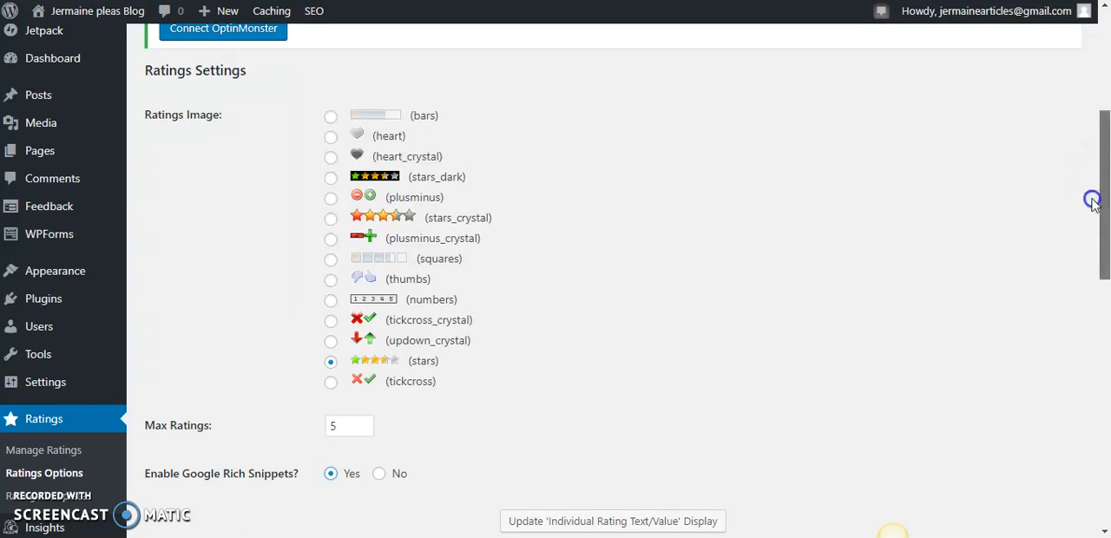
scroll(down, 3)
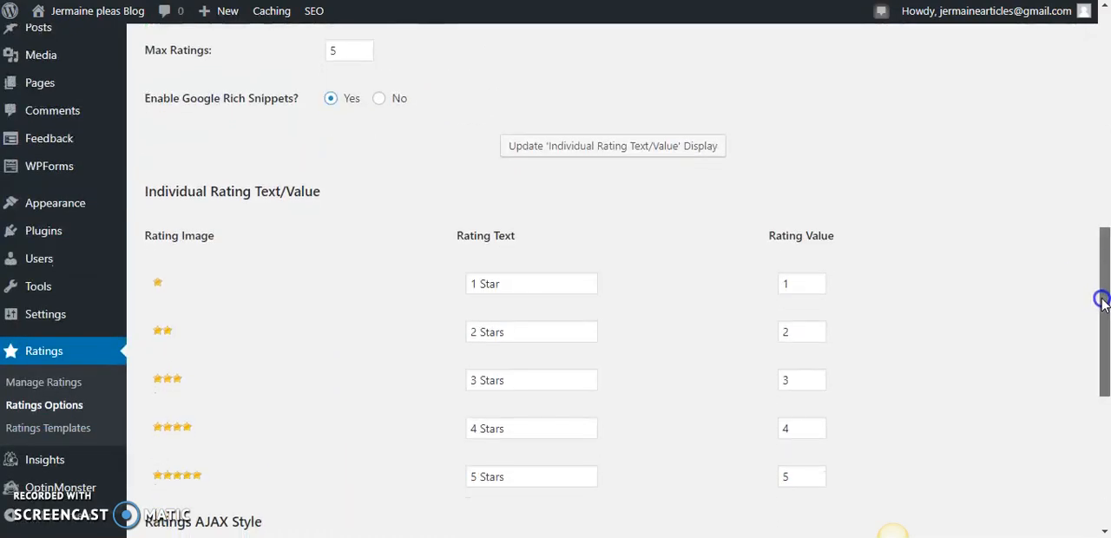
scroll(down, 3)
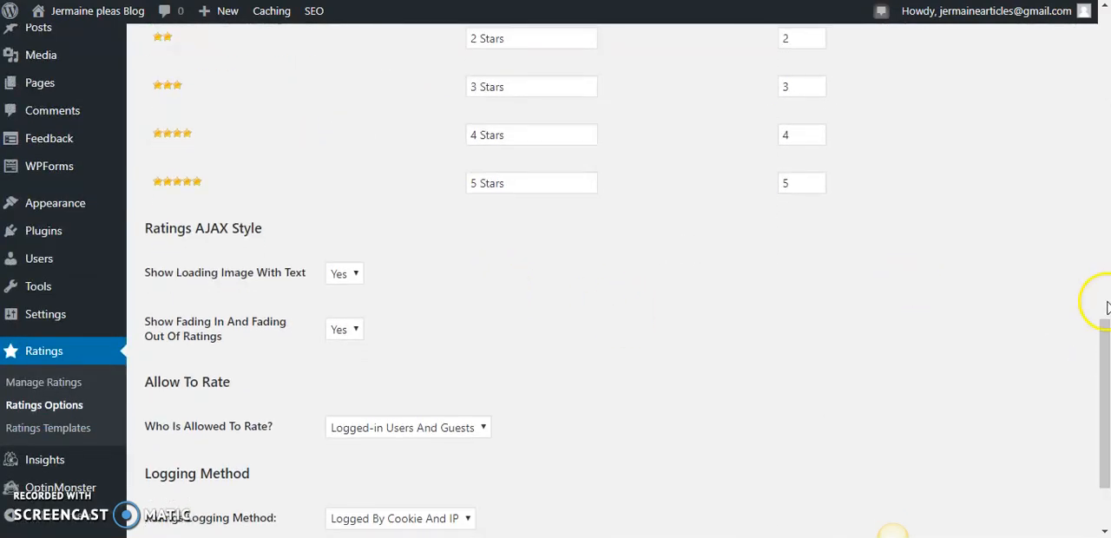
scroll(down, 3)
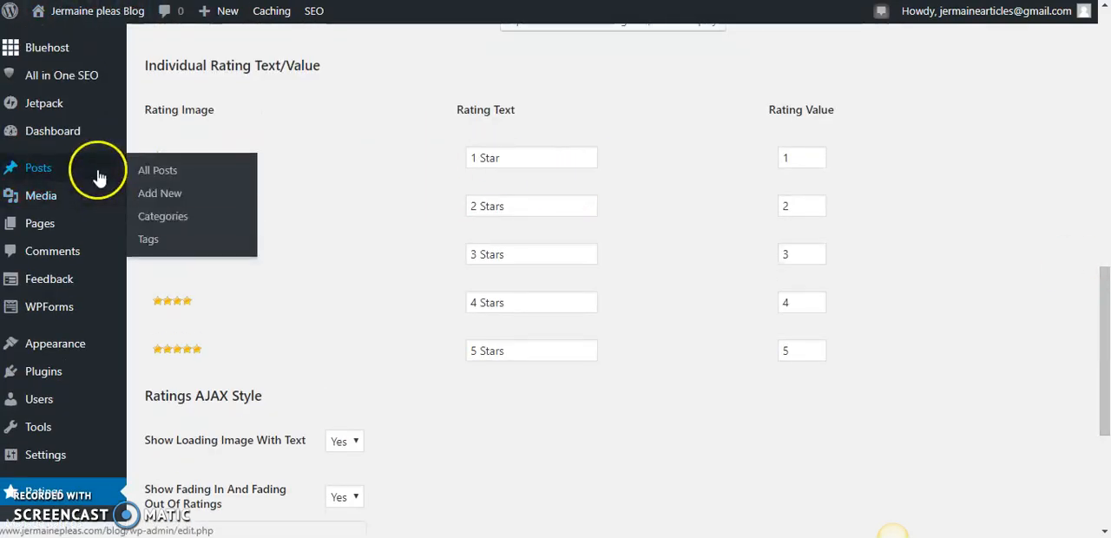
Return to All Posts and reopen the chocolate cake post in the editor.
click(156, 170)
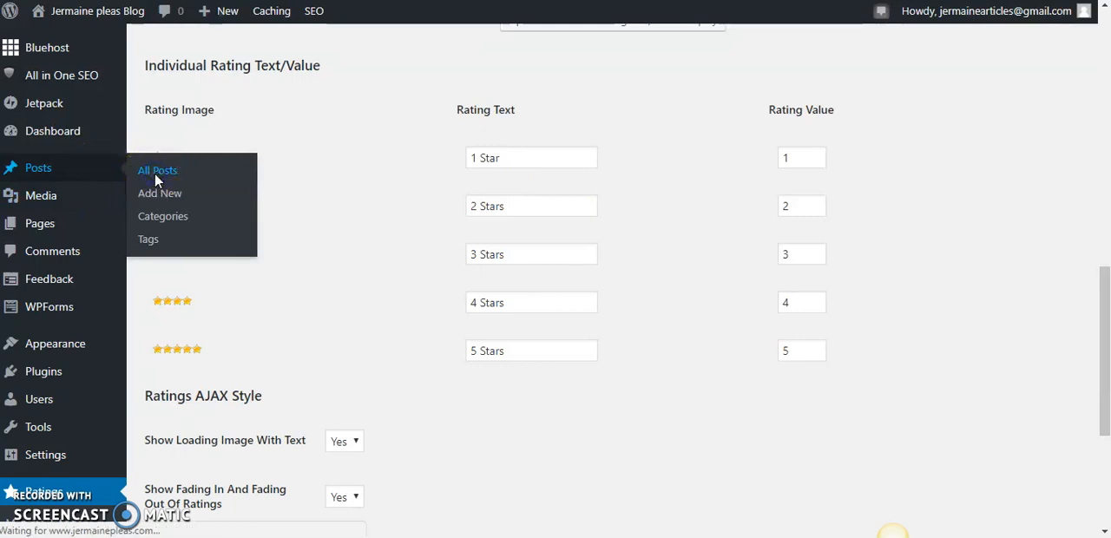
click(156, 170)
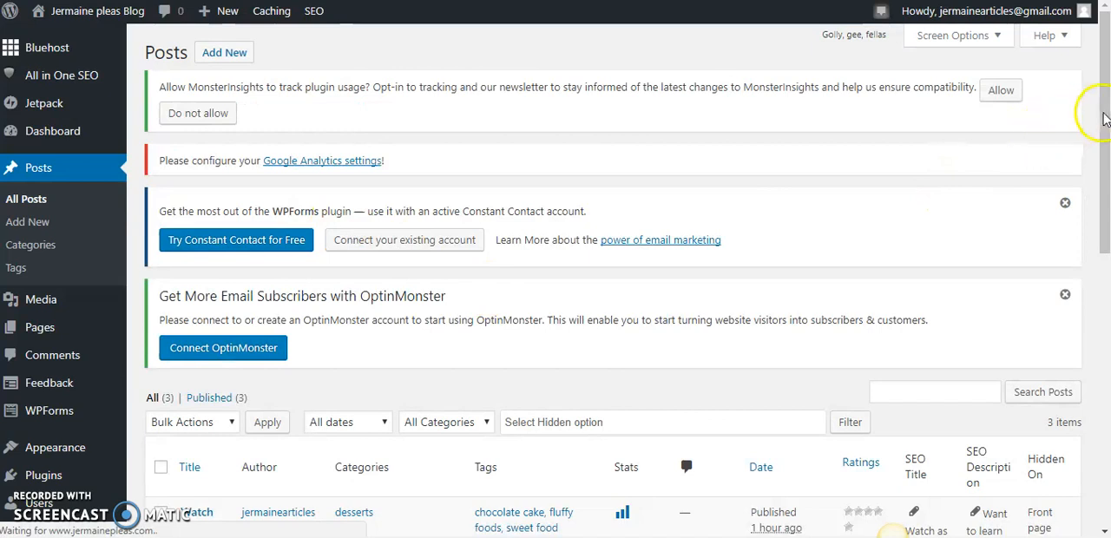
scroll(down, 3)
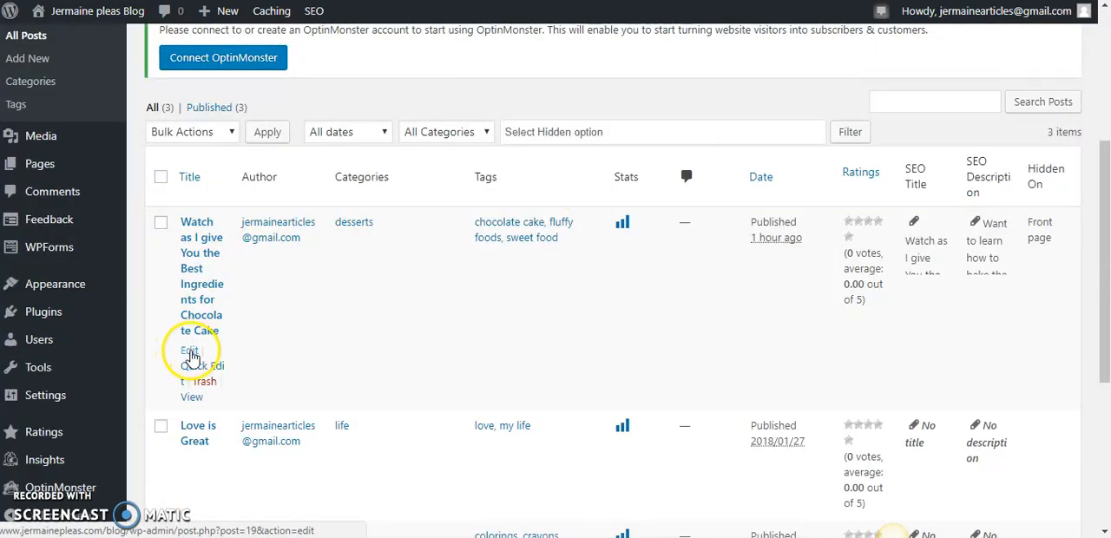
click(188, 351)
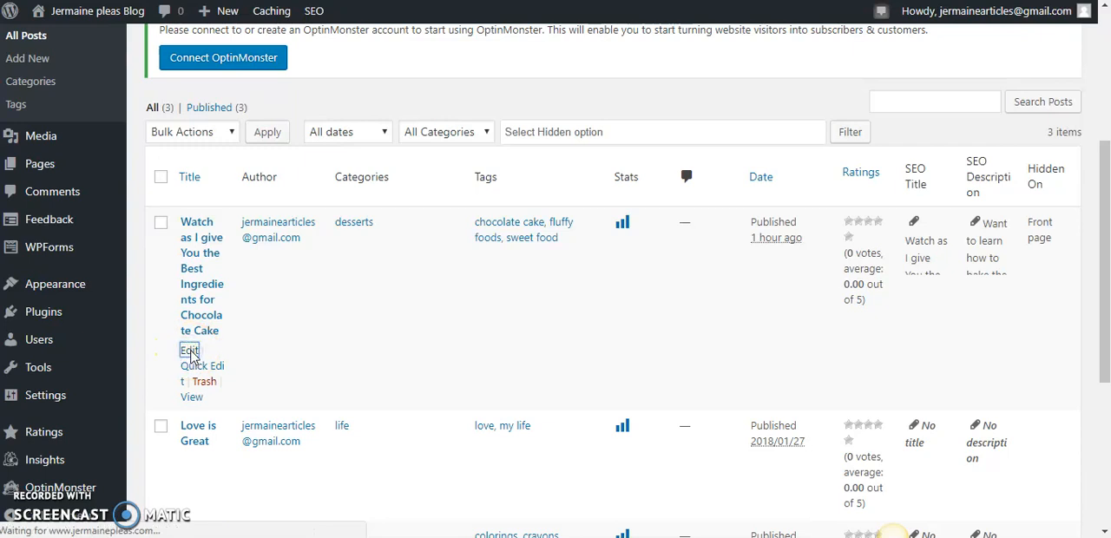
click(189, 350)
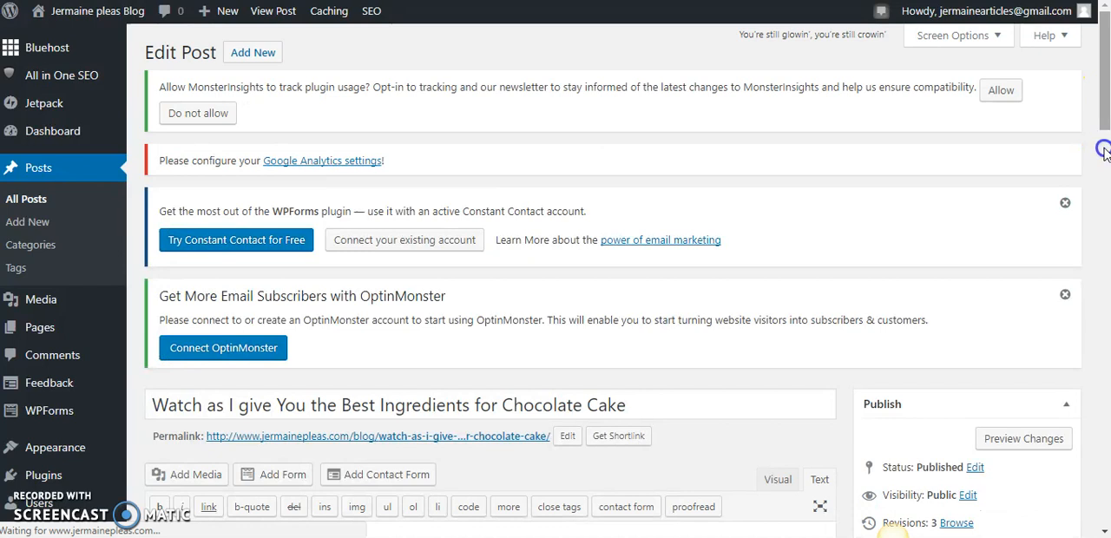
Paste [ratings] below the ingredient list in the Text view and update the post.
scroll(down, 3)
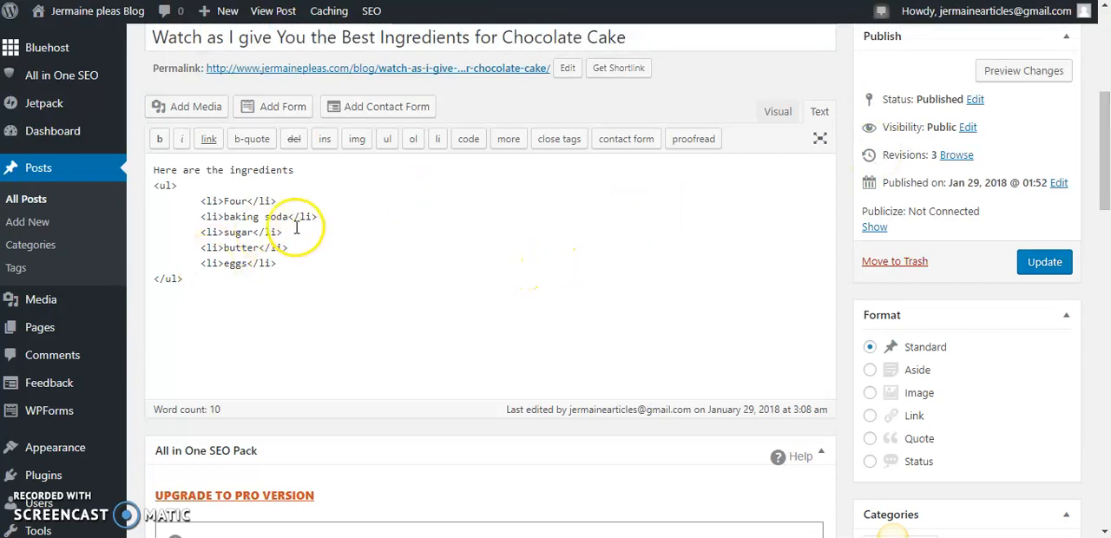
click(774, 111)
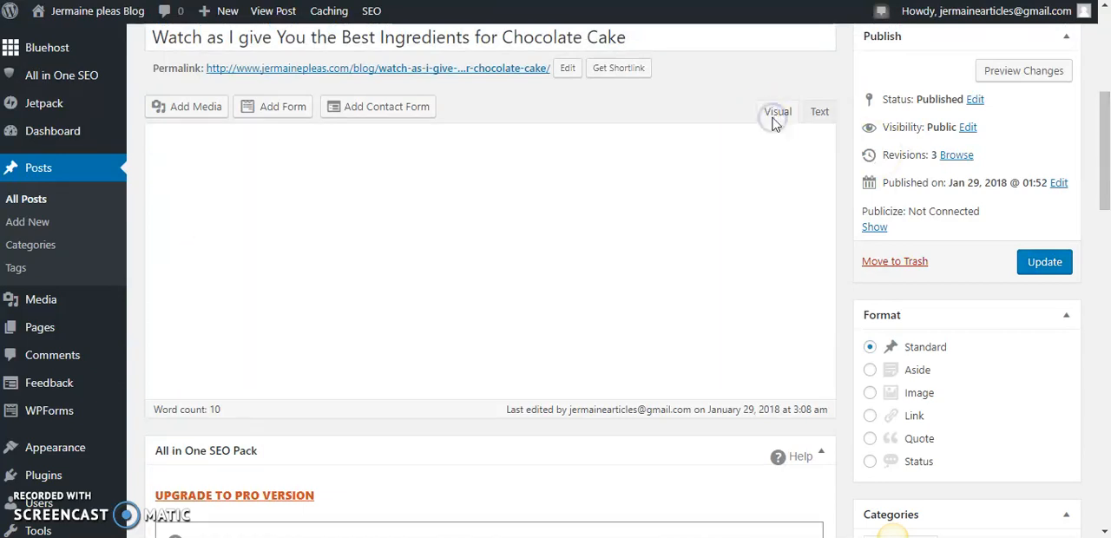
click(778, 111)
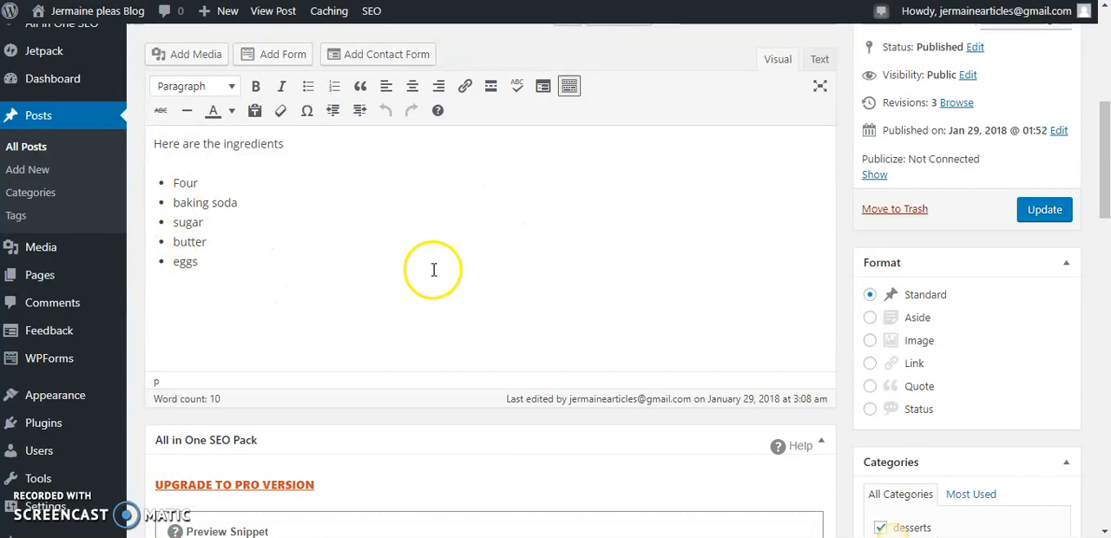
click(819, 59)
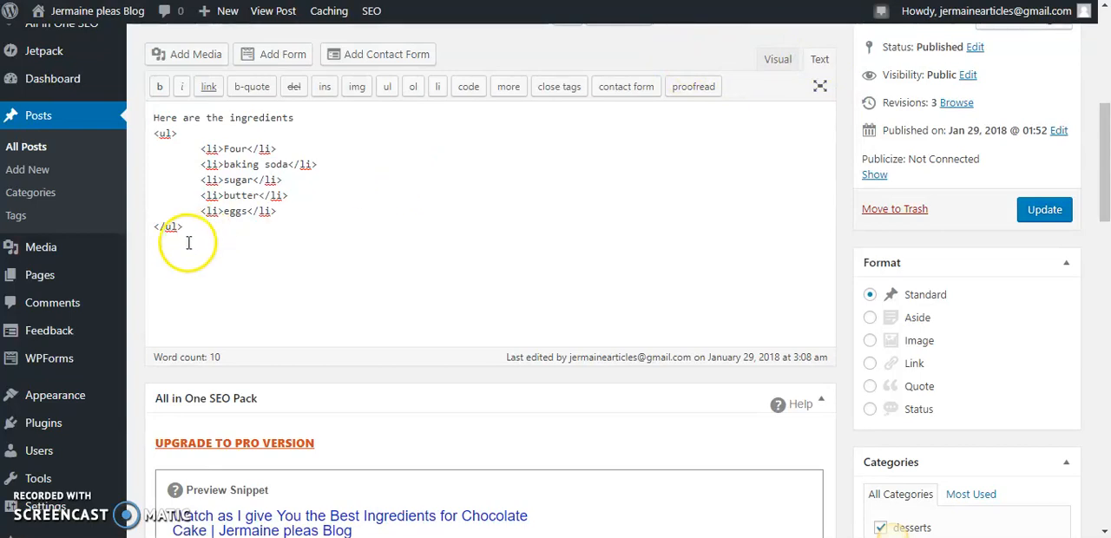
right_click(188, 243)
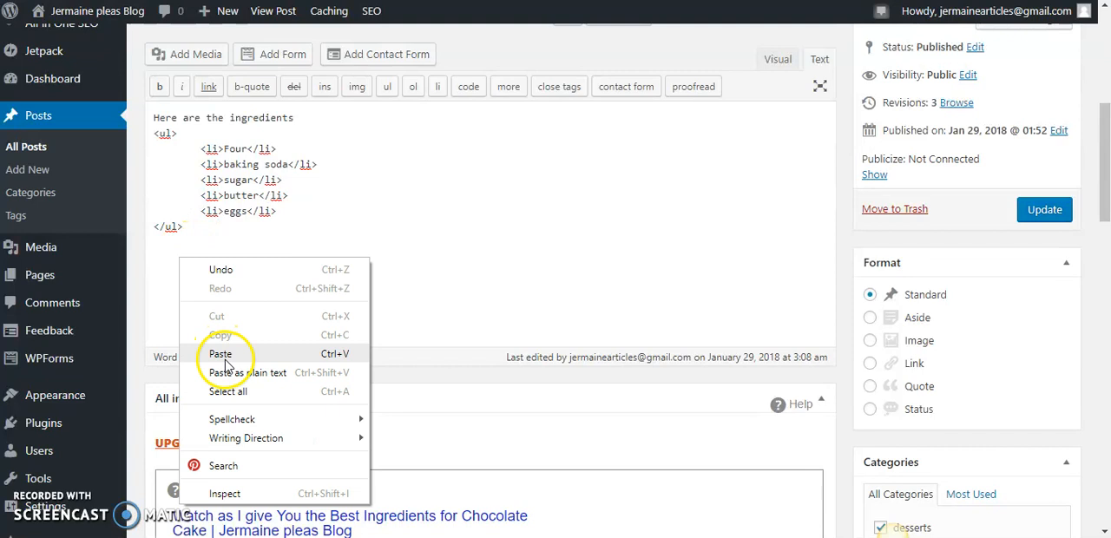
click(218, 355)
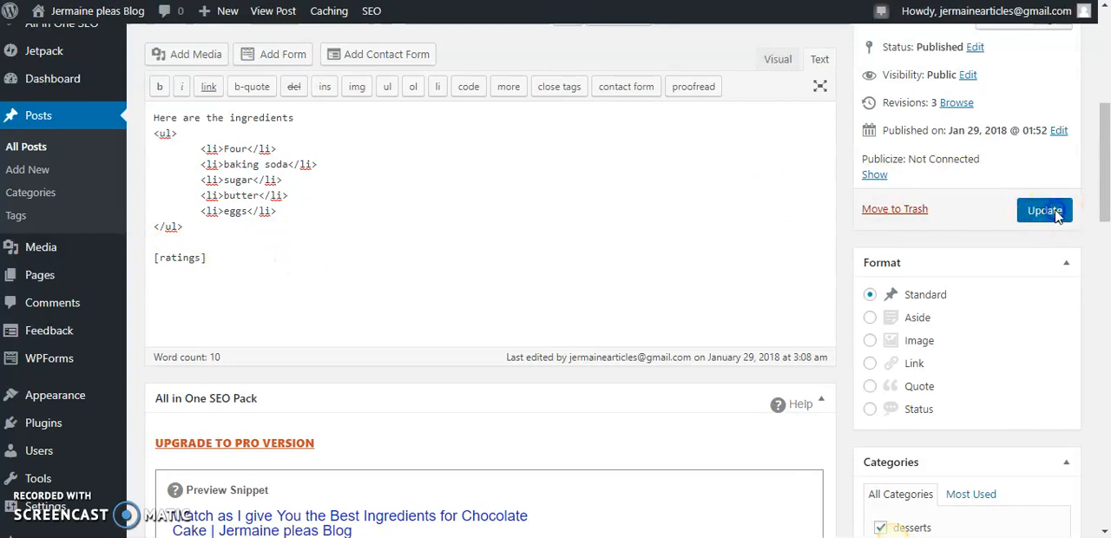
click(1045, 210)
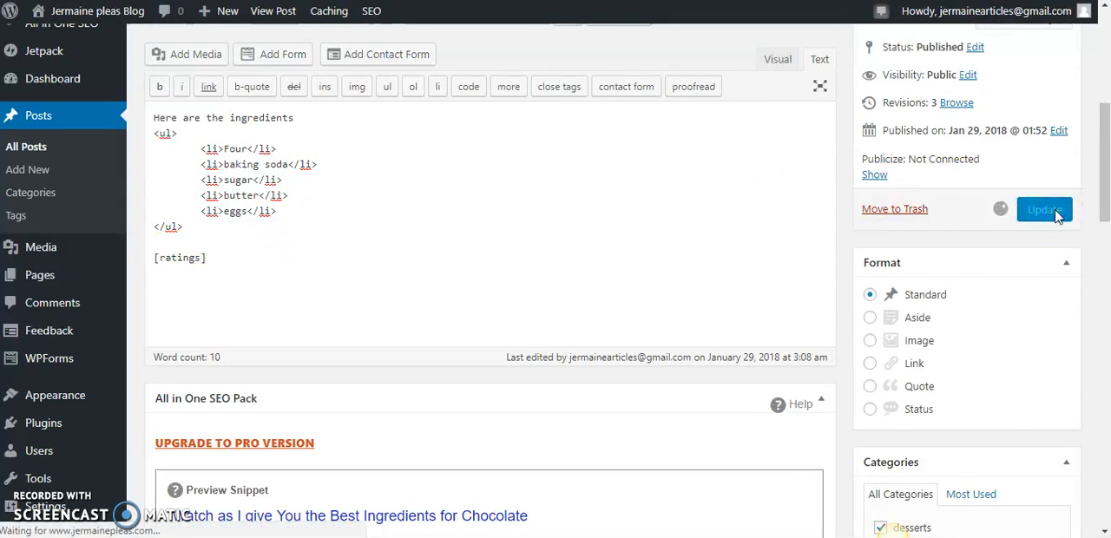
mouse_move(1045, 208)
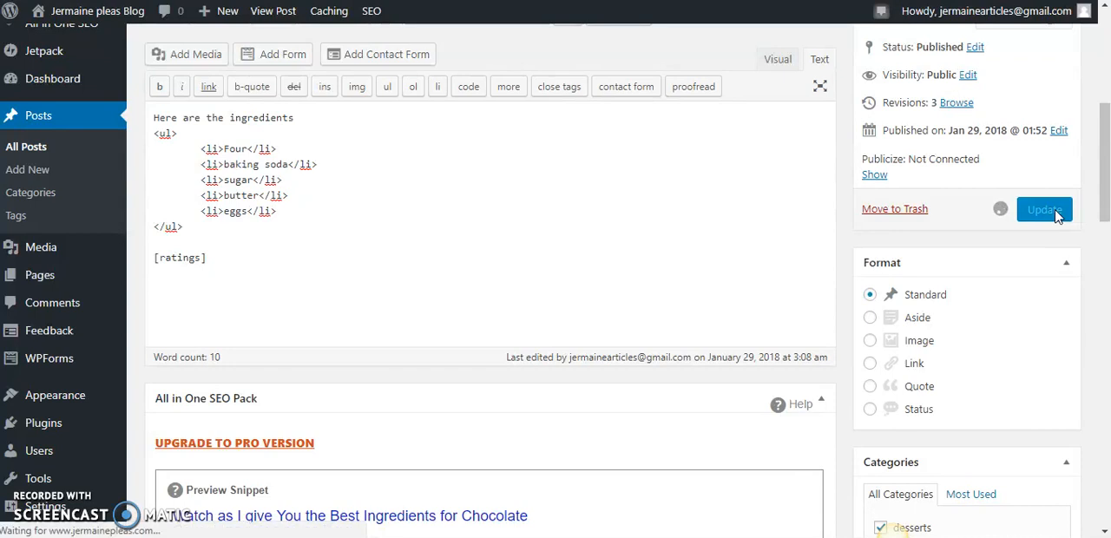
click(1045, 209)
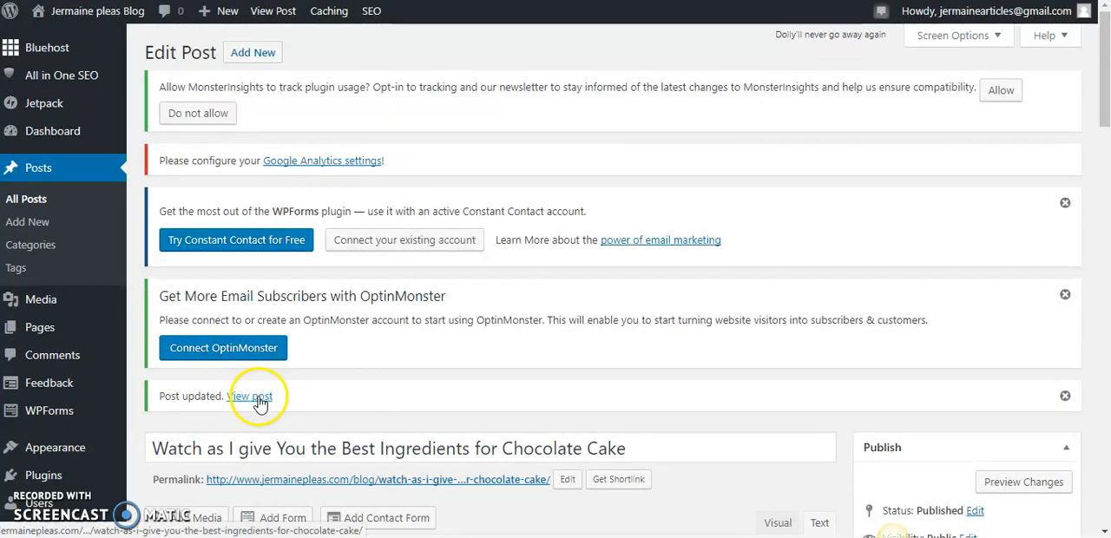
click(250, 396)
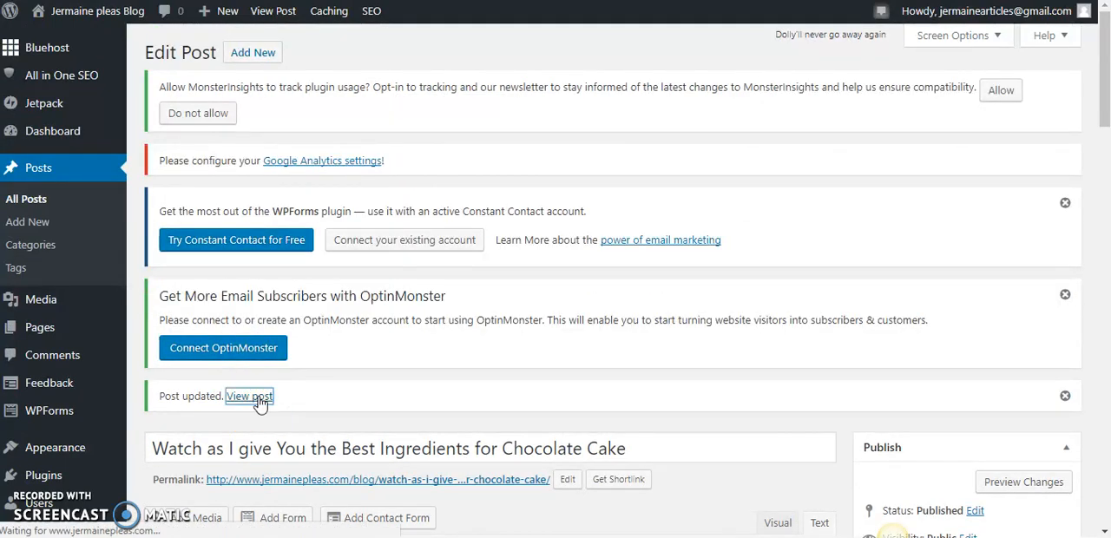
click(250, 395)
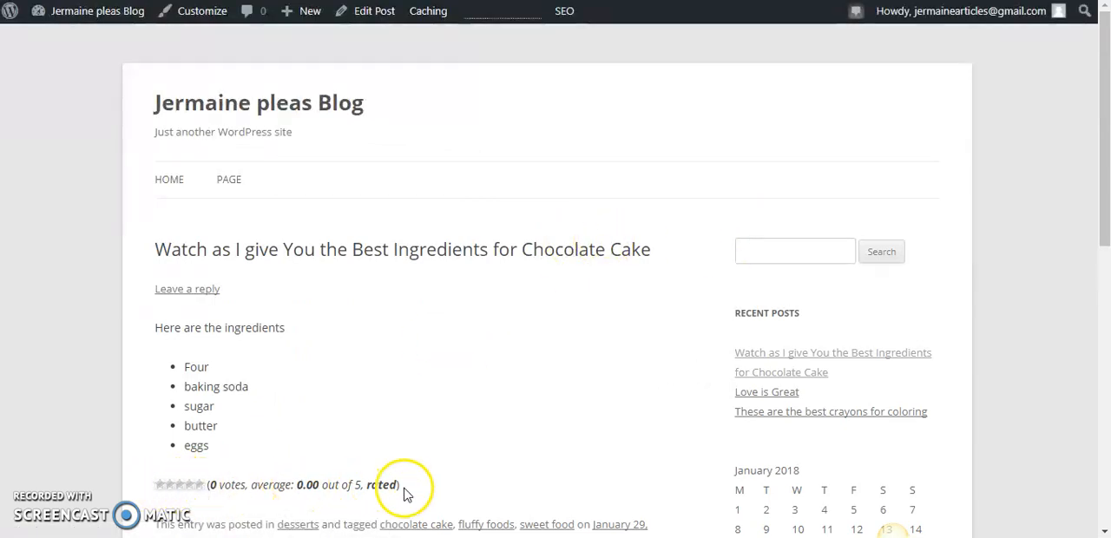
triple_click(276, 484)
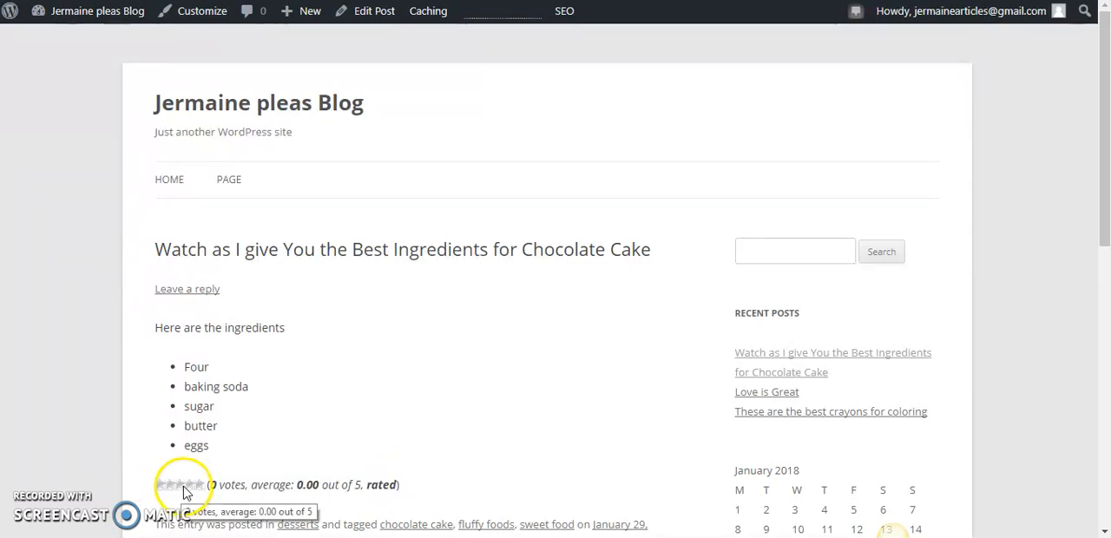
click(183, 484)
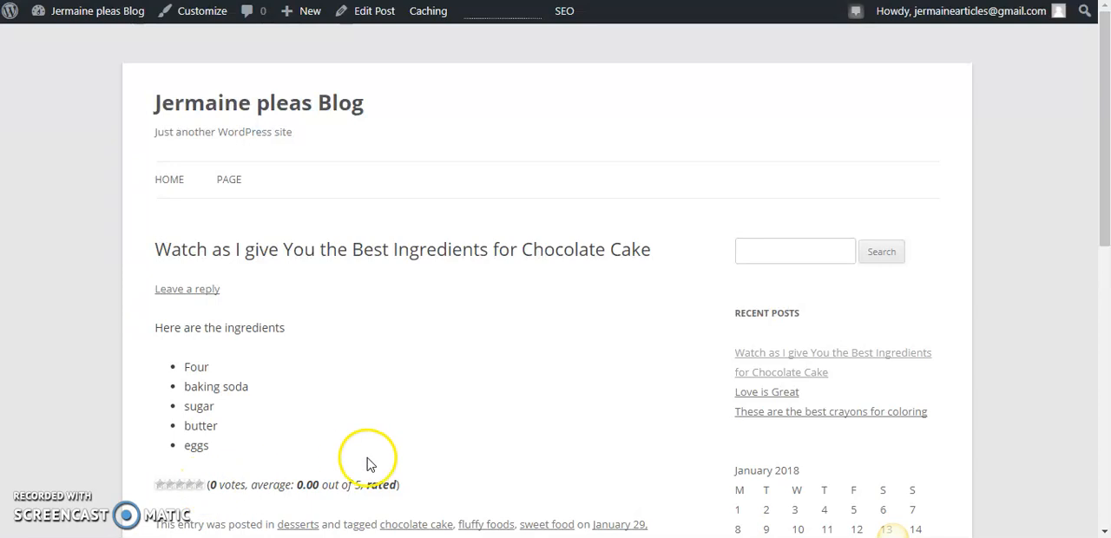
scroll(down, 3)
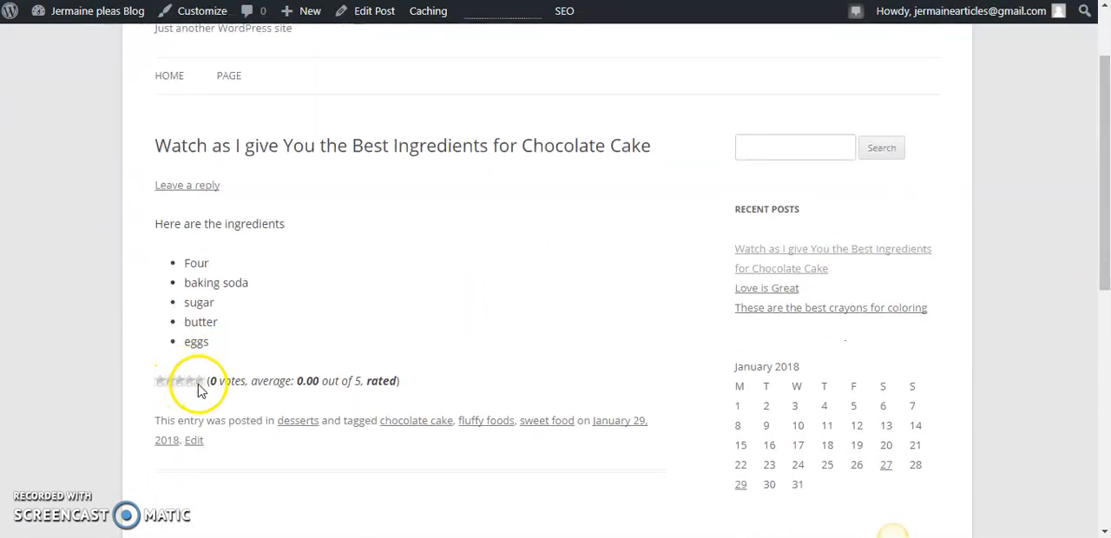
mouse_move(159, 386)
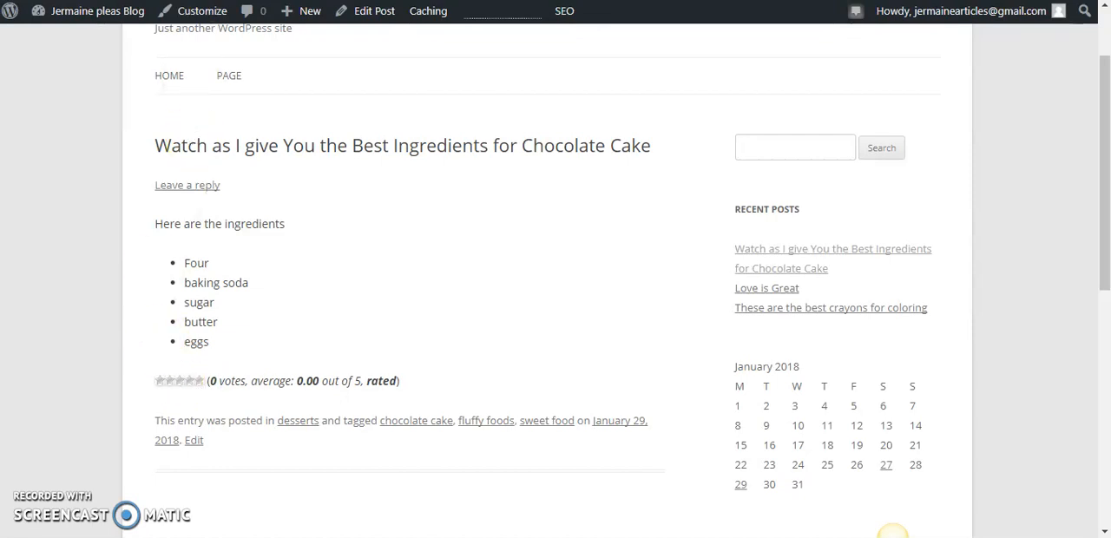
mouse_move(278, 111)
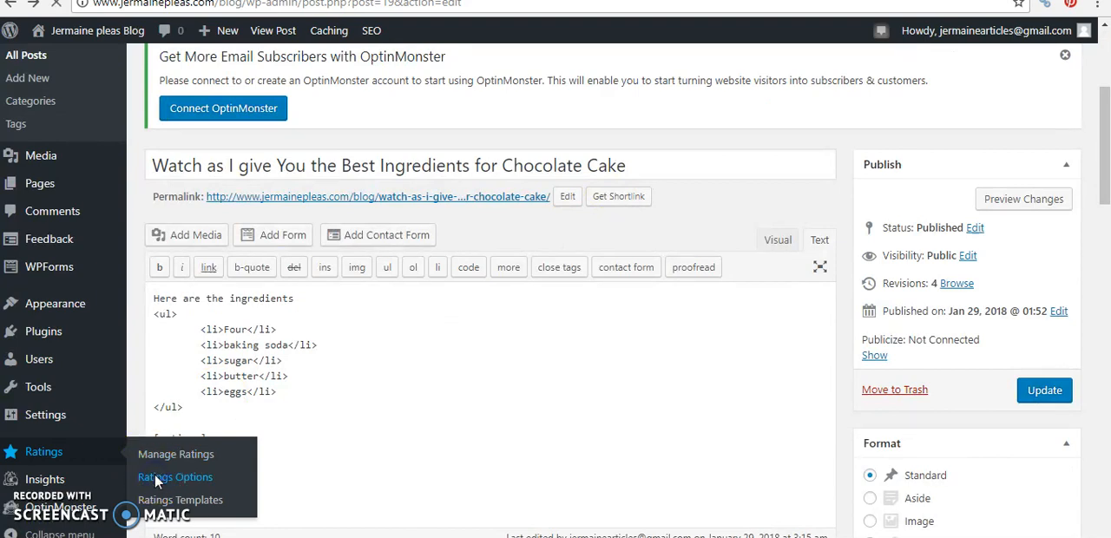
In Ratings Options set Enable Google Rich Snippets to Yes.
click(173, 476)
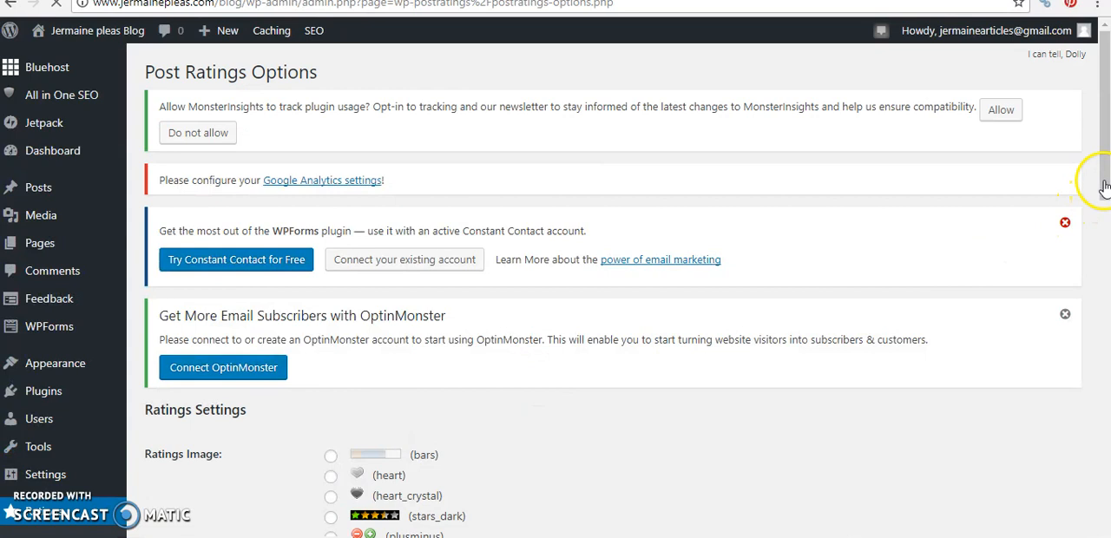
scroll(down, 3)
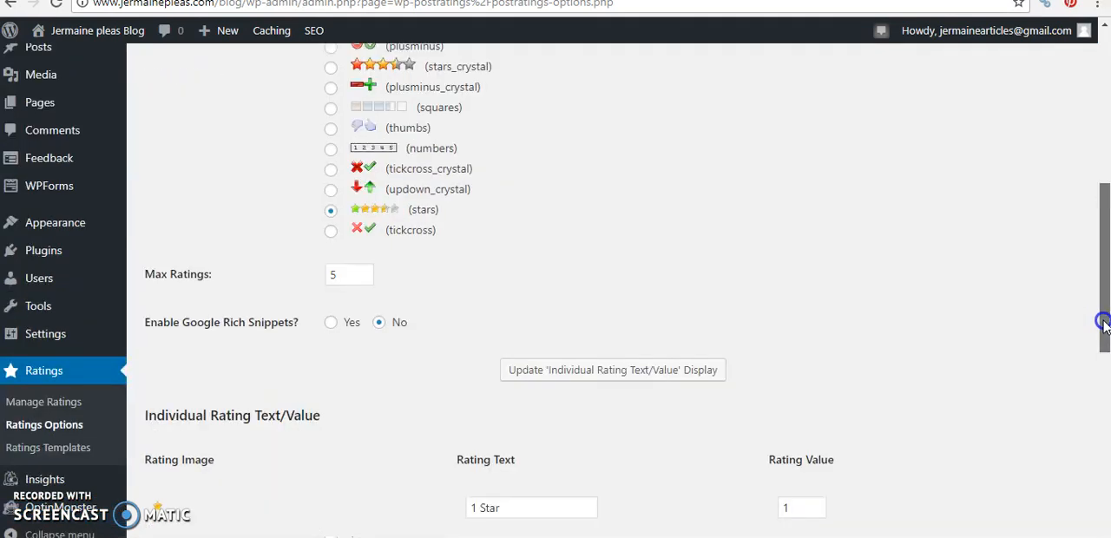
scroll(down, 3)
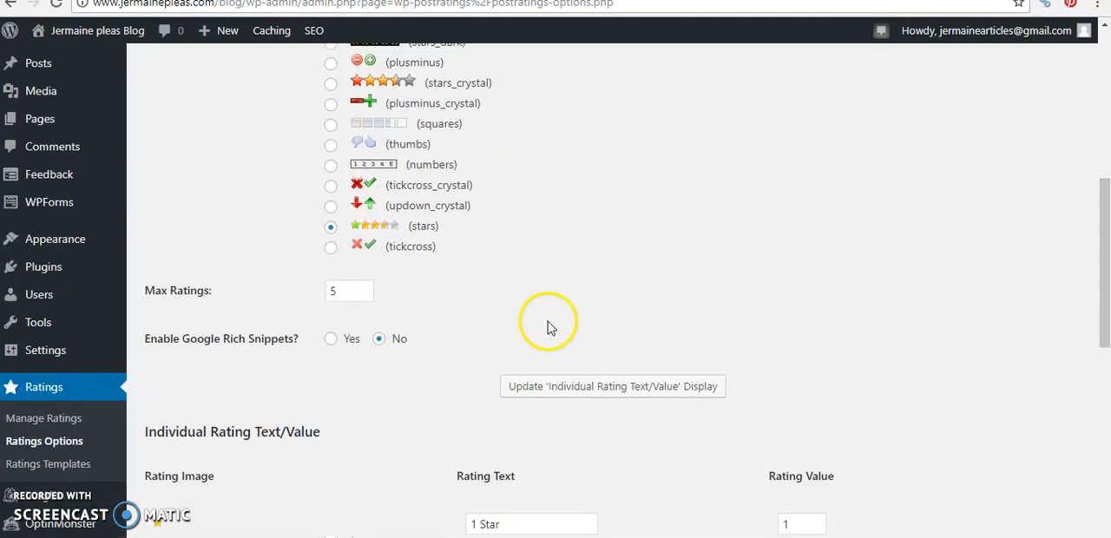
click(329, 339)
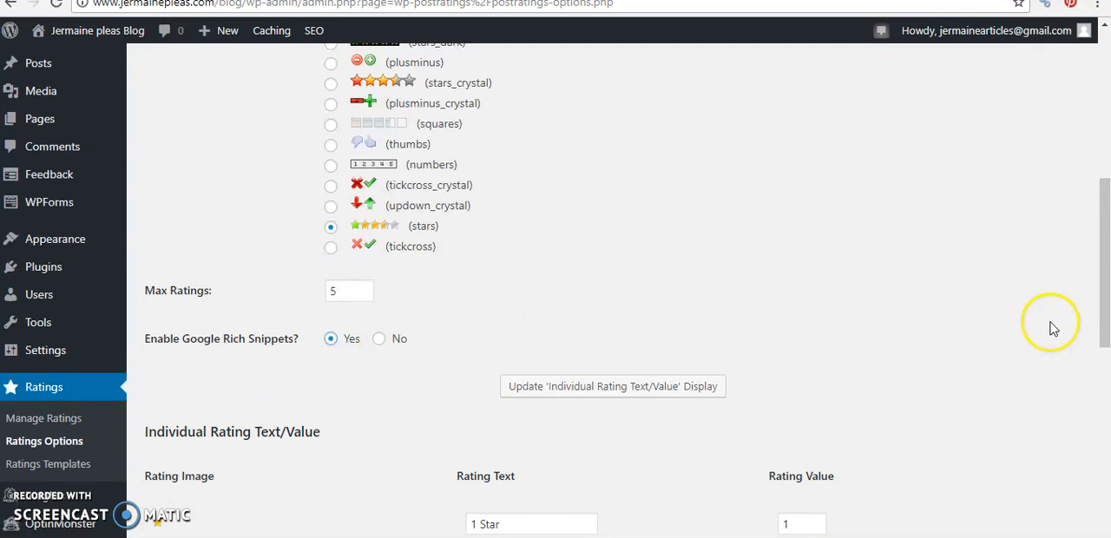
Save the Post Ratings Options, confirming settings and most-rated template updated.
scroll(down, 3)
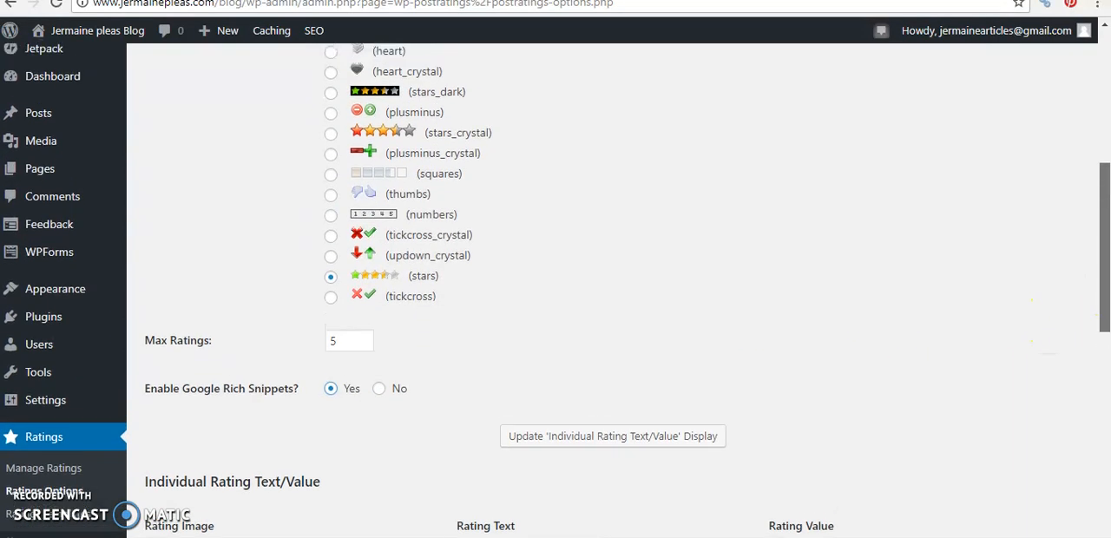
scroll(down, 3)
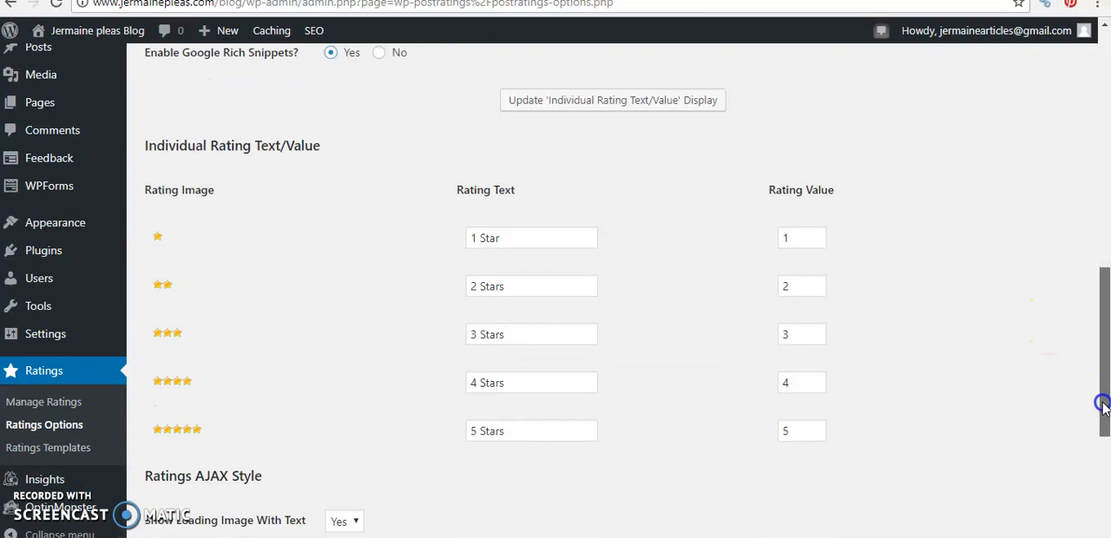
scroll(down, 3)
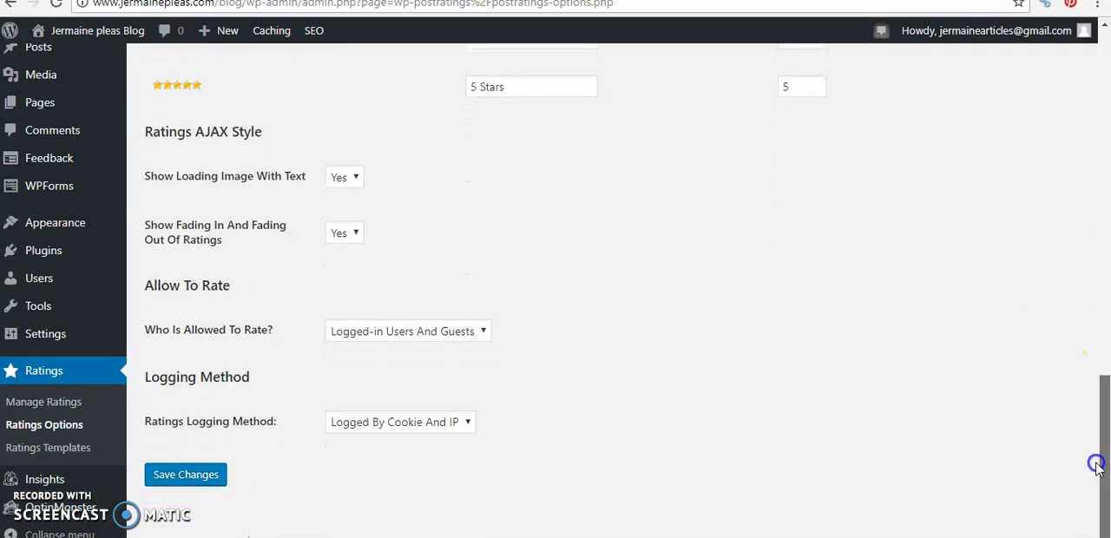
click(184, 474)
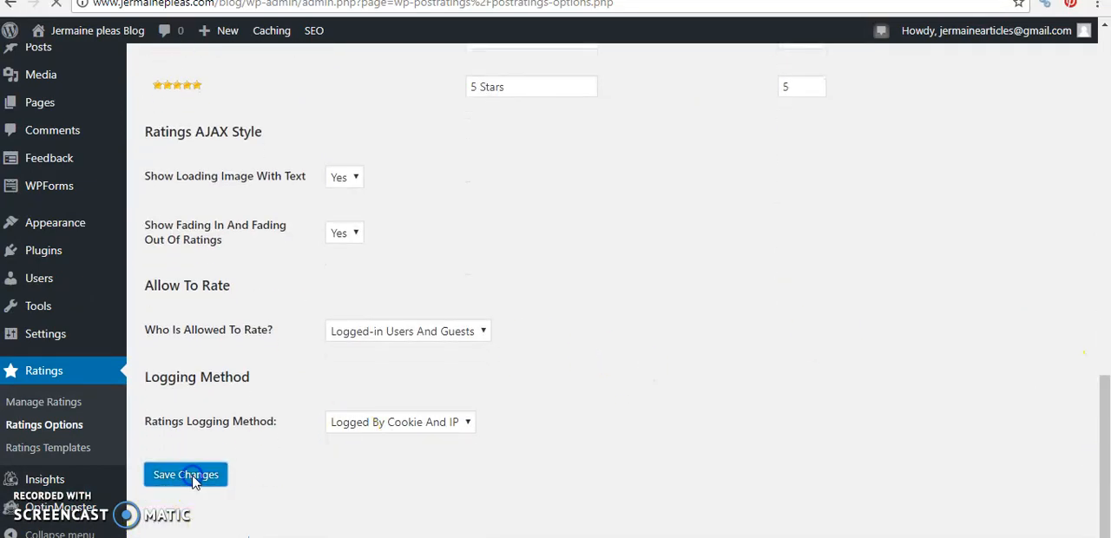
click(184, 475)
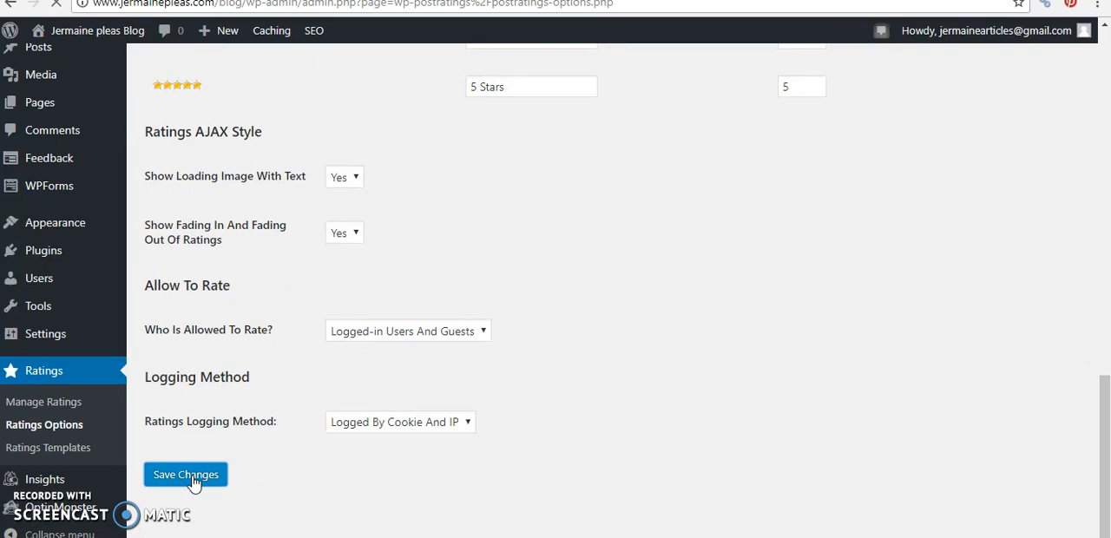
click(184, 474)
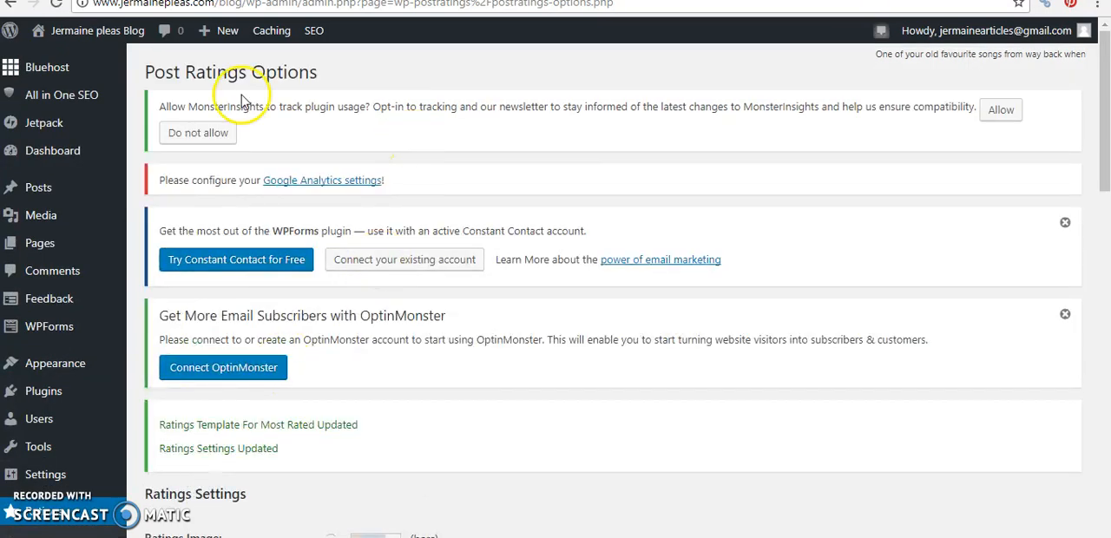
mouse_move(694, 305)
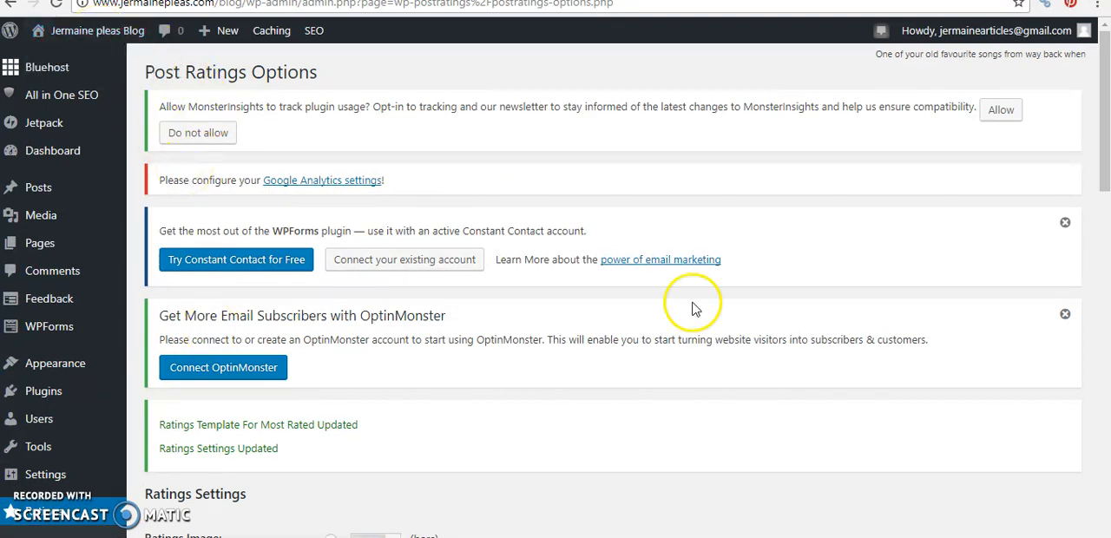
scroll(down, 3)
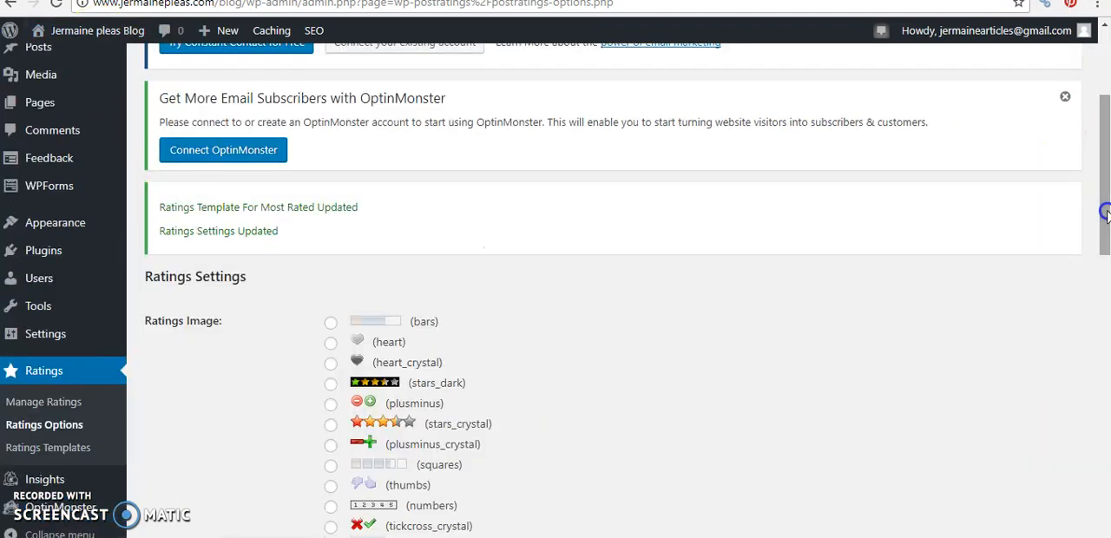
mouse_move(38, 45)
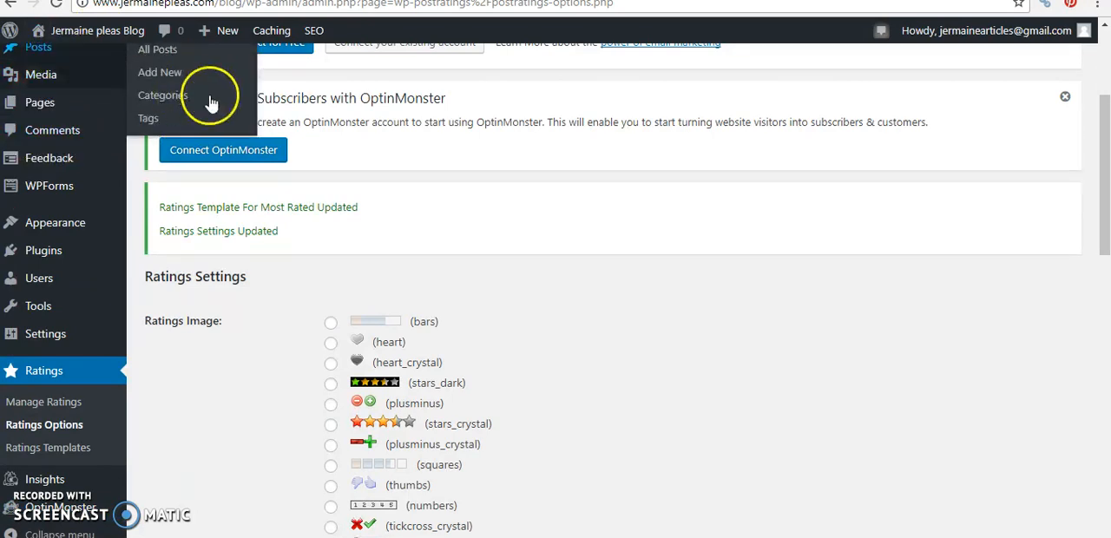
View All Posts showing the Chocolate Cake post's star rating at 0 votes.
click(156, 49)
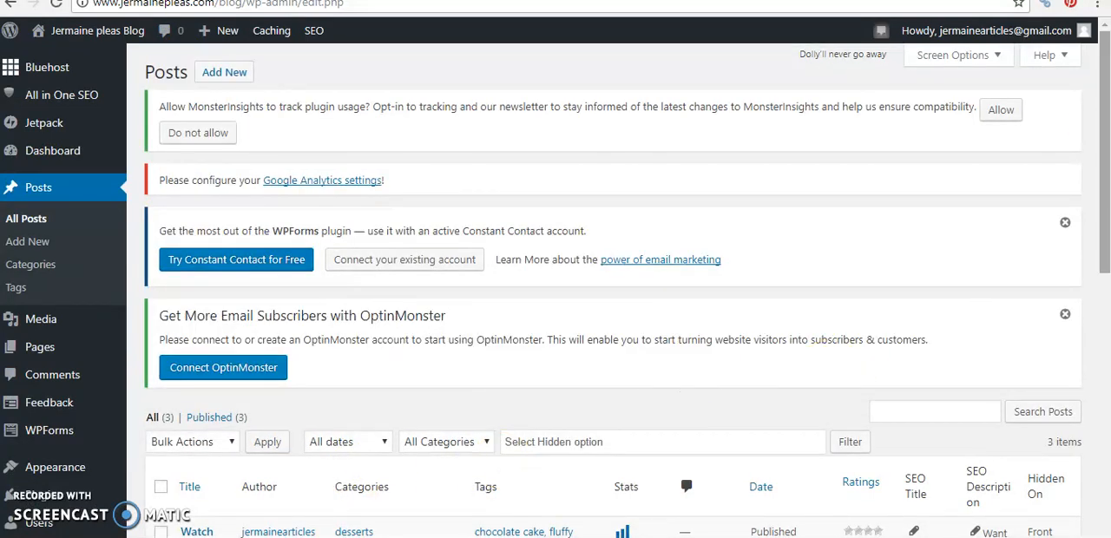
scroll(down, 3)
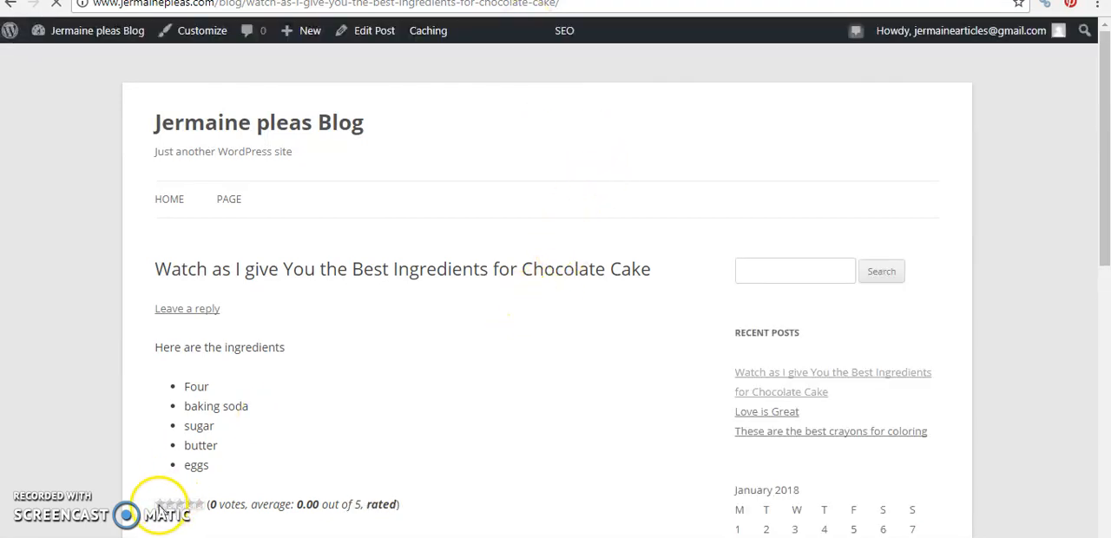
mouse_move(194, 504)
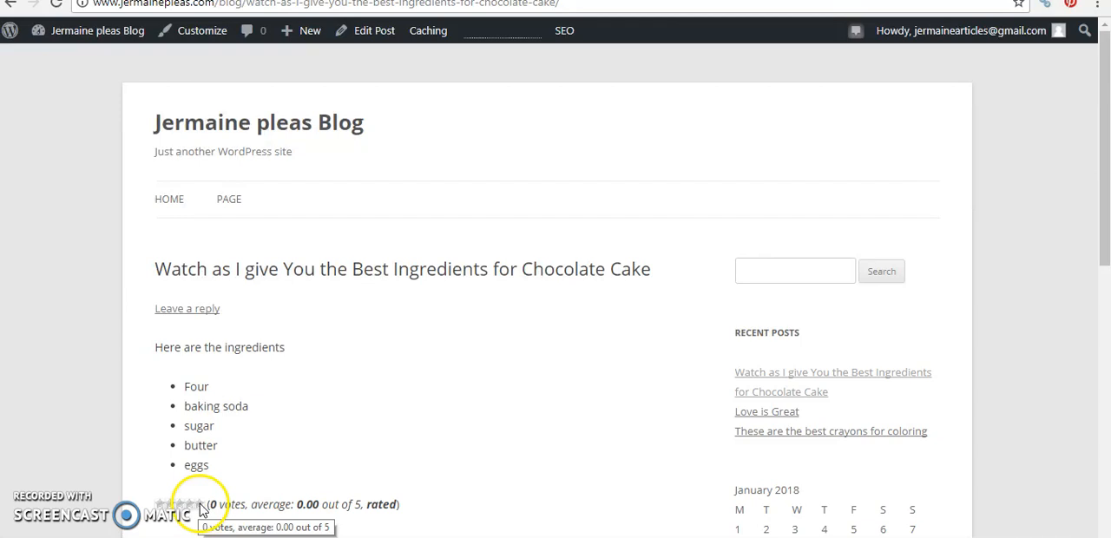
mouse_move(1108, 239)
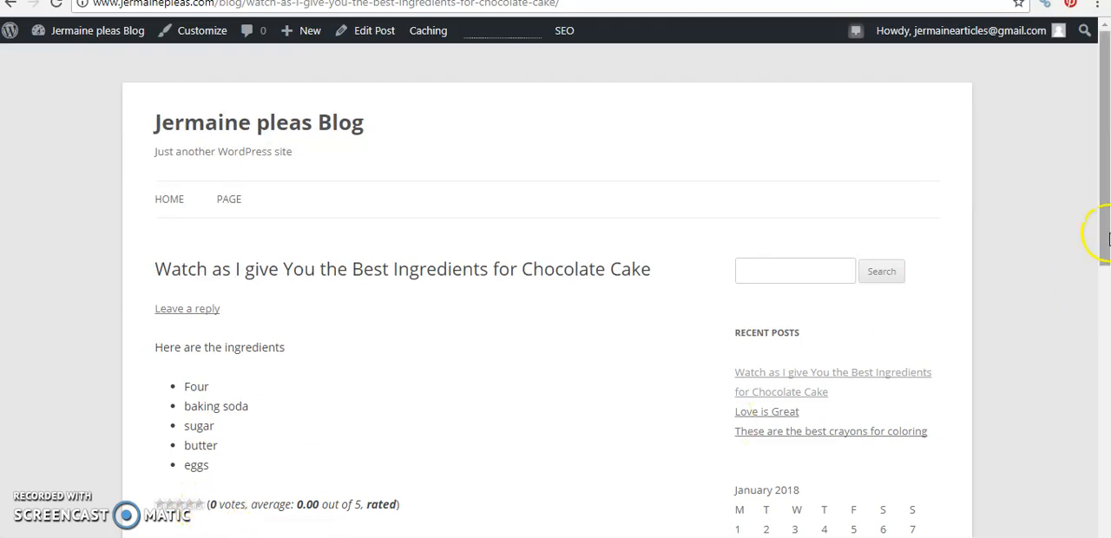
scroll(down, 3)
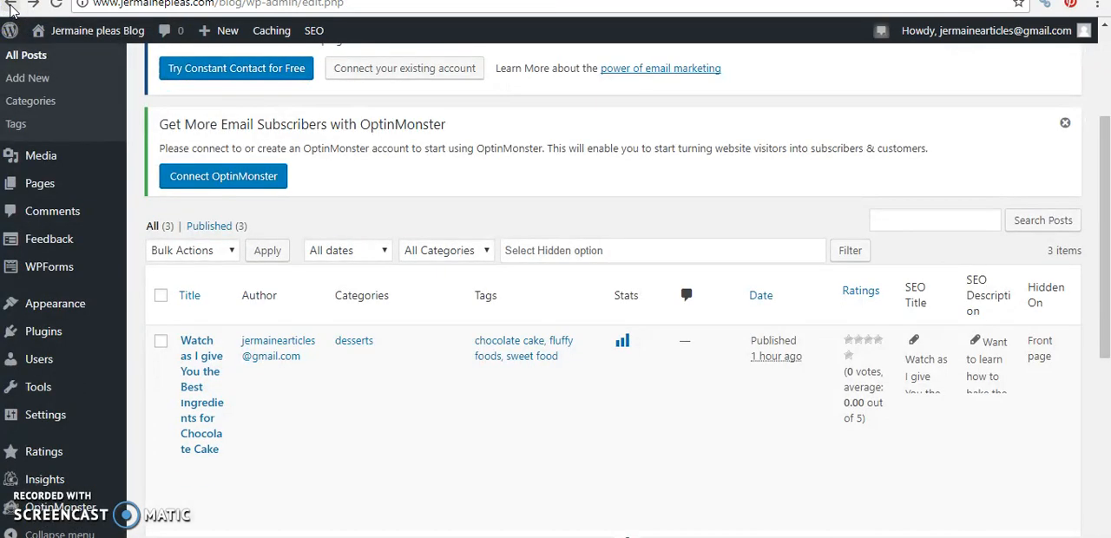
Show the Manage Ratings page with empty rating logs and stats of 0 votes, 0.00 average.
click(43, 451)
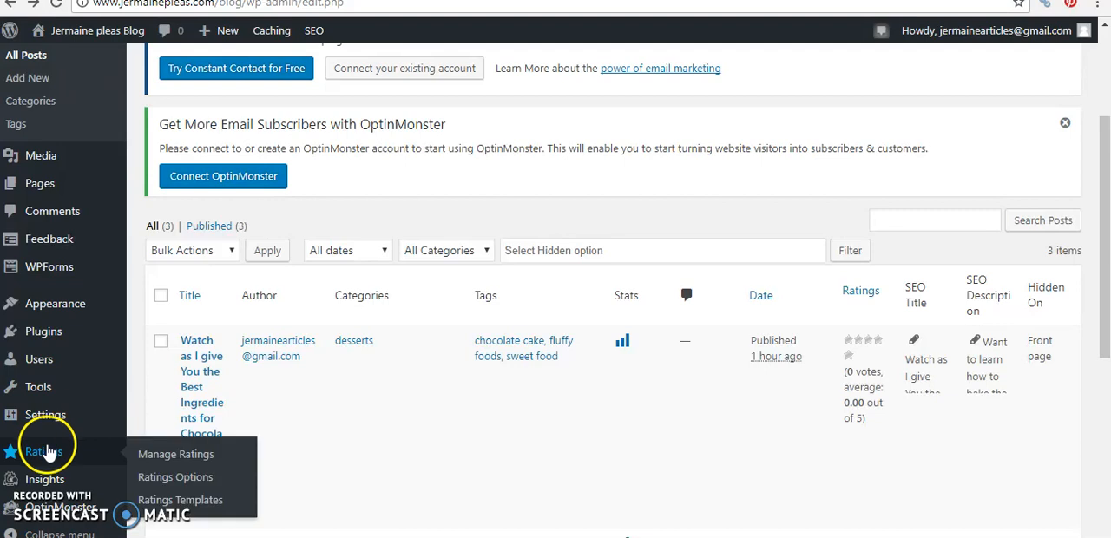
click(175, 455)
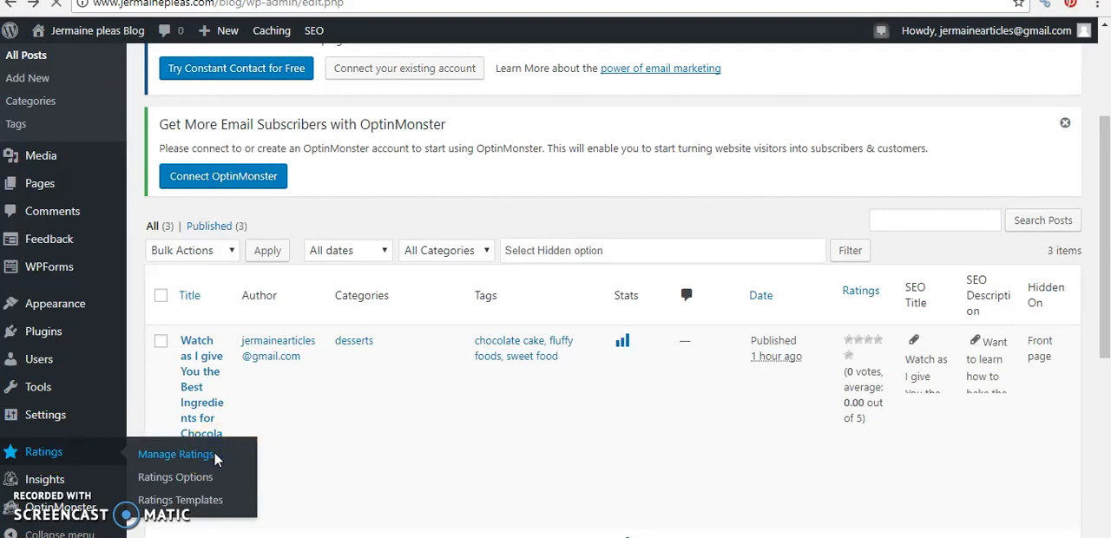
click(175, 455)
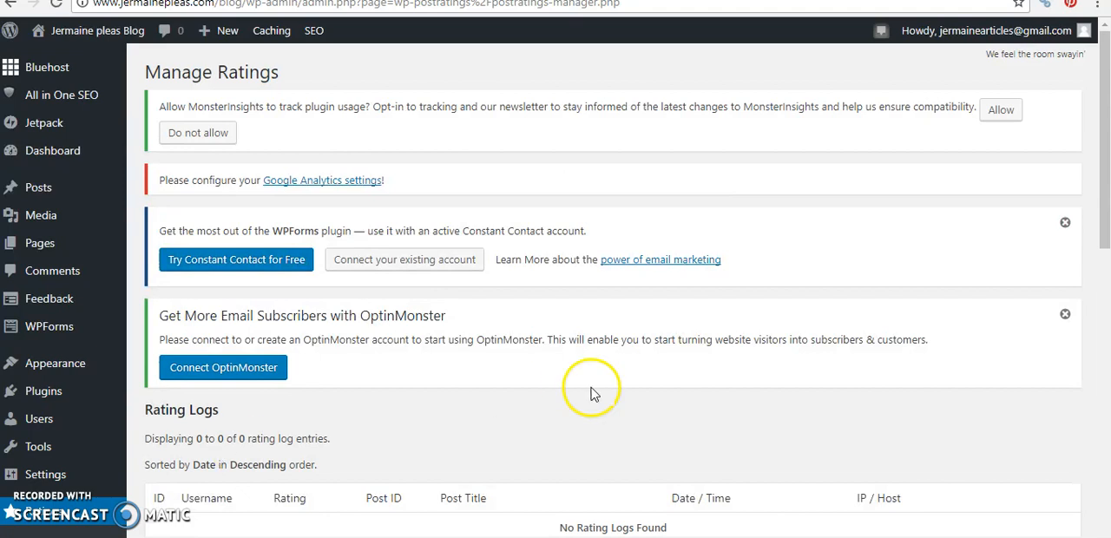
scroll(down, 3)
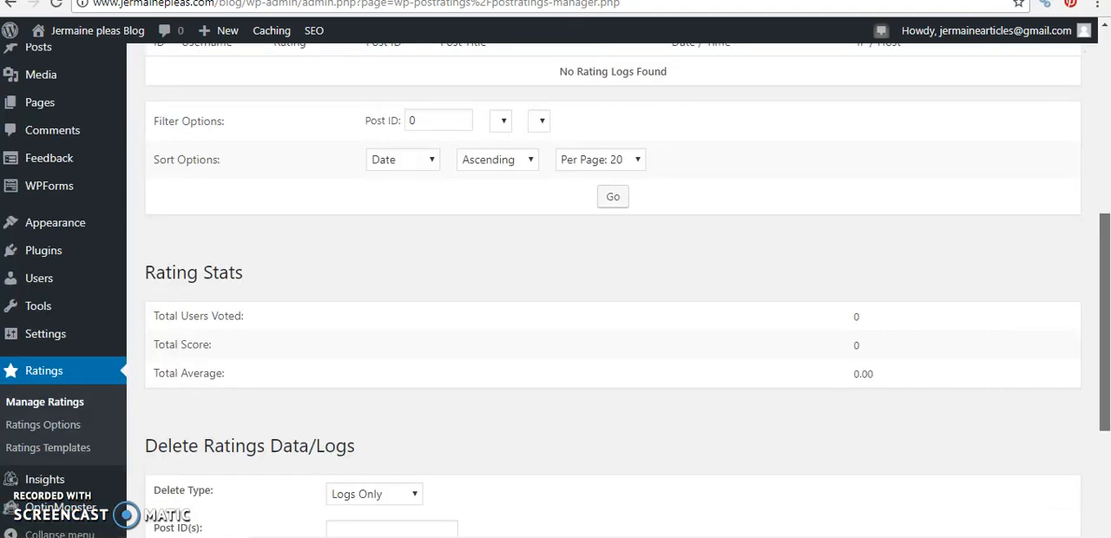
scroll(down, 3)
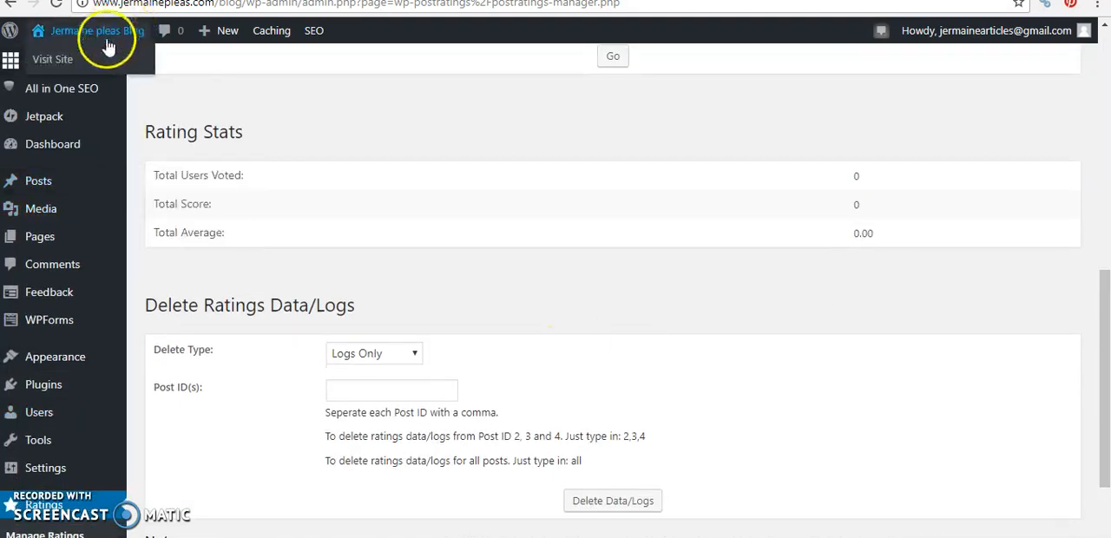
mouse_move(38, 180)
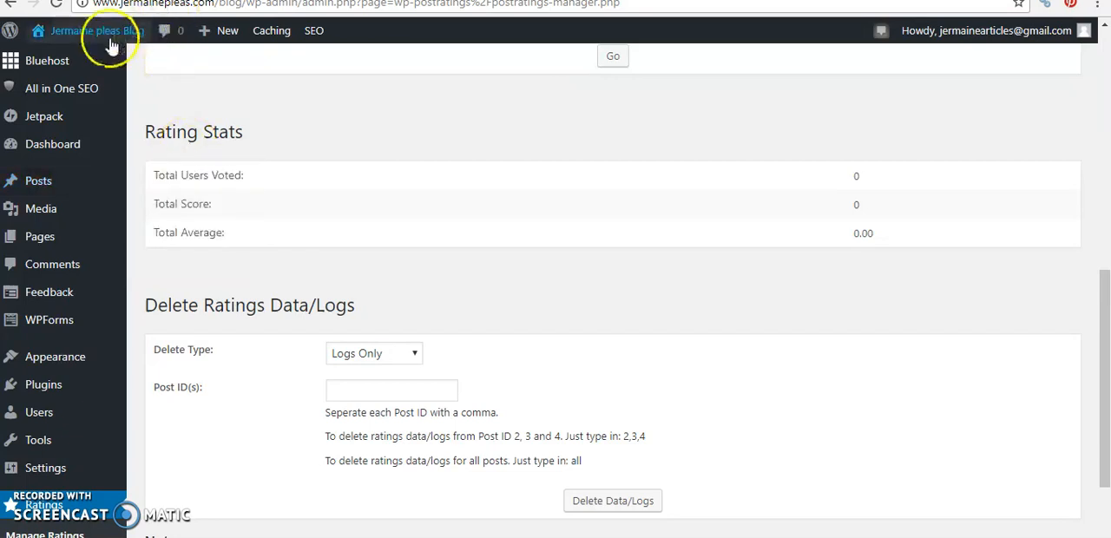
click(97, 31)
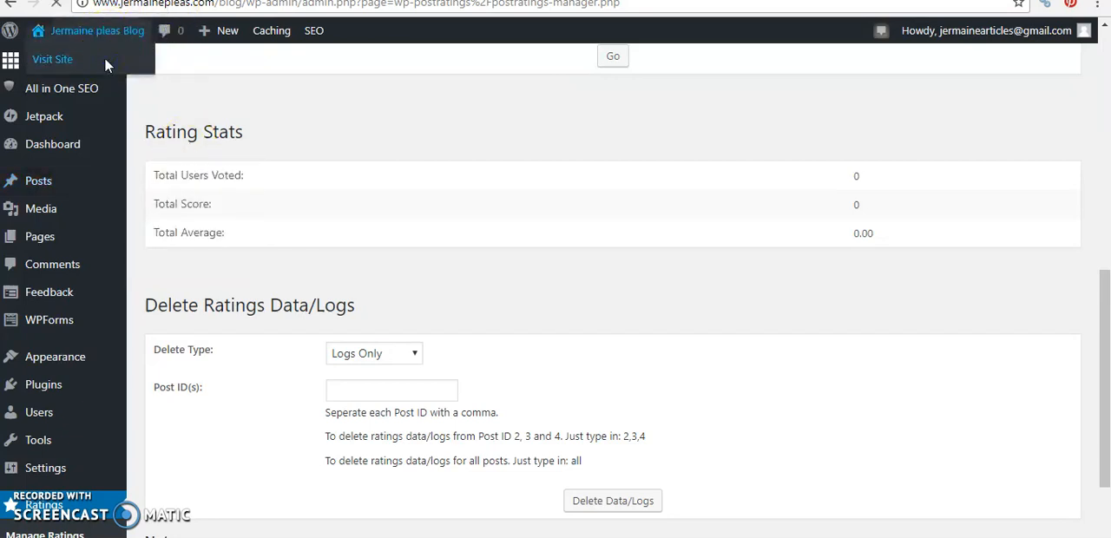
From the live blog, reach the Love is Great post and enter its editor via the Edit link.
click(52, 59)
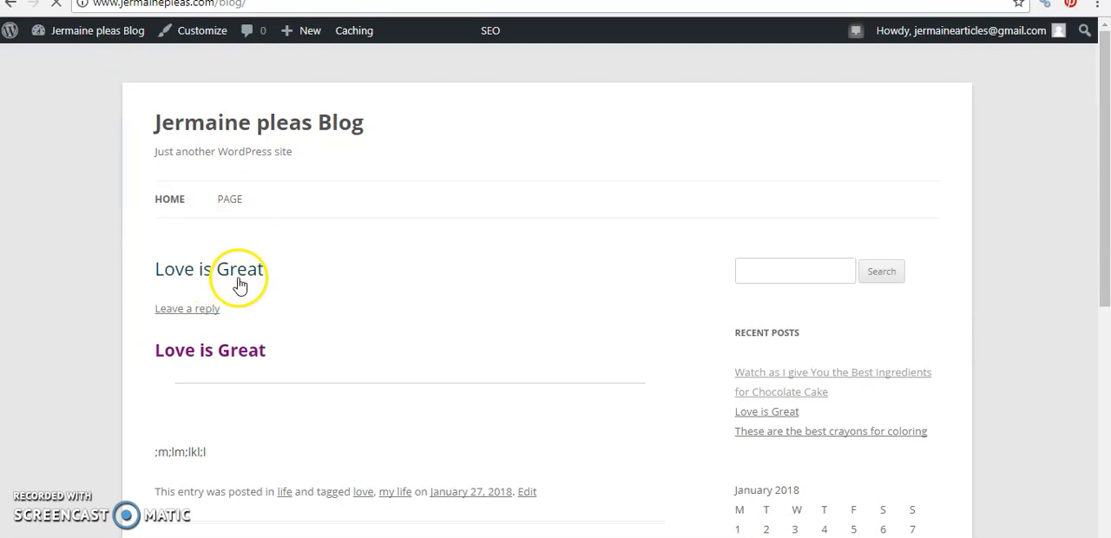
click(239, 269)
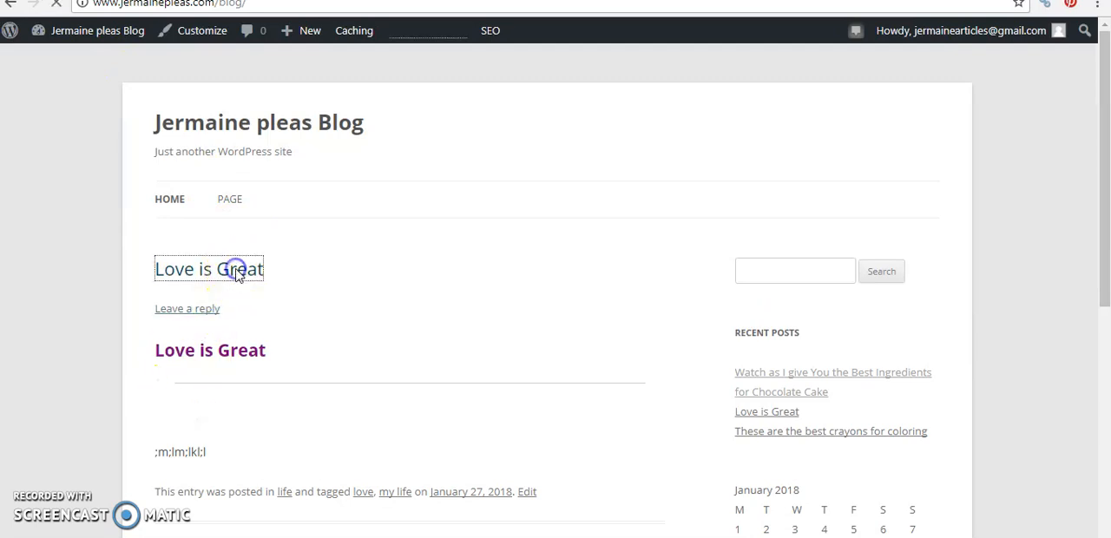
click(208, 270)
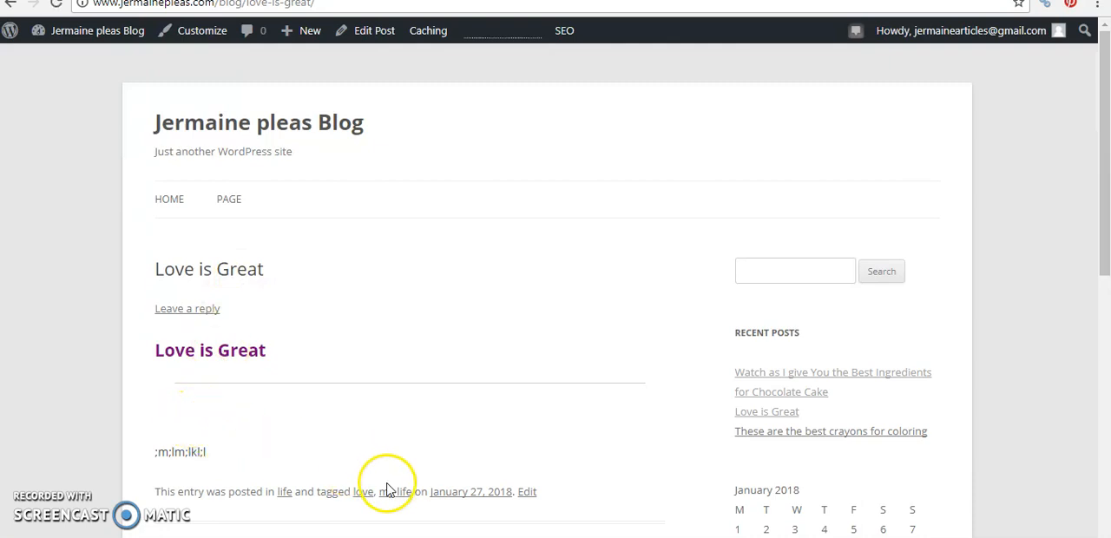
click(528, 491)
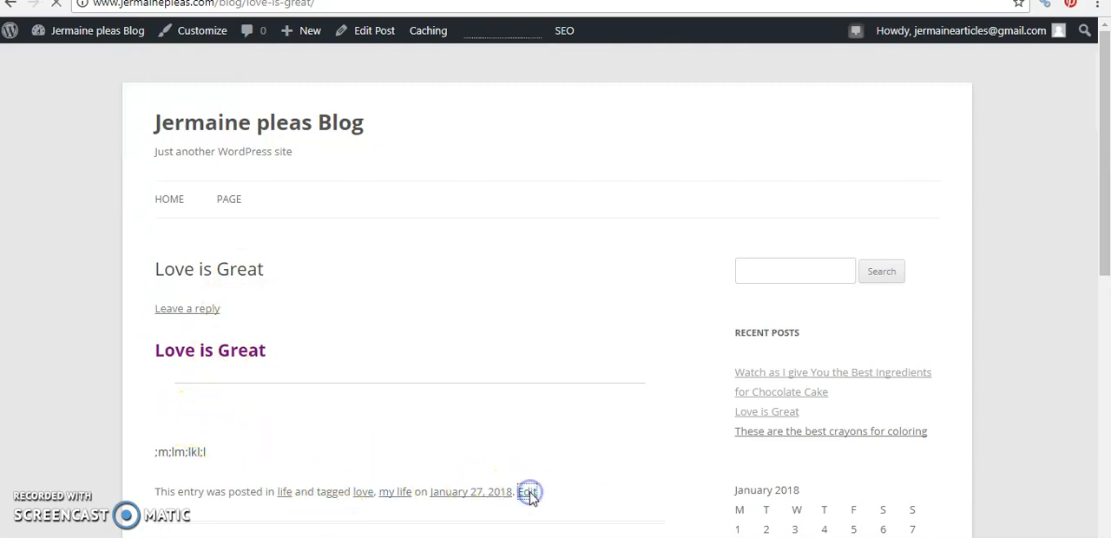
click(528, 491)
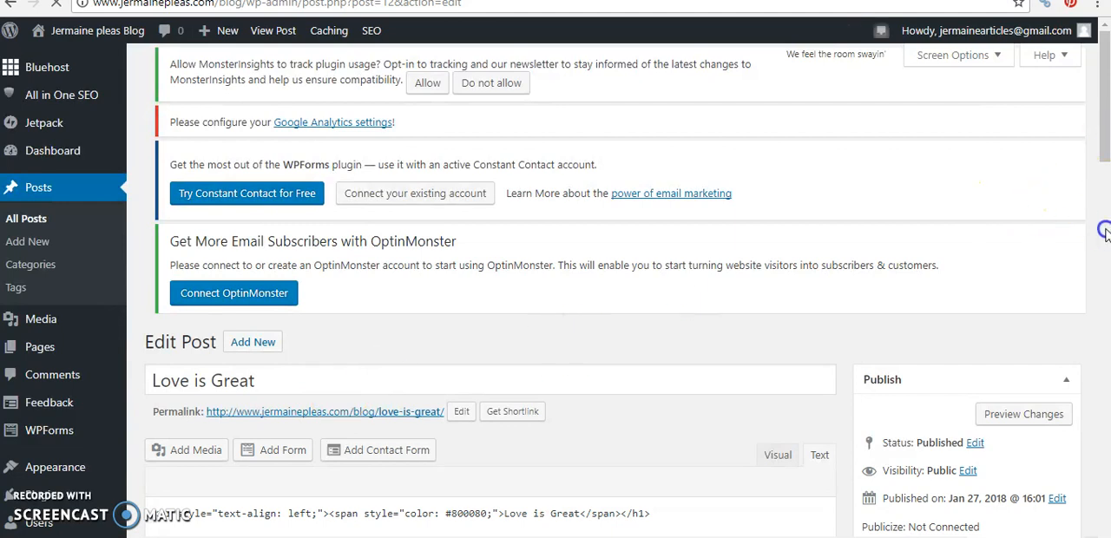
Paste the [ratings] shortcode below the post text and update the post.
scroll(down, 3)
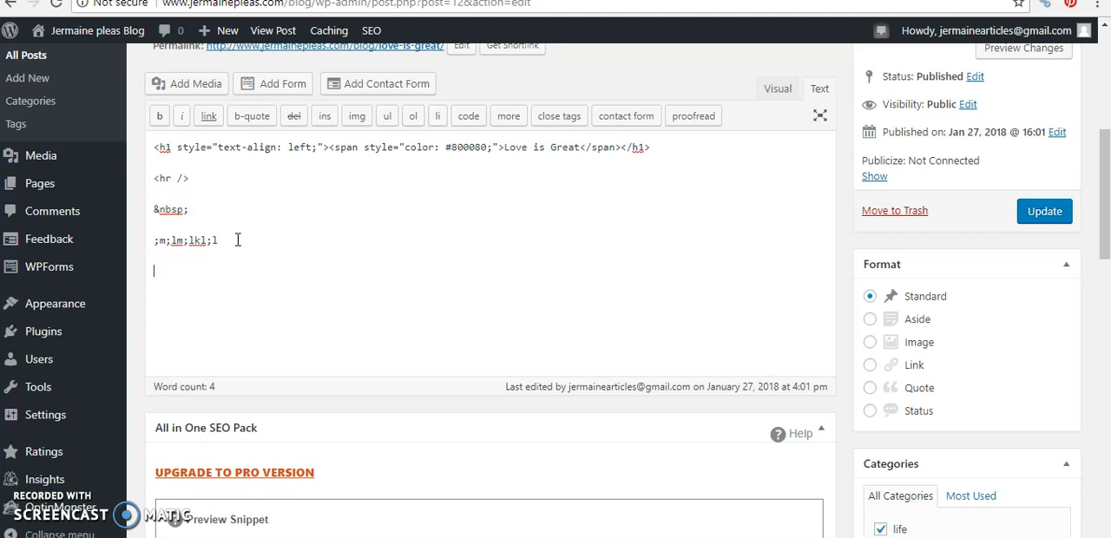
right_click(217, 270)
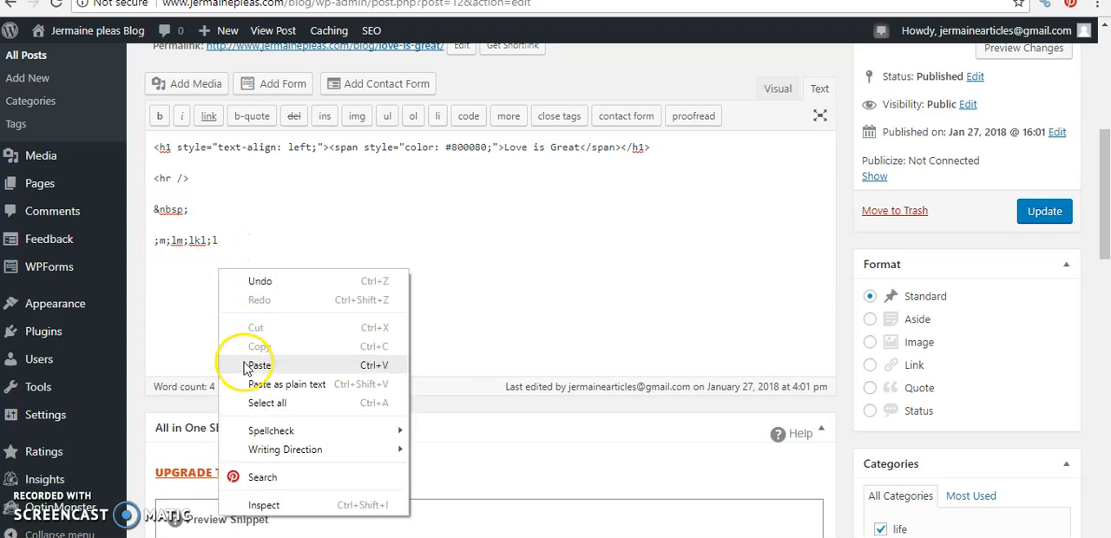
click(257, 365)
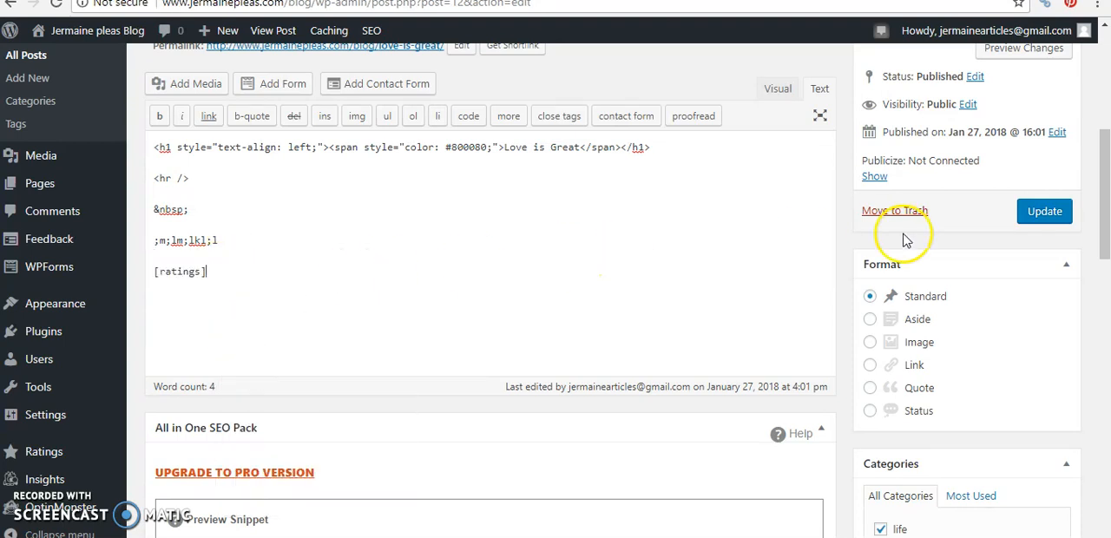
click(1045, 210)
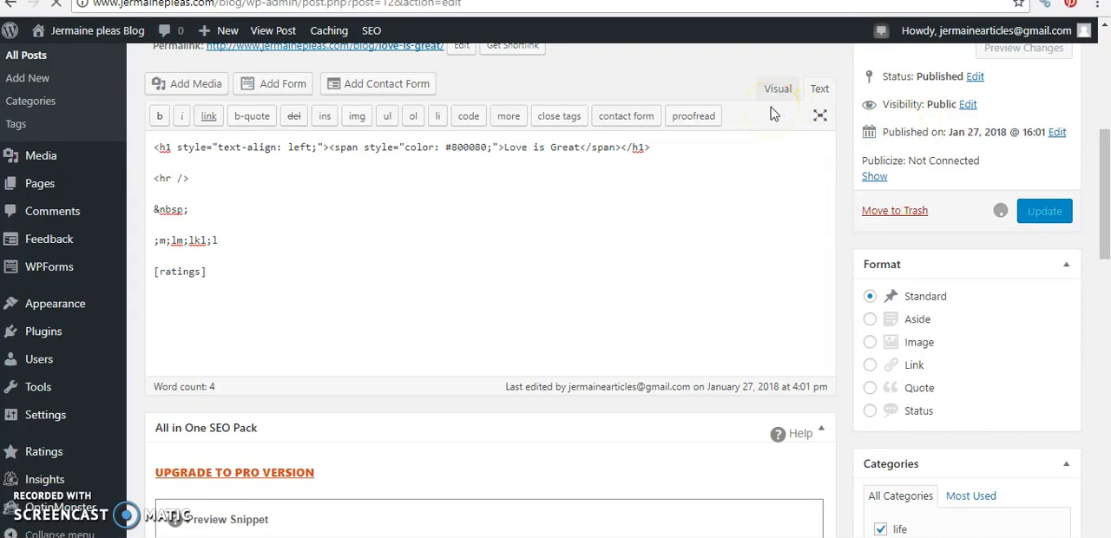
click(1045, 210)
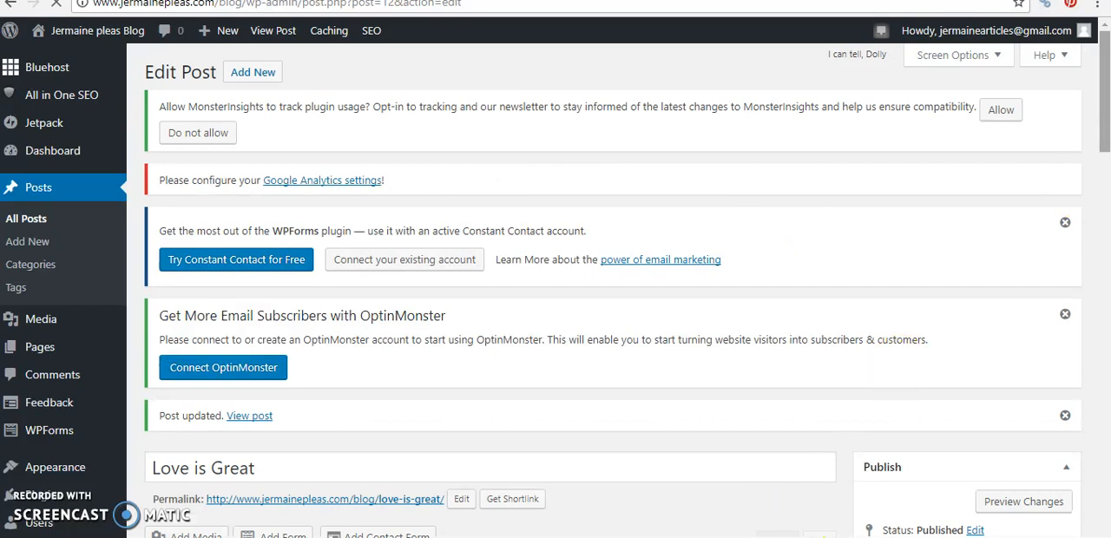
Check the shortcode in the Visual view and view the updated post showing 'No Ratings Yet'.
scroll(down, 3)
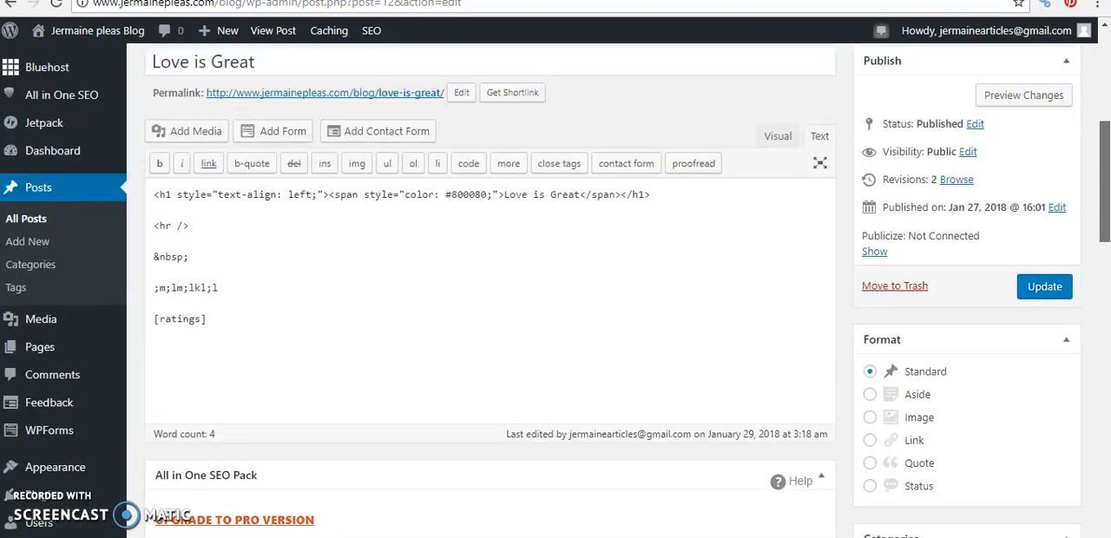
click(777, 136)
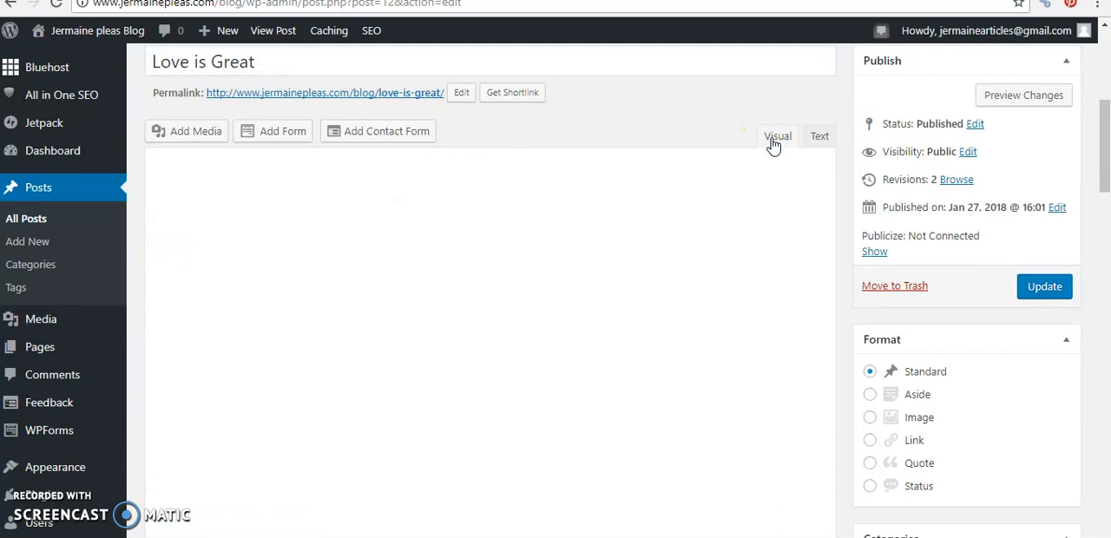
click(778, 135)
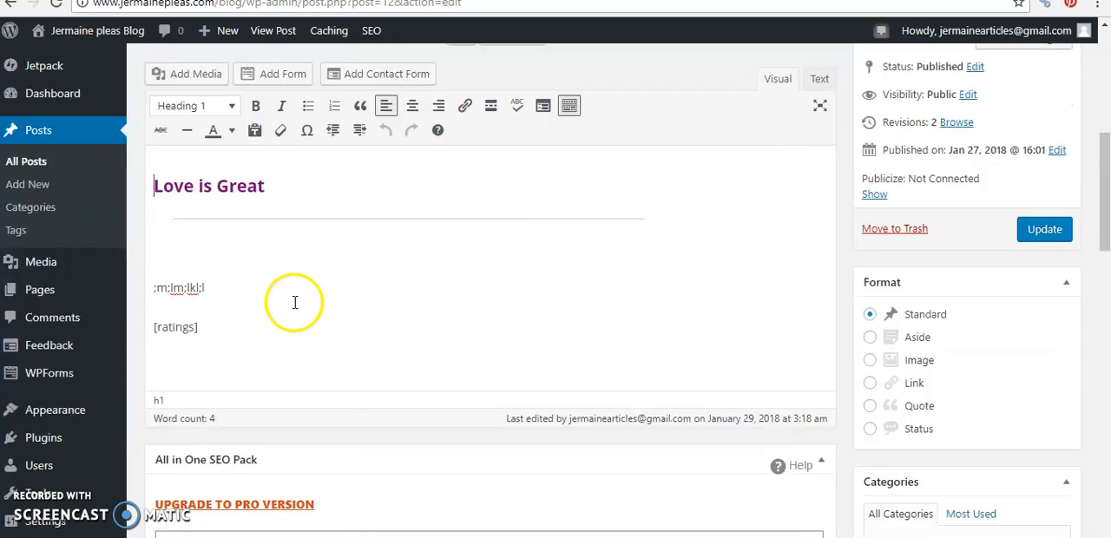
click(1045, 230)
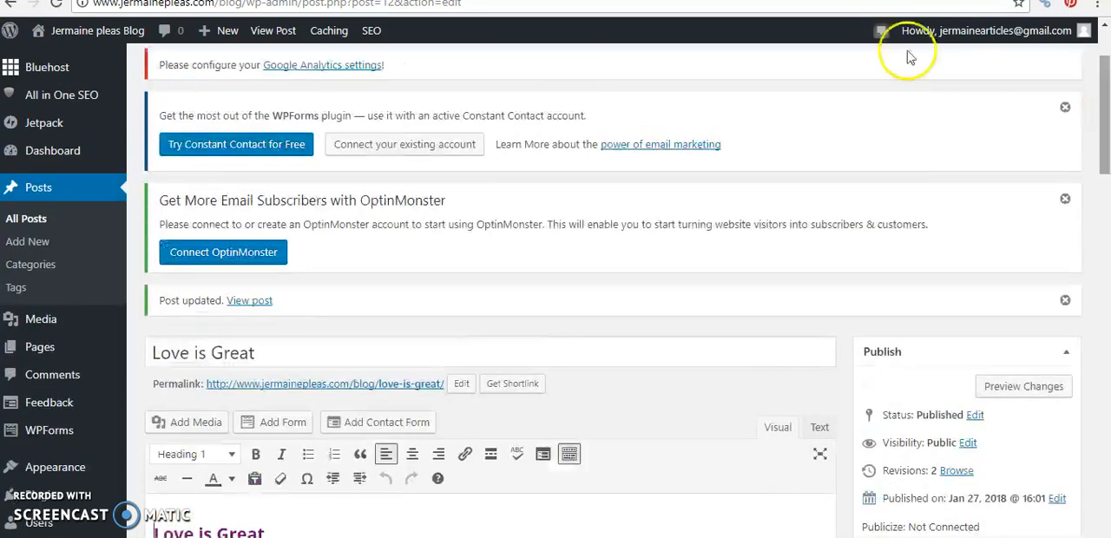
mouse_move(250, 305)
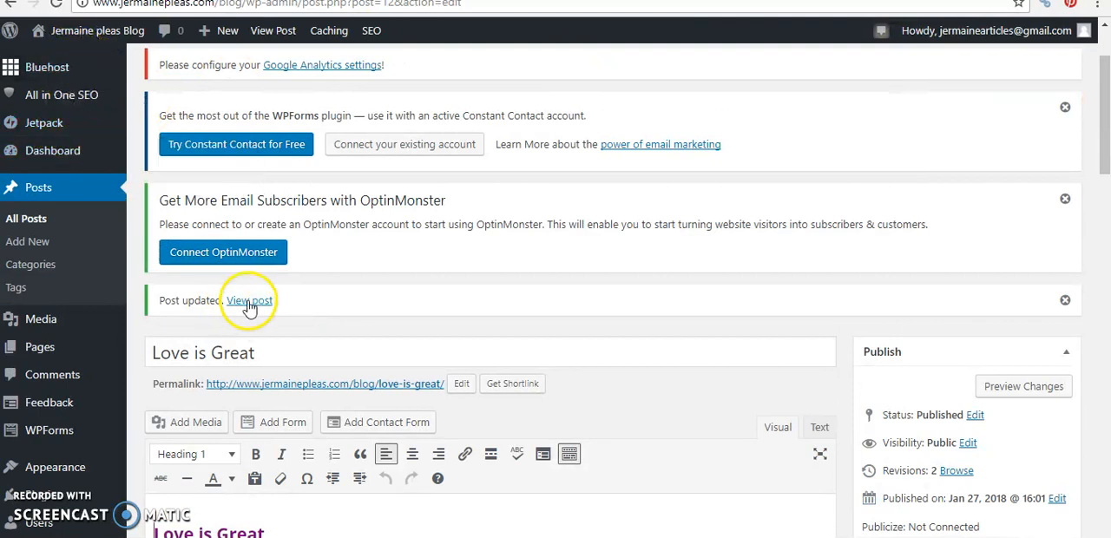
click(250, 300)
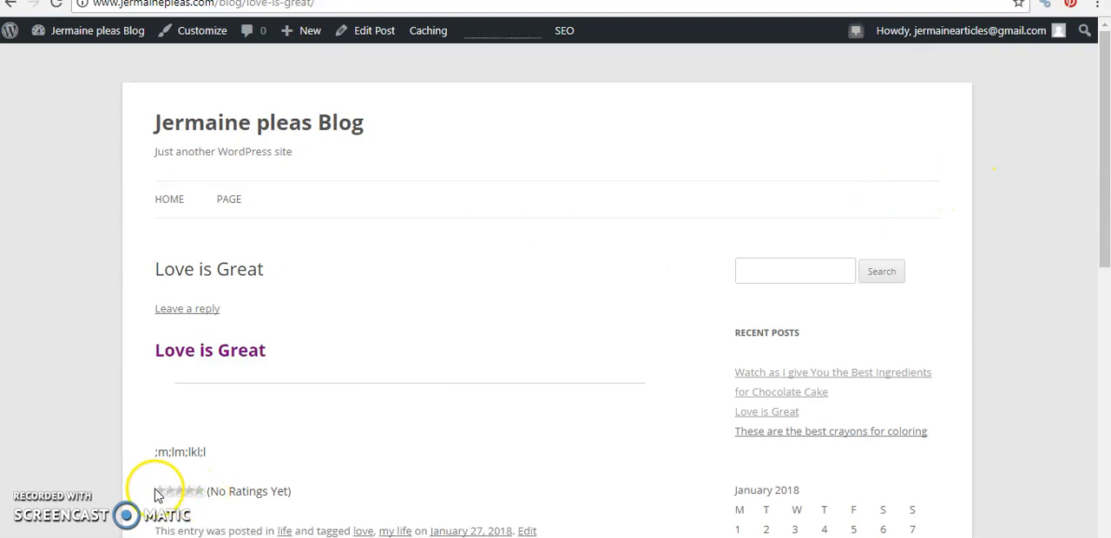
mouse_move(182, 495)
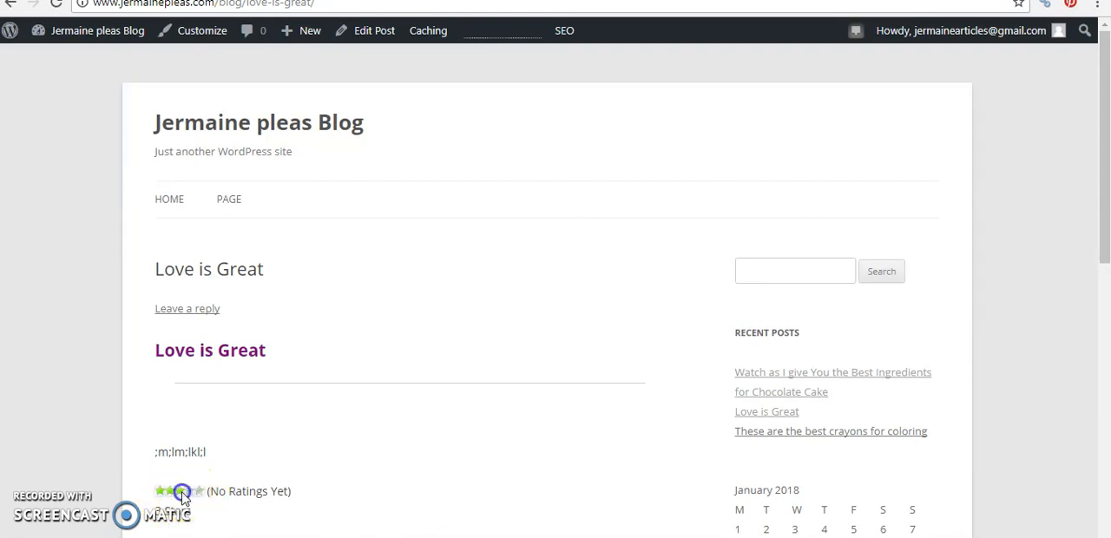
Rate the live Love is Great post three stars, giving 1 vote averaging 3.00 out of 5.
click(180, 490)
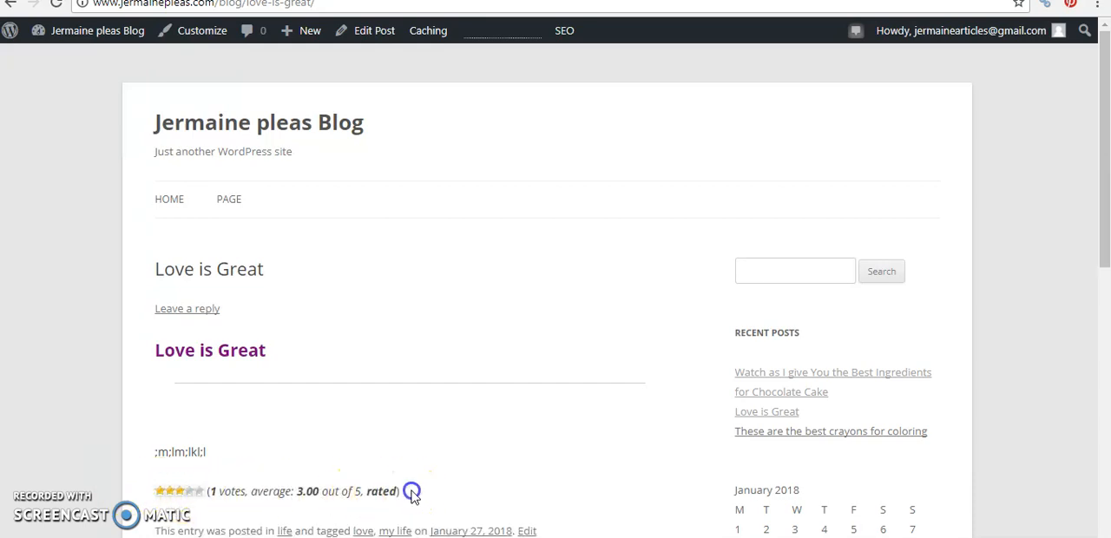
mouse_move(153, 504)
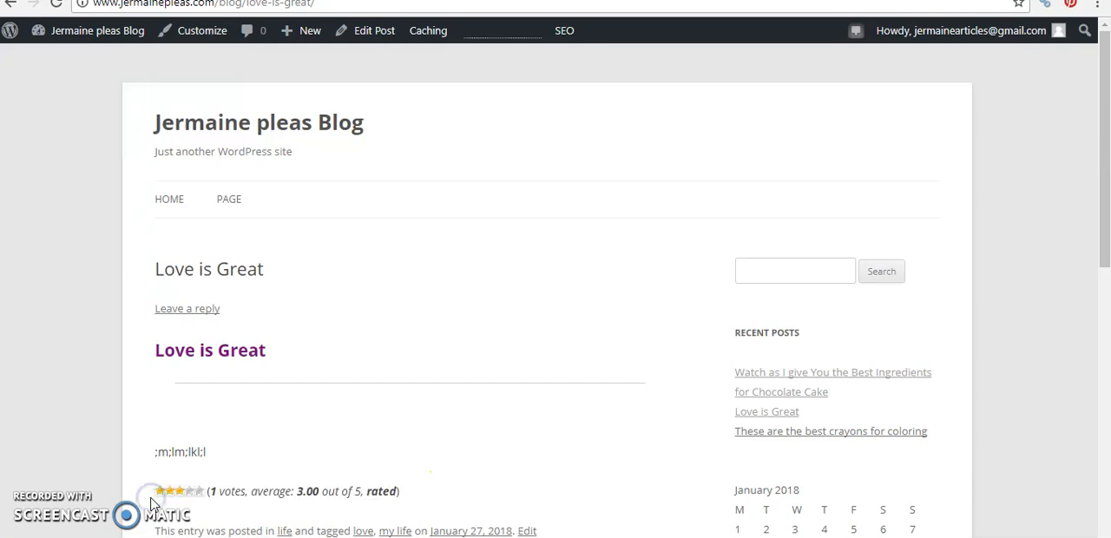
mouse_move(299, 120)
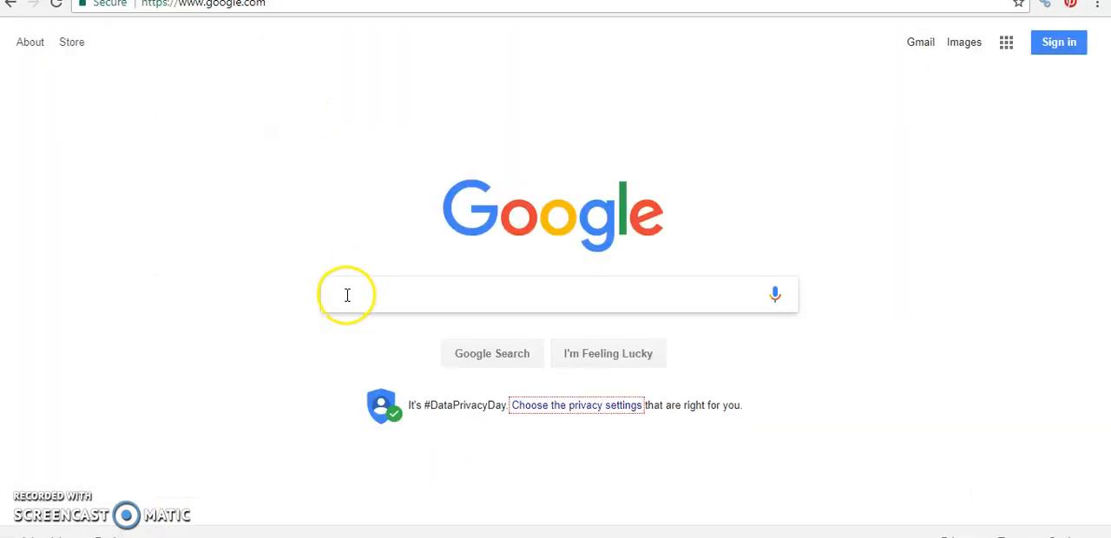
Search Google for site:webhostingthrone.com to list the site's indexed pages.
text(webhostingthron)
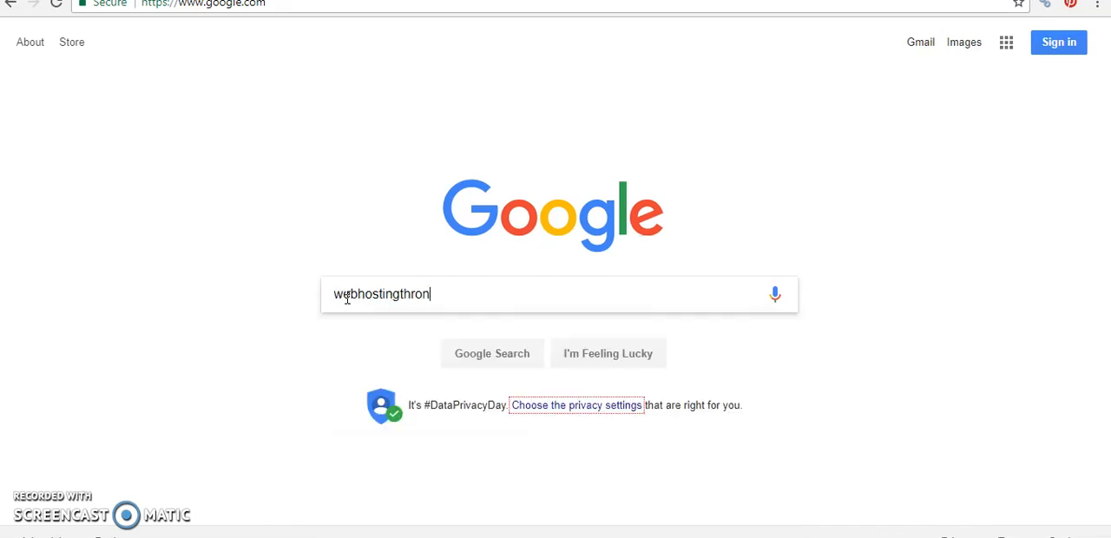
text(e.com)
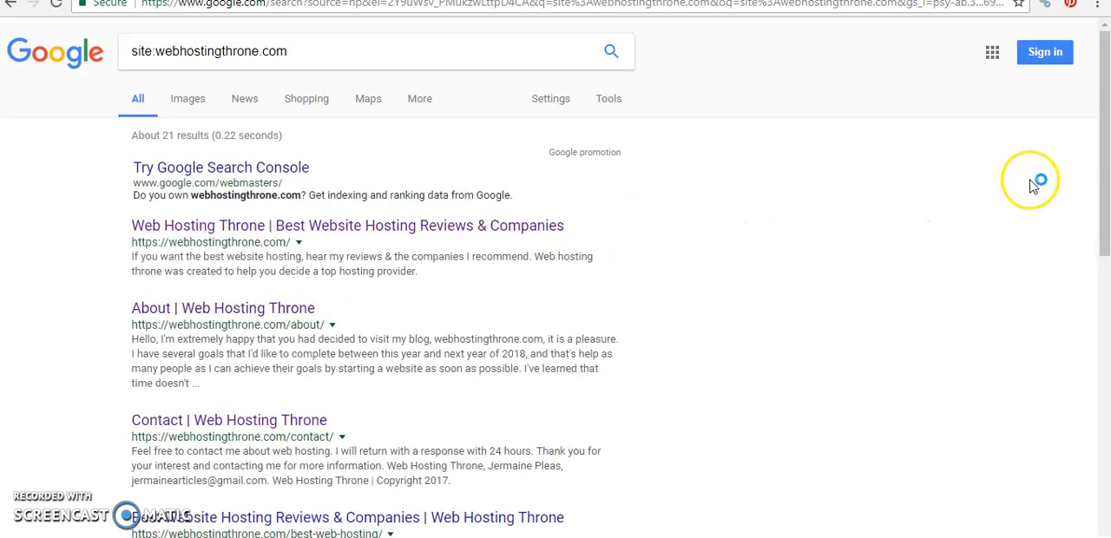
scroll(down, 3)
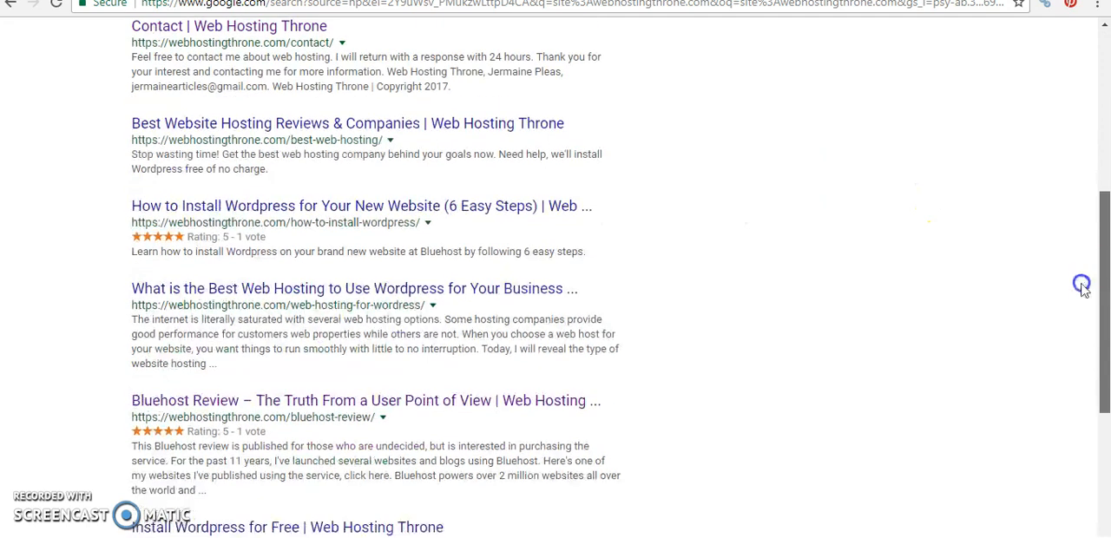
scroll(down, 3)
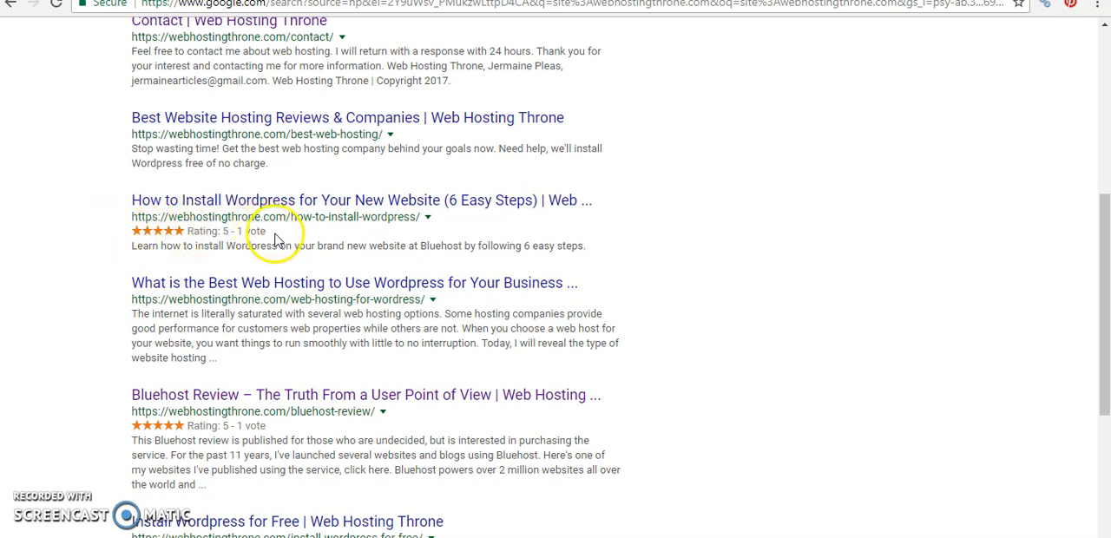
mouse_move(274, 234)
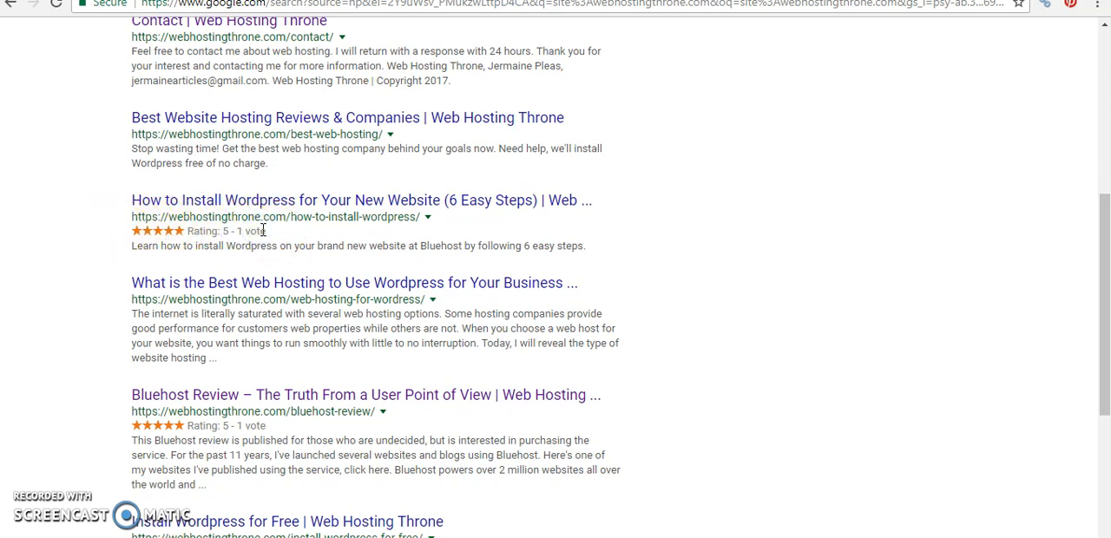
mouse_move(87, 229)
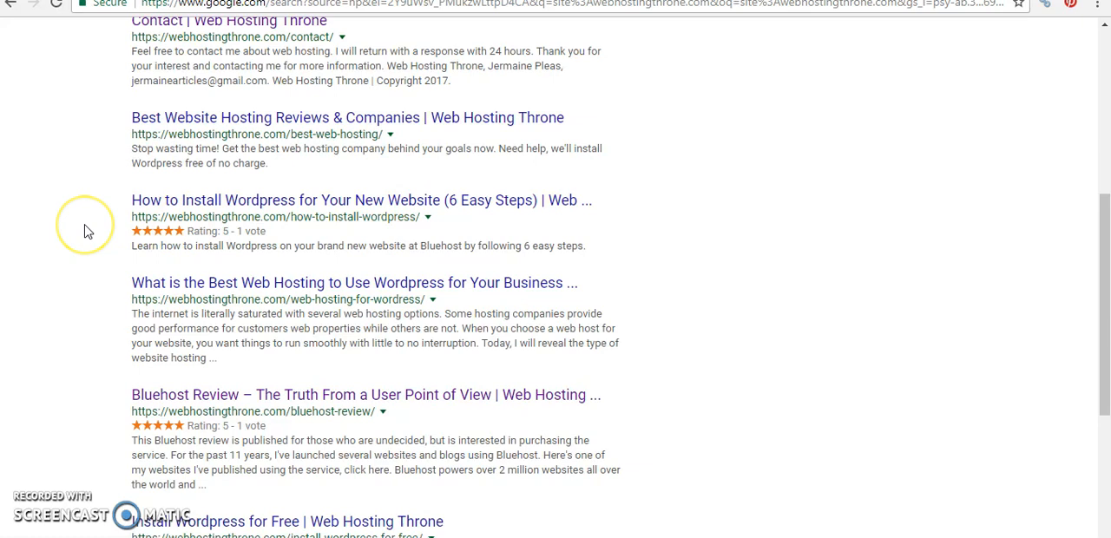